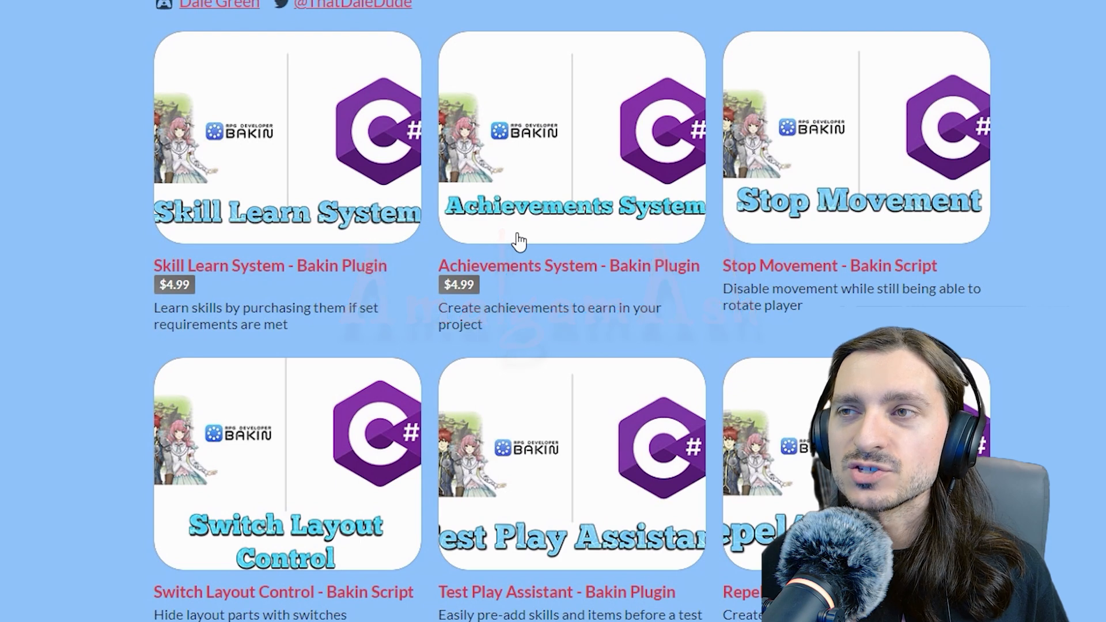
pyautogui.moveTo(315, 176)
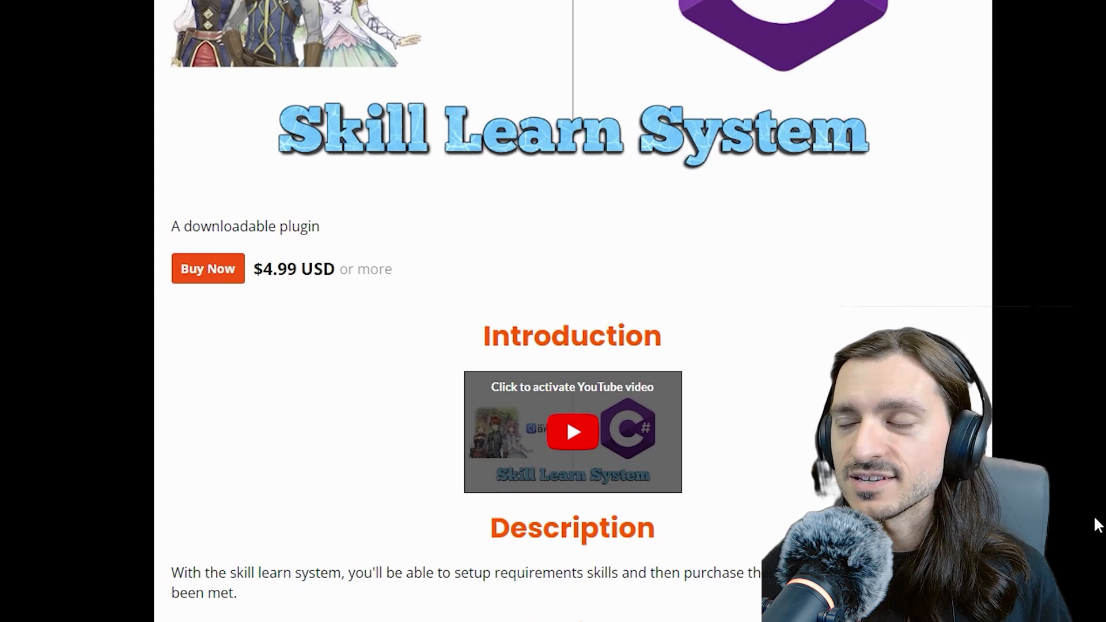
# - Scroll through the Skill Learn System plugin page to its How to install section
pyautogui.scroll(-3)
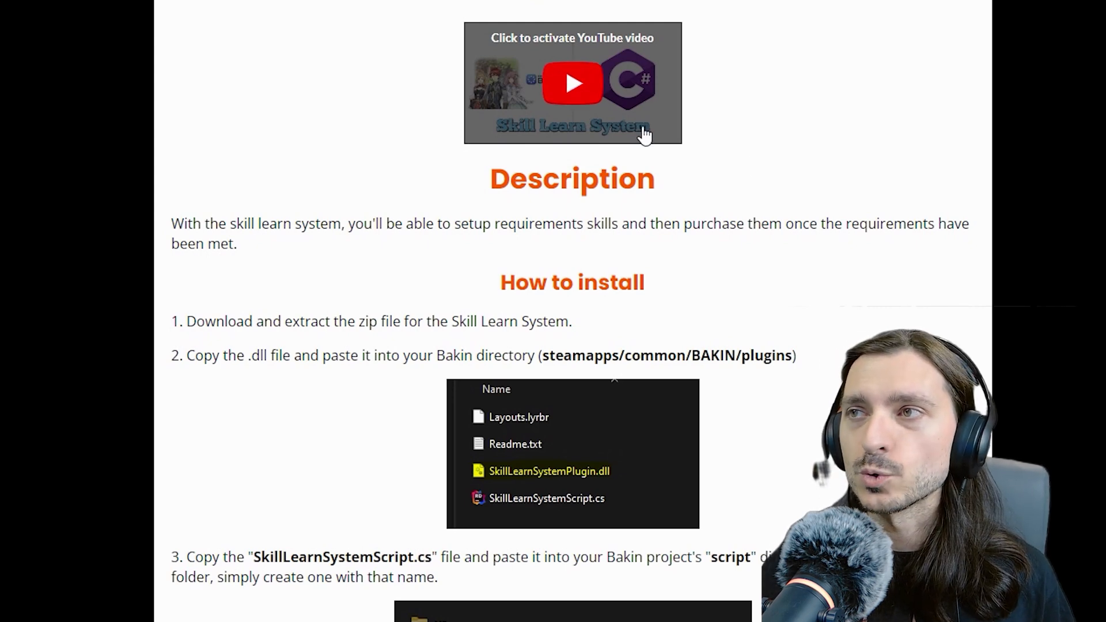
pyautogui.scroll(3)
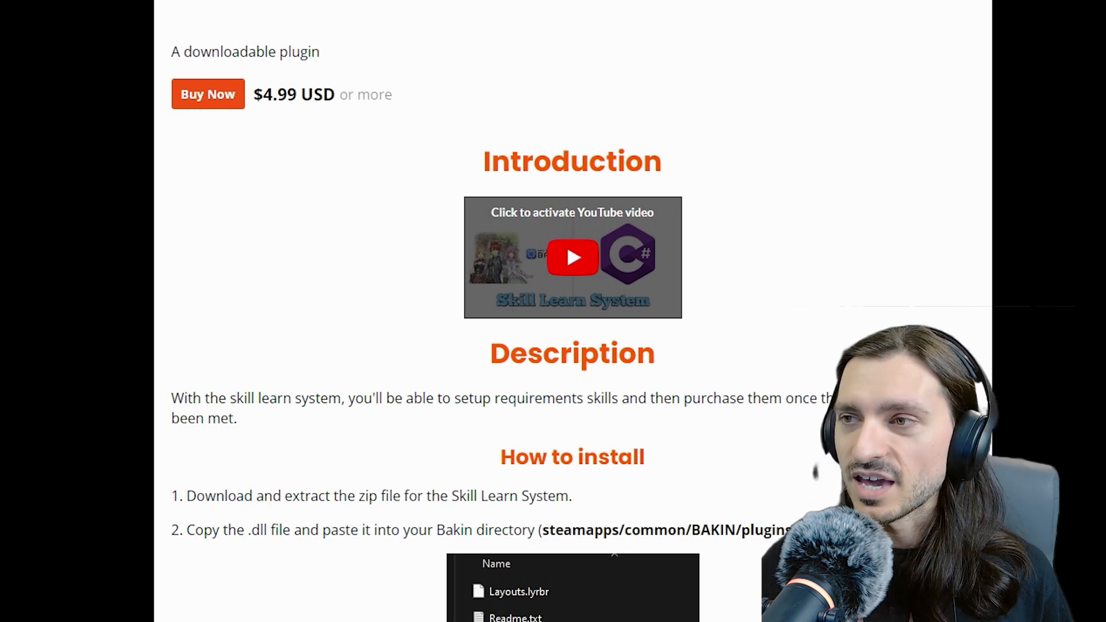
pyautogui.scroll(-3)
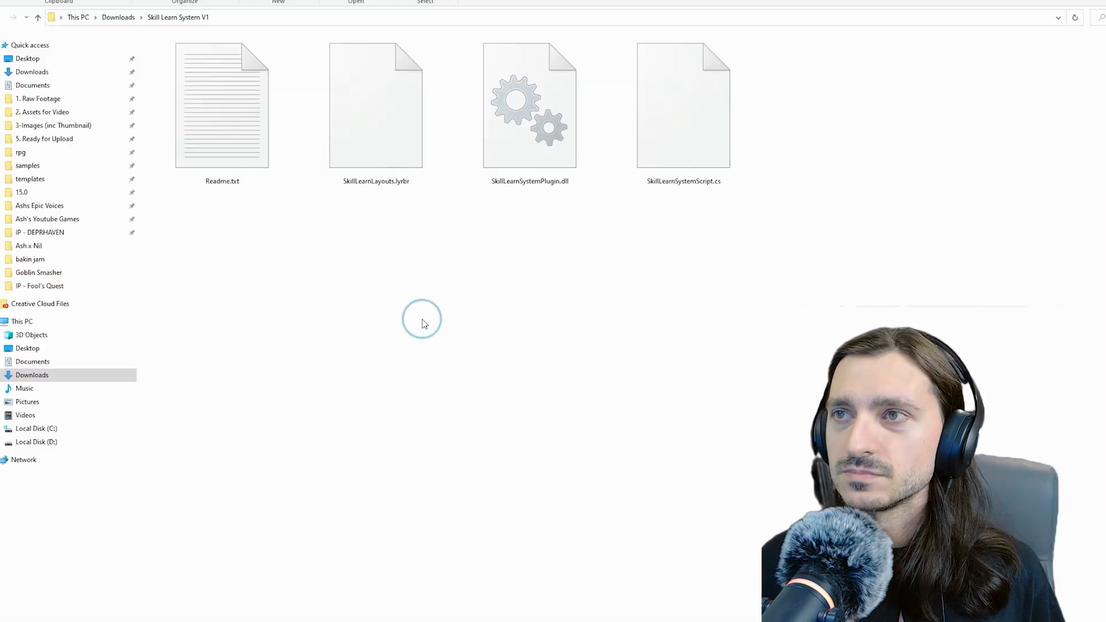
pyautogui.moveTo(767, 329)
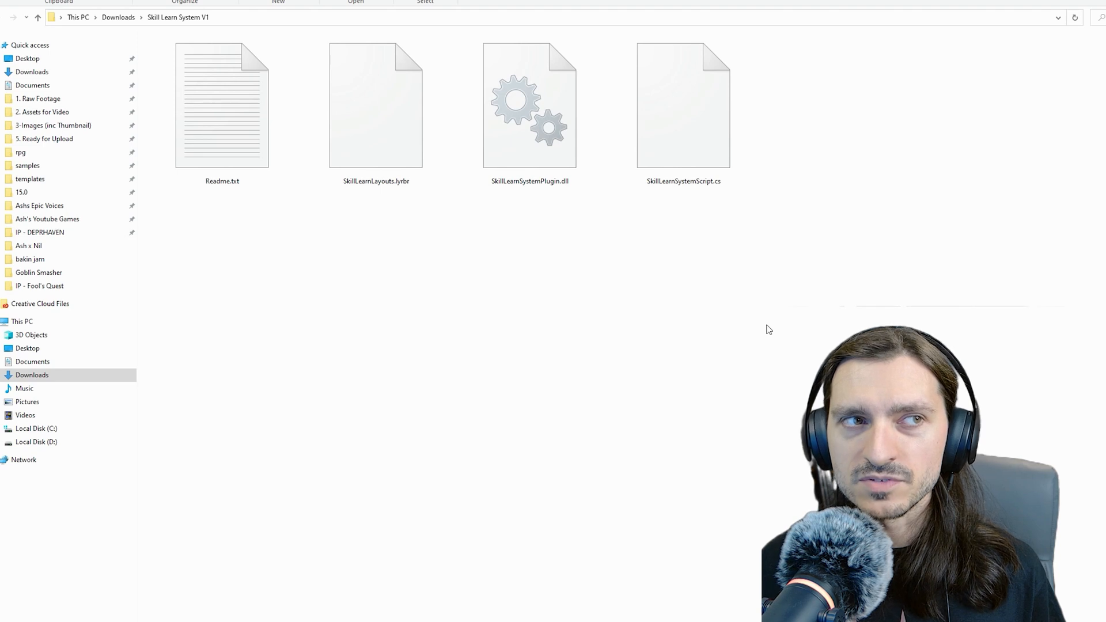
pyautogui.moveTo(511, 312)
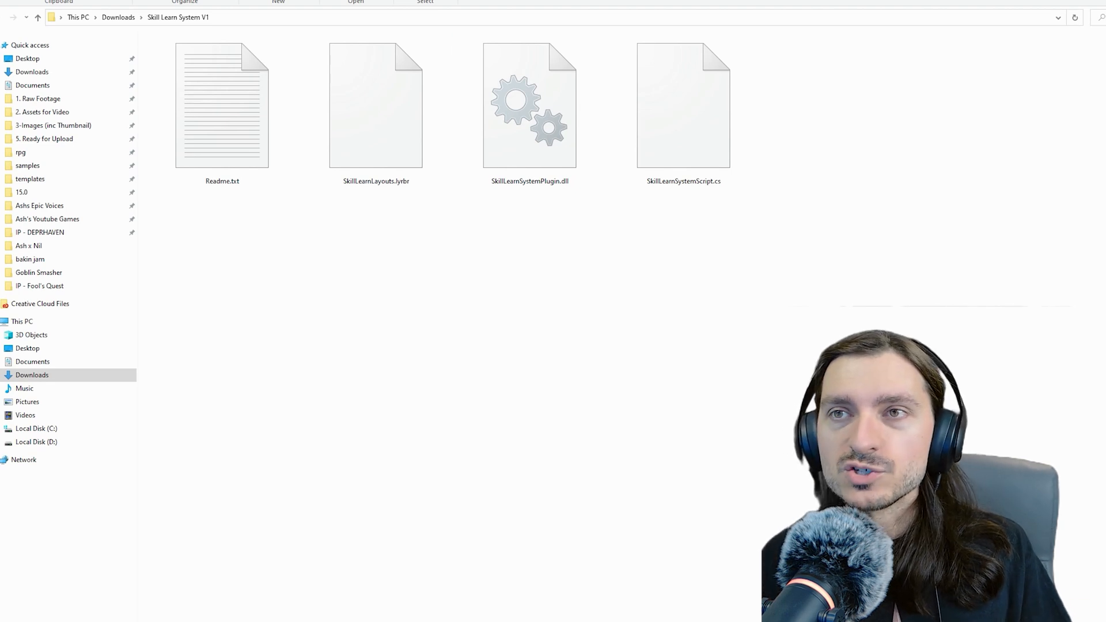
# - Review the plugin's files in the extracted Skill Learn System V1 folder, including the dll and script
pyautogui.doubleClick(221, 106)
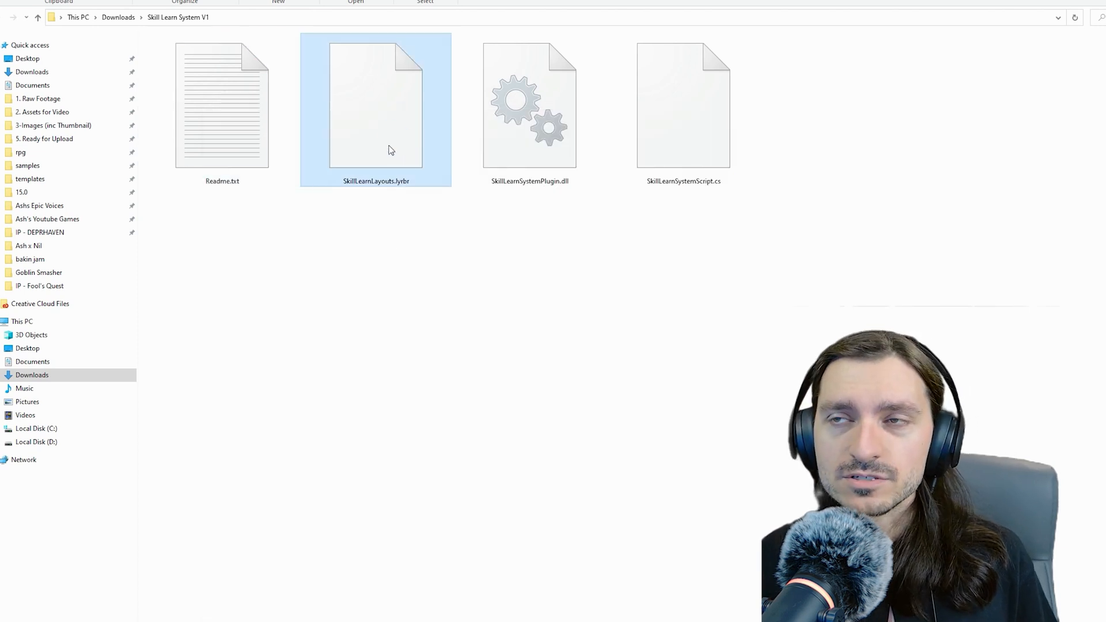
pyautogui.moveTo(416, 145)
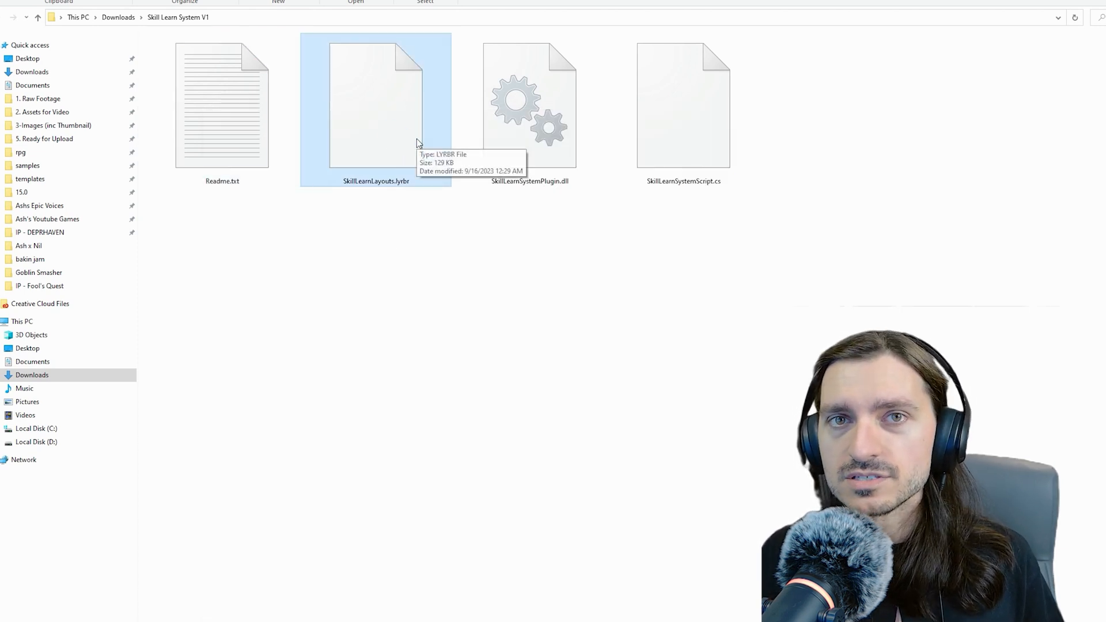
pyautogui.click(529, 106)
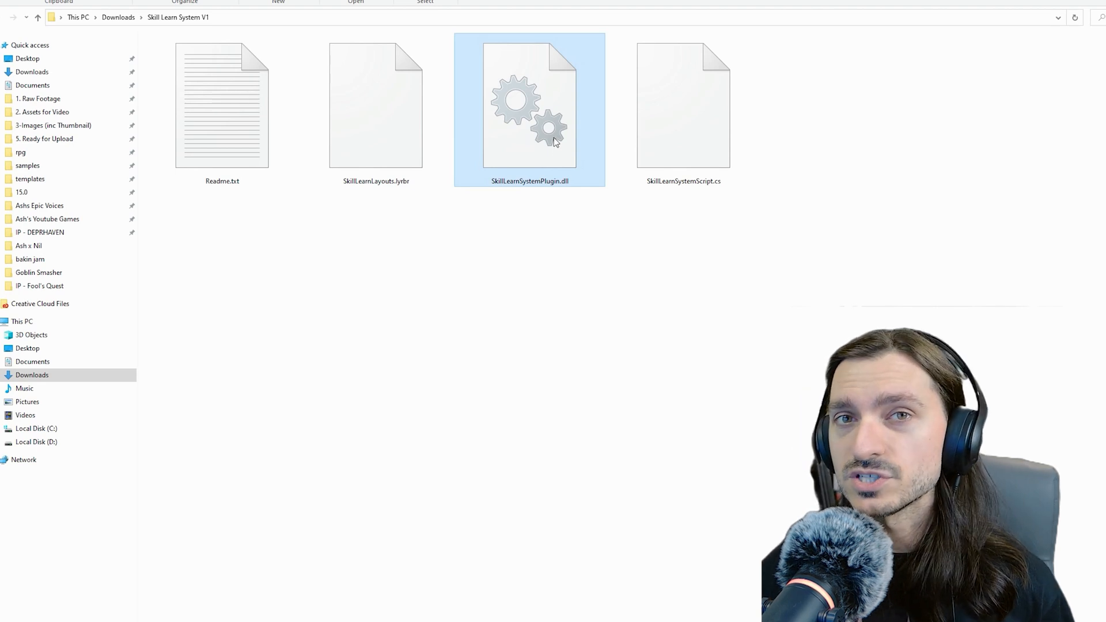
pyautogui.click(682, 106)
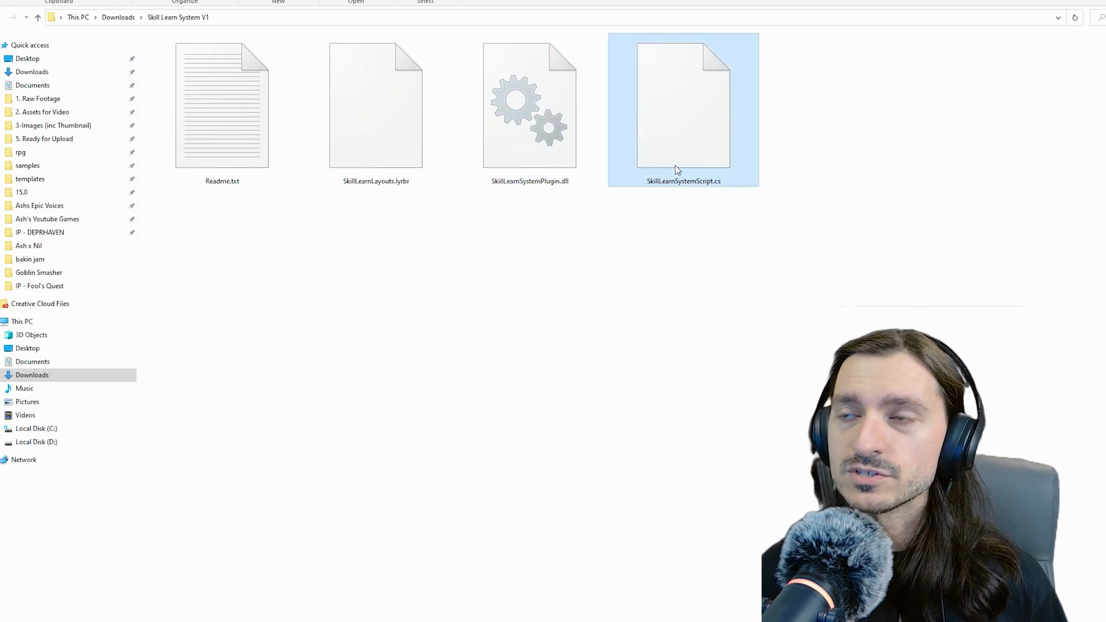
pyautogui.click(529, 106)
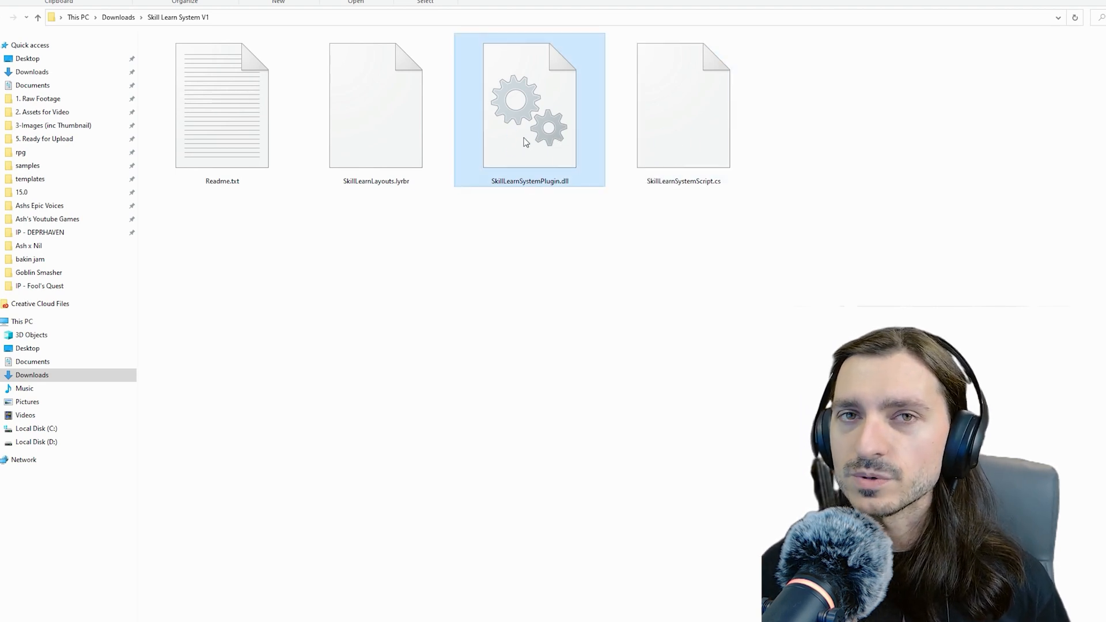
pyautogui.moveTo(526, 141)
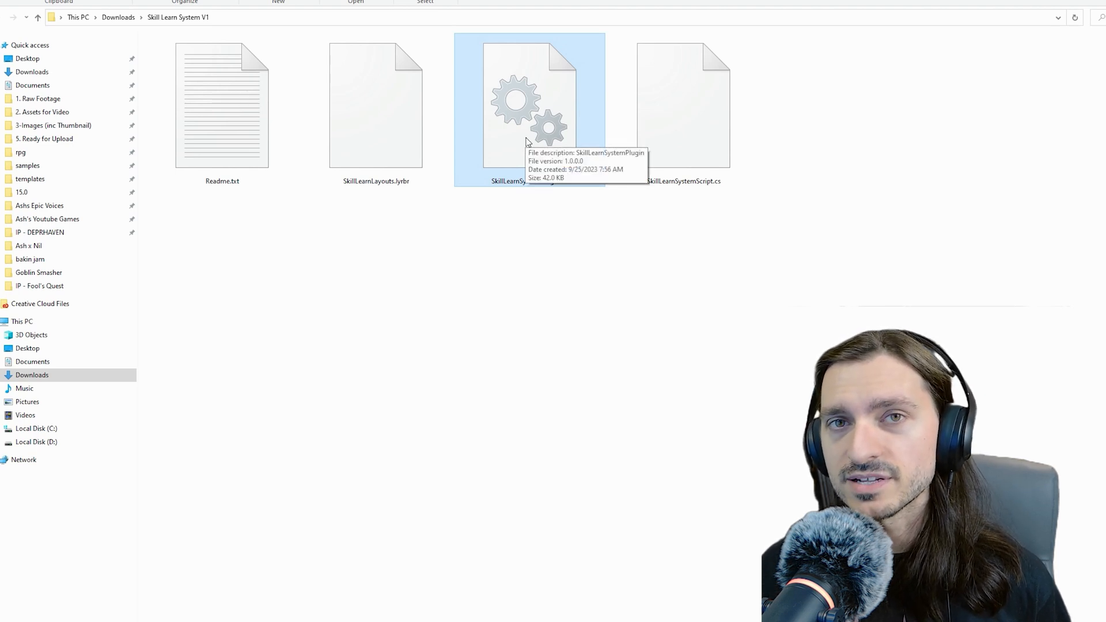
pyautogui.moveTo(704, 381)
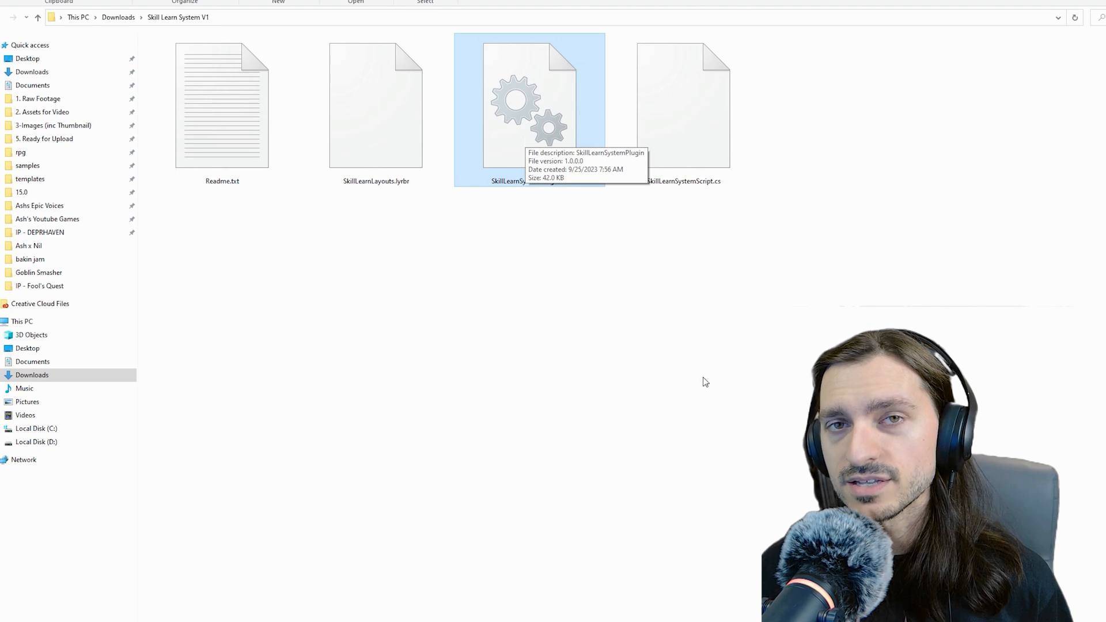
pyautogui.click(683, 106)
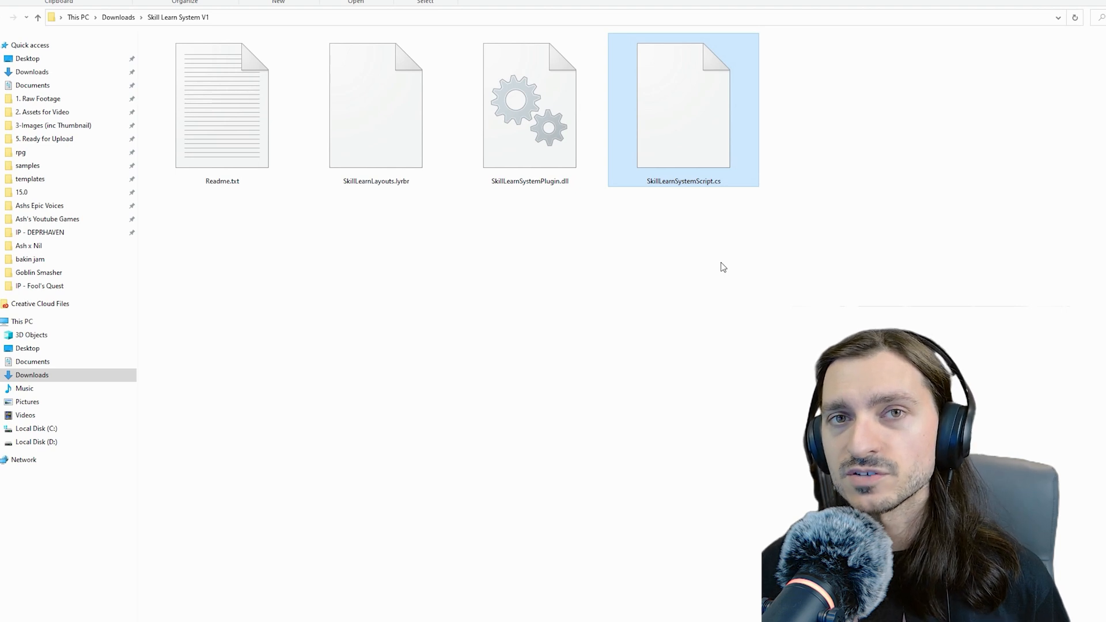
pyautogui.moveTo(684, 112)
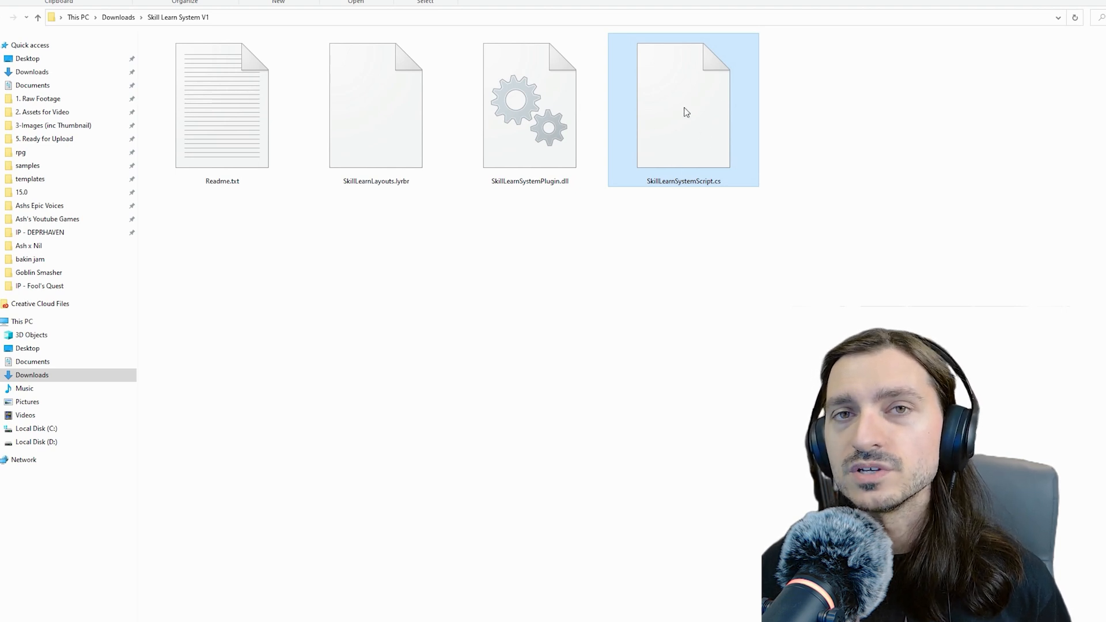
pyautogui.click(376, 106)
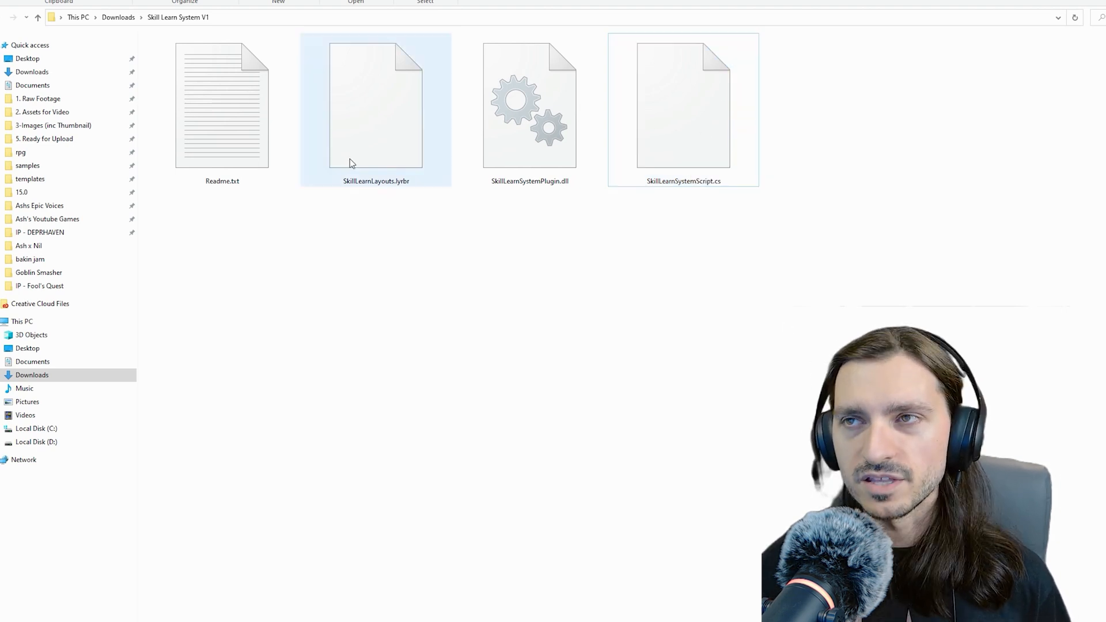
pyautogui.moveTo(413, 157)
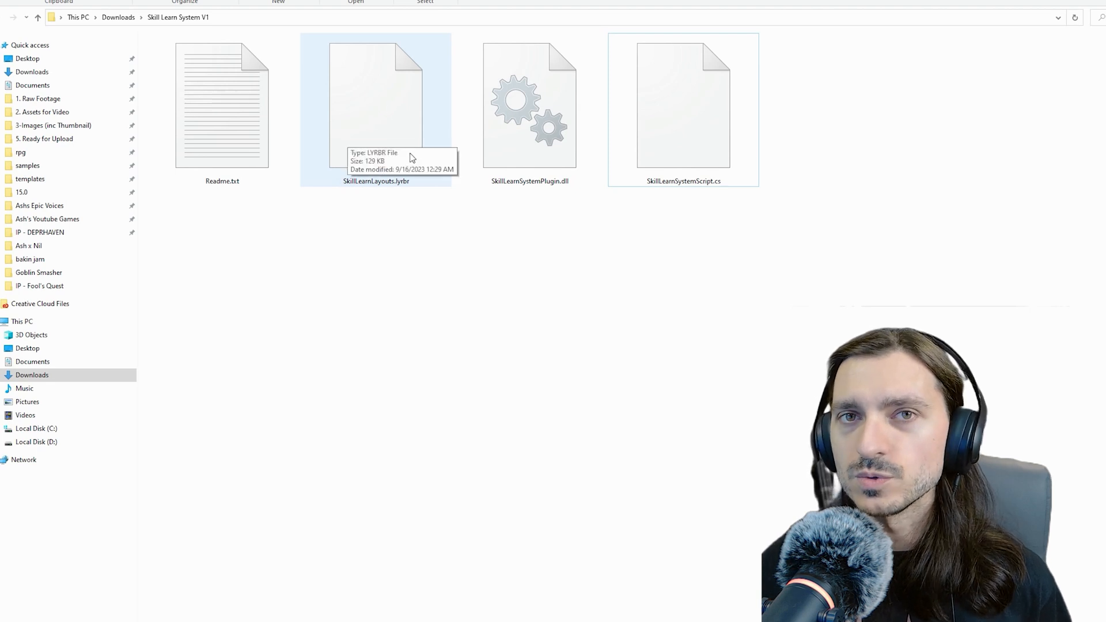
# - Copy SkillLearnSystemPlugin.dll from the download folder
pyautogui.click(530, 106)
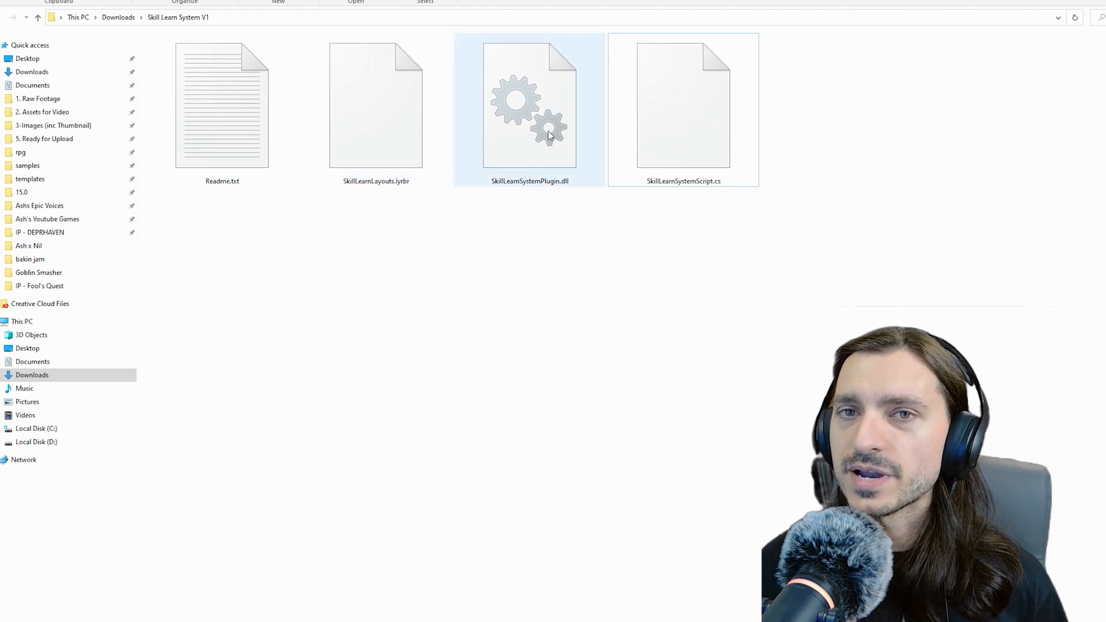
pyautogui.rightClick(530, 127)
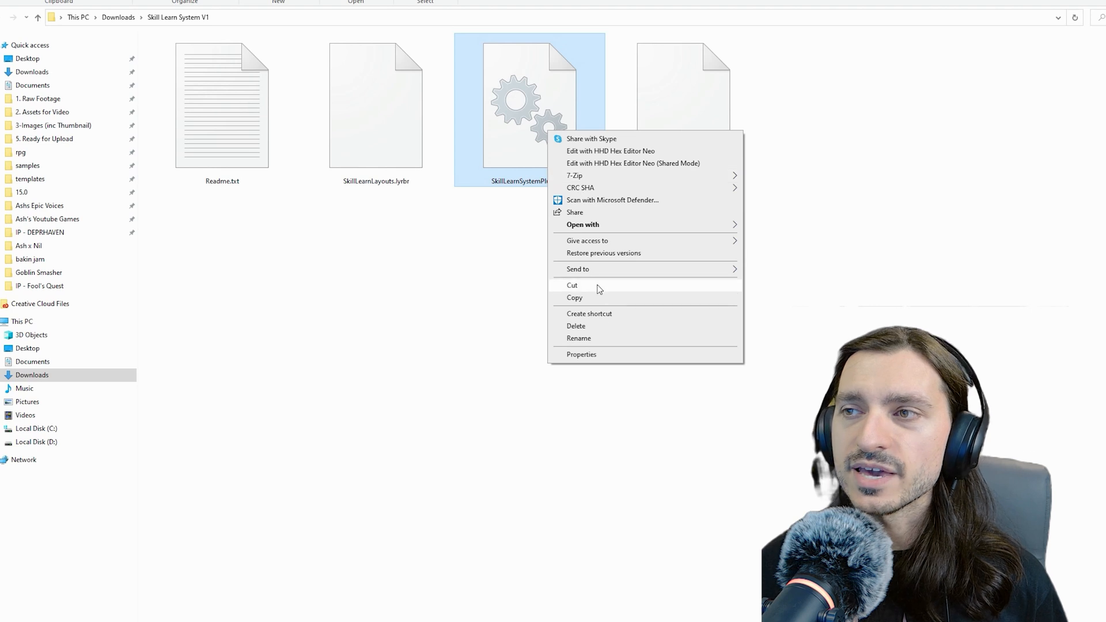
pyautogui.click(572, 284)
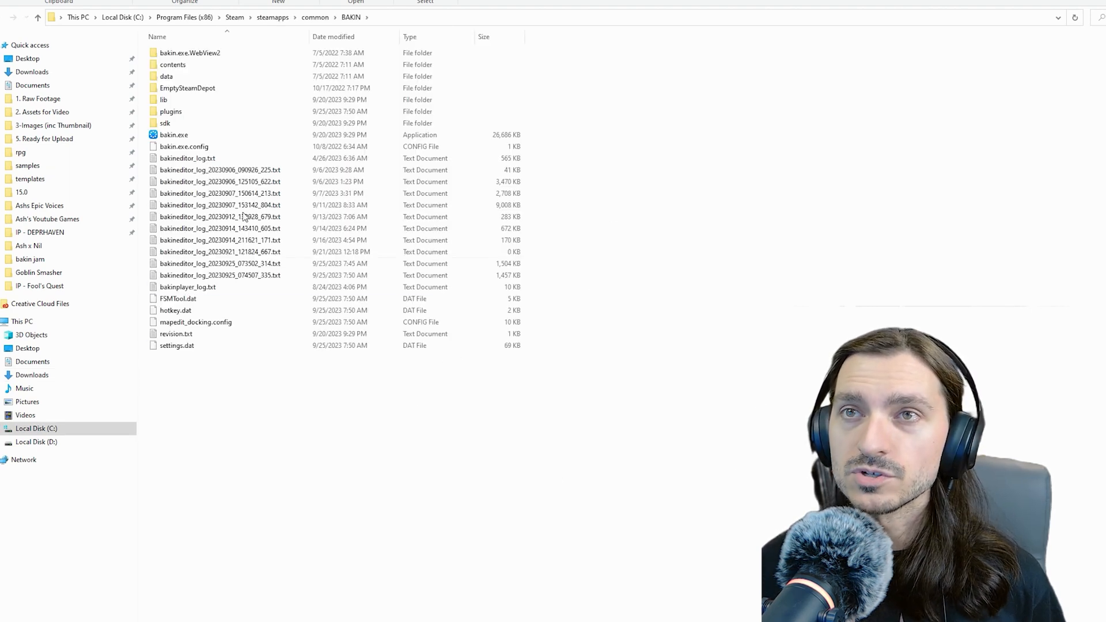
# - Paste the dll into BAKIN's plugins folder and start copying SkillLearnSystemScript.cs
pyautogui.doubleClick(170, 111)
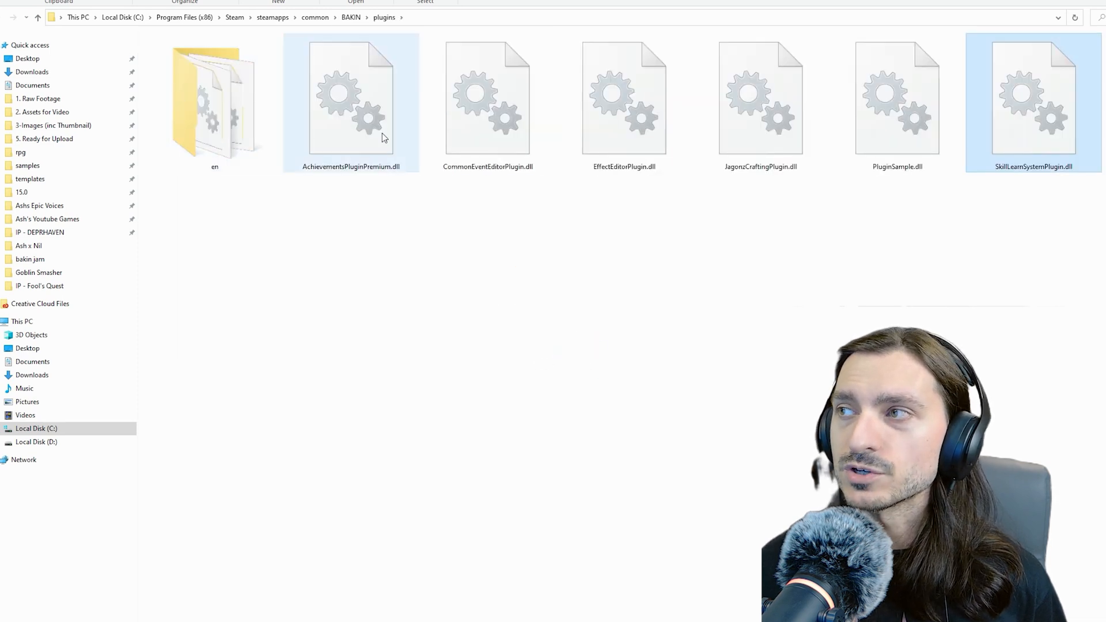
pyautogui.click(202, 236)
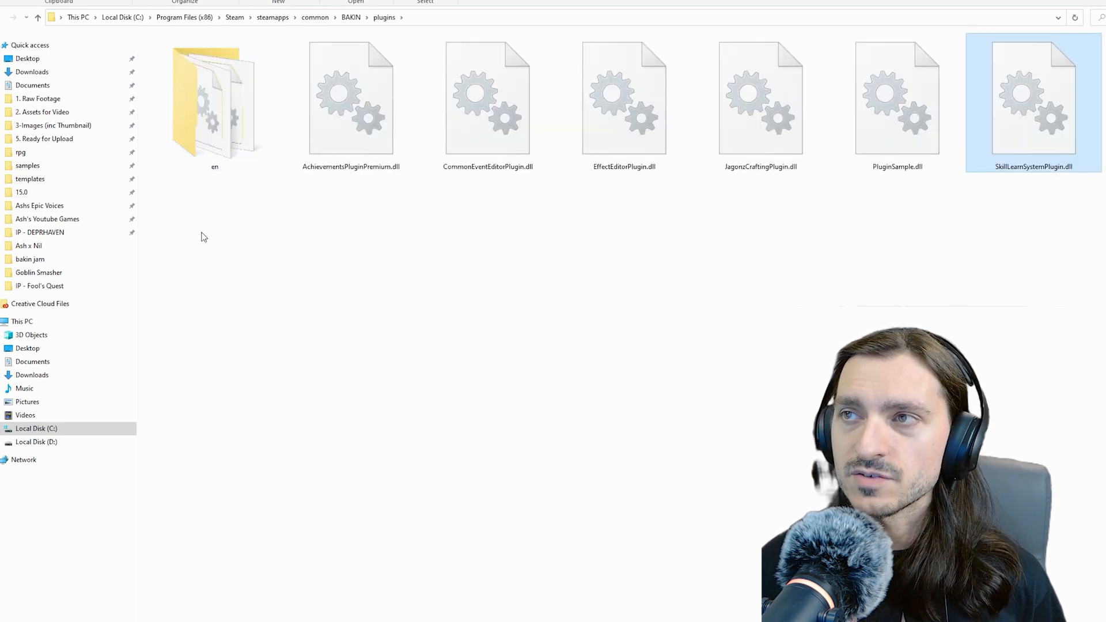
pyautogui.moveTo(682, 226)
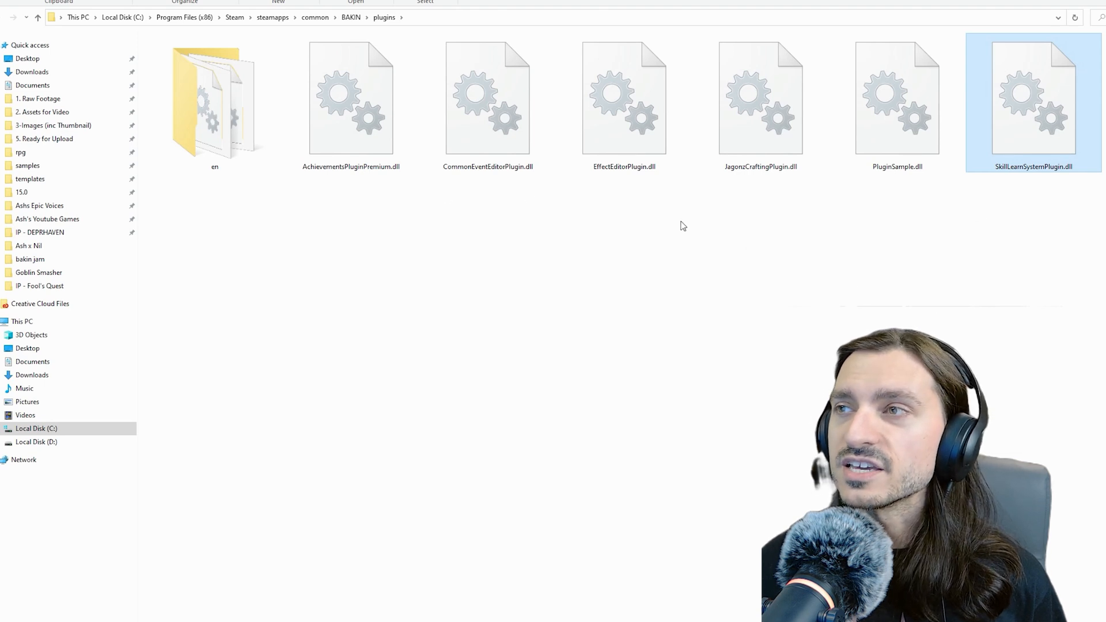
pyautogui.moveTo(608, 153)
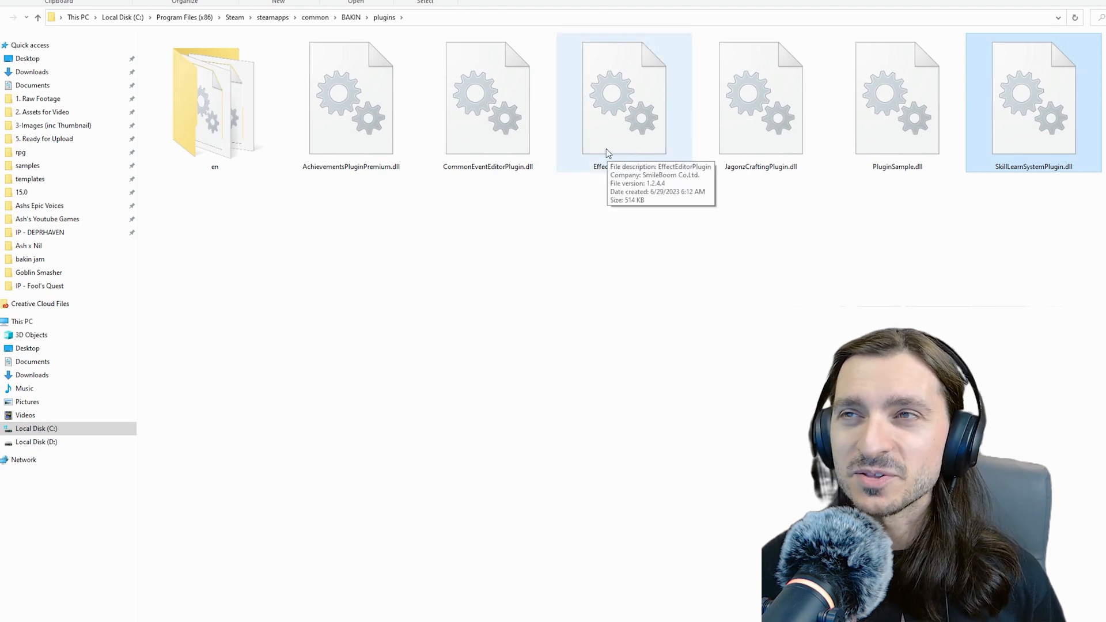
pyautogui.moveTo(900, 294)
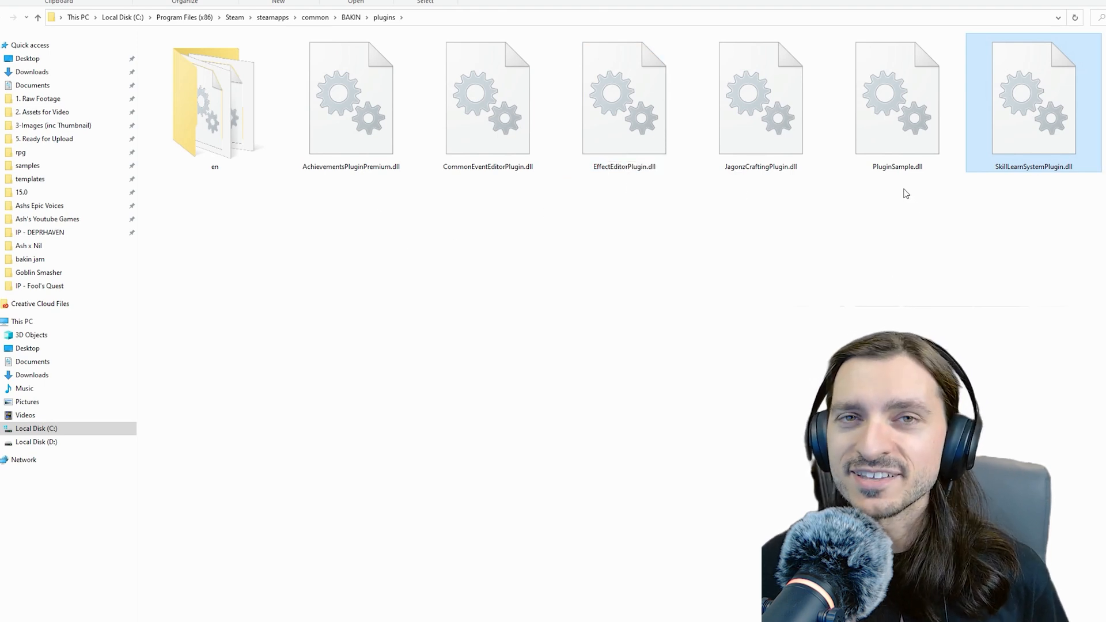
pyautogui.click(494, 17)
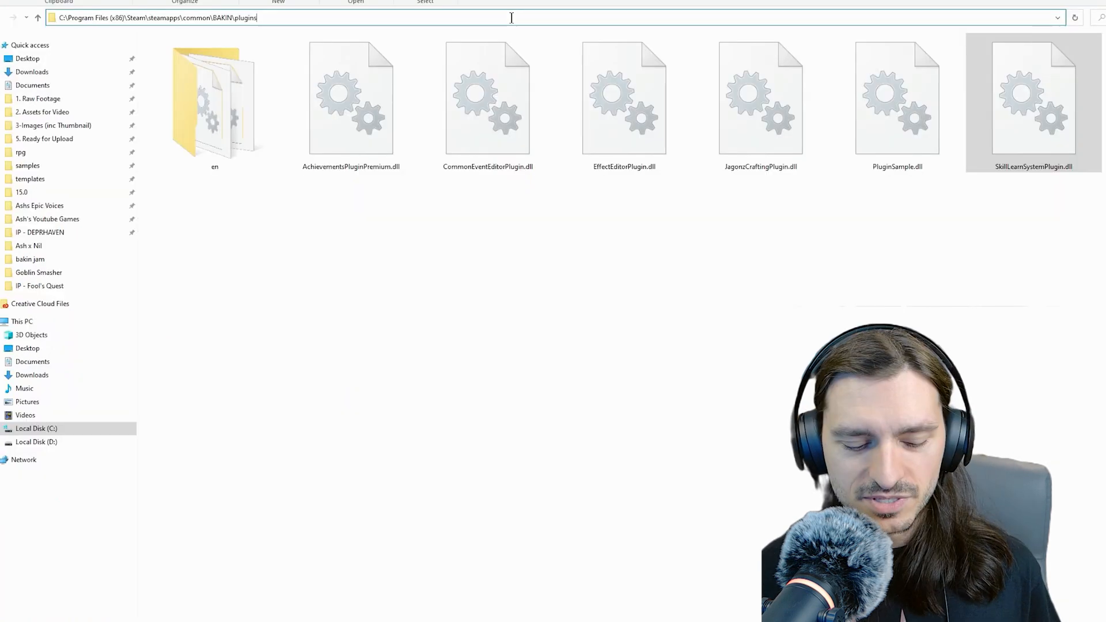
pyautogui.click(664, 287)
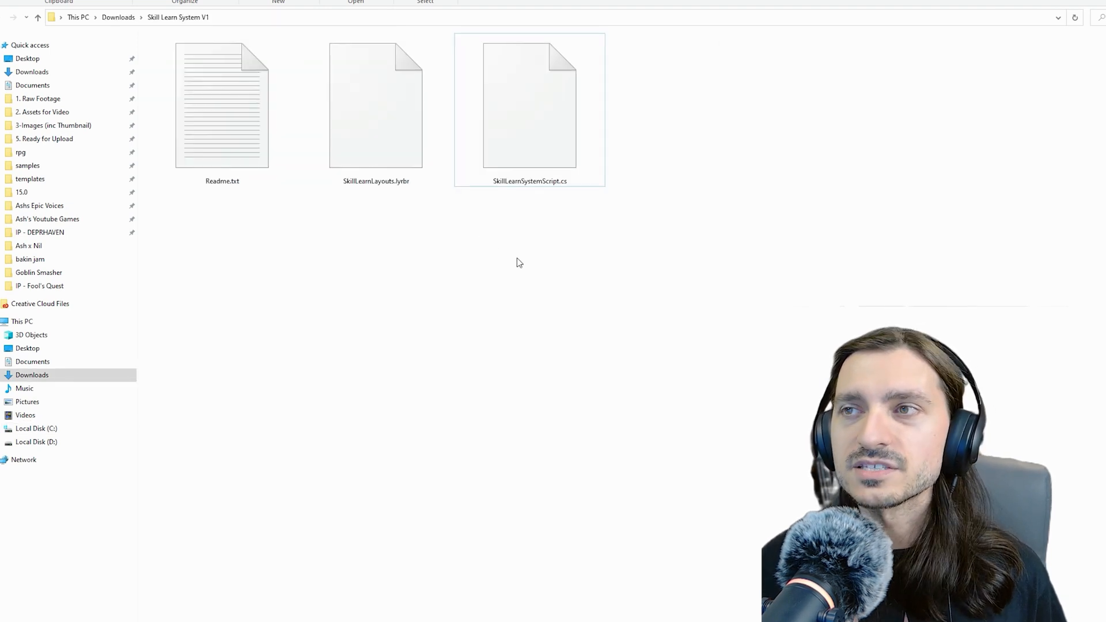
pyautogui.rightClick(529, 106)
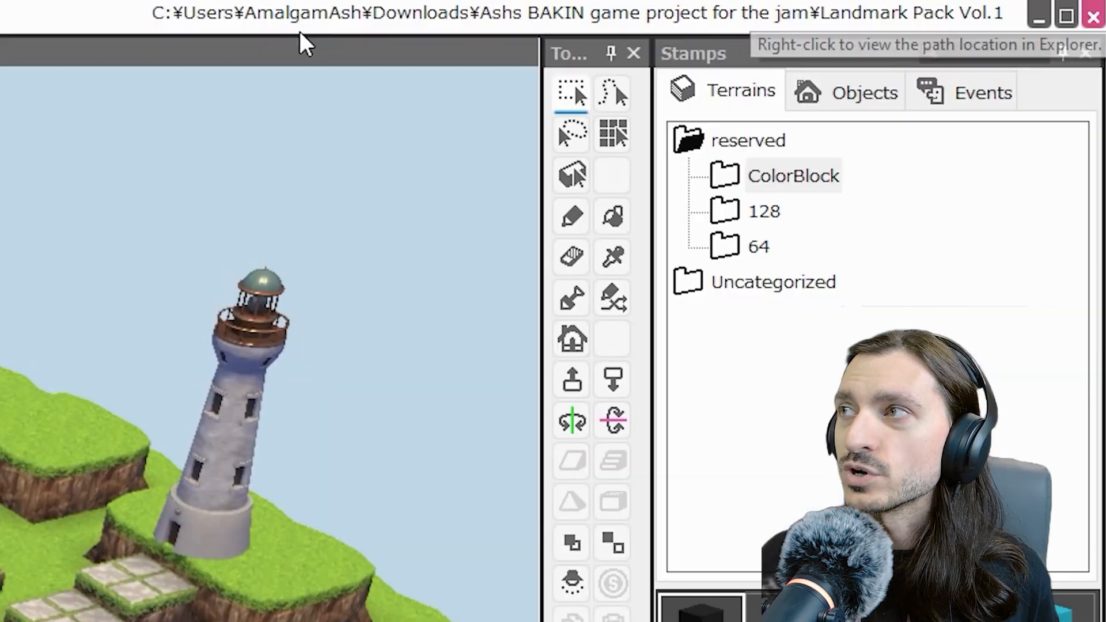
# - View the project's path location in File Explorer from the title bar
pyautogui.rightClick(705, 12)
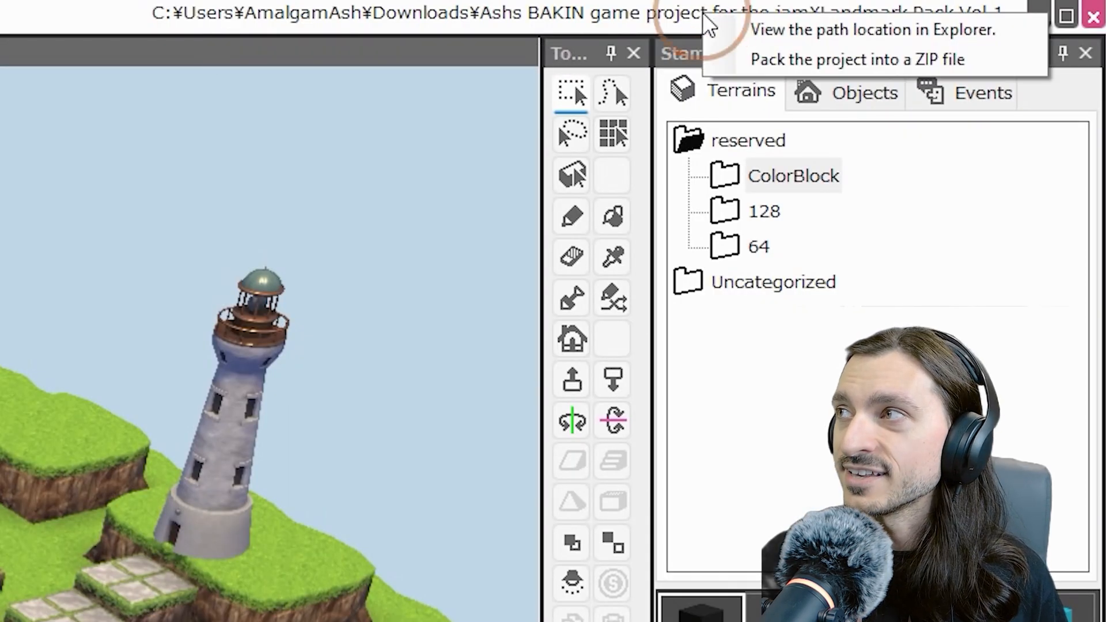
pyautogui.moveTo(811, 30)
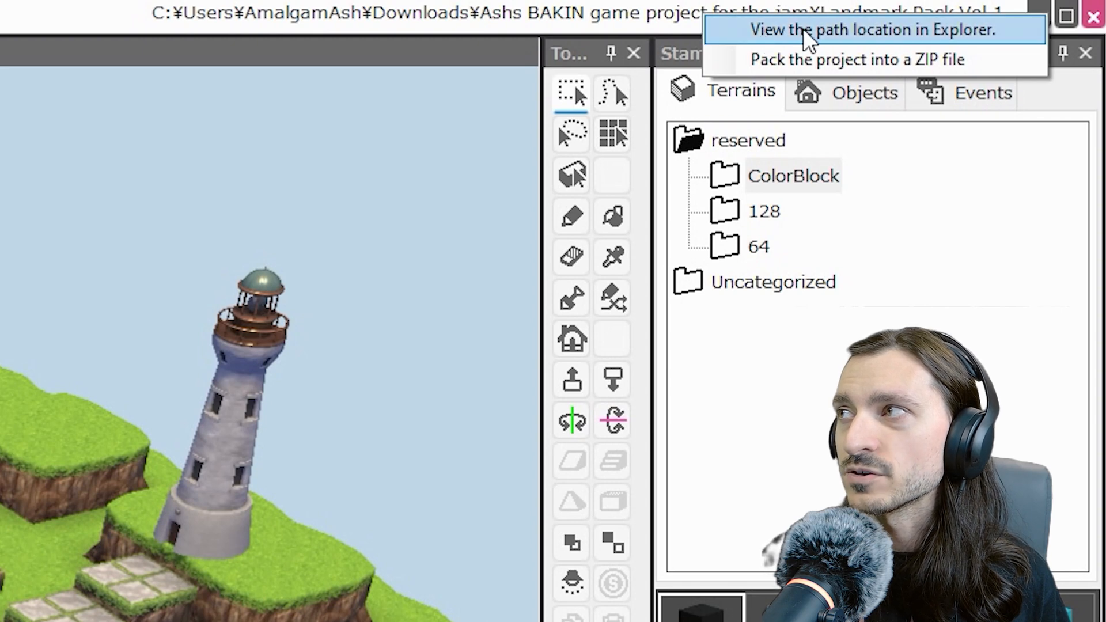
pyautogui.click(874, 30)
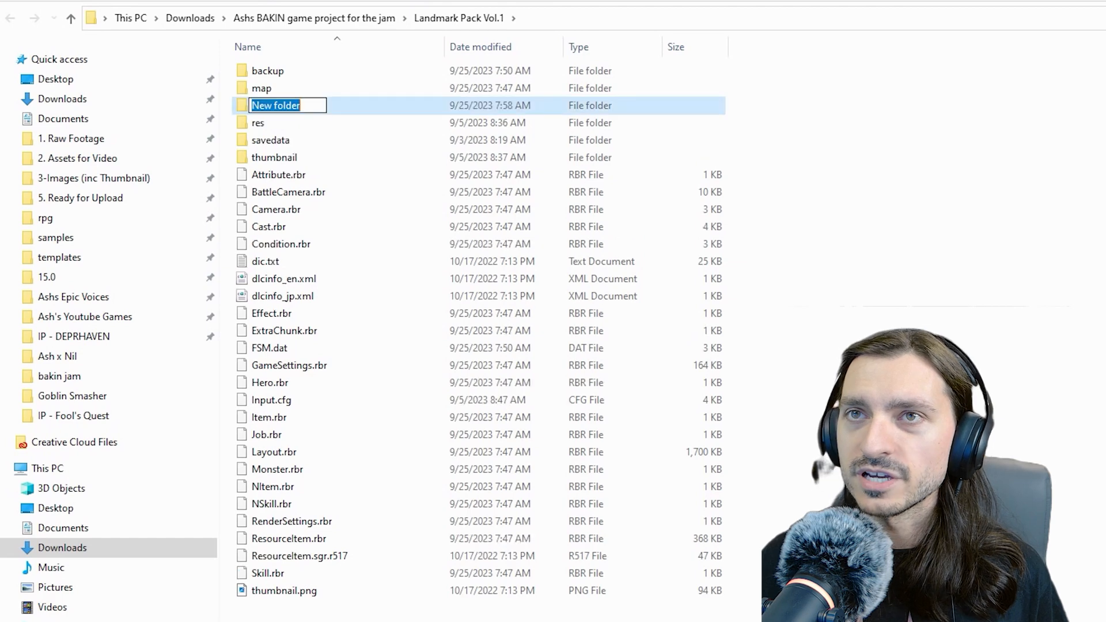
# - Create a folder named script in the project and paste the copied script into it
pyautogui.write('script')
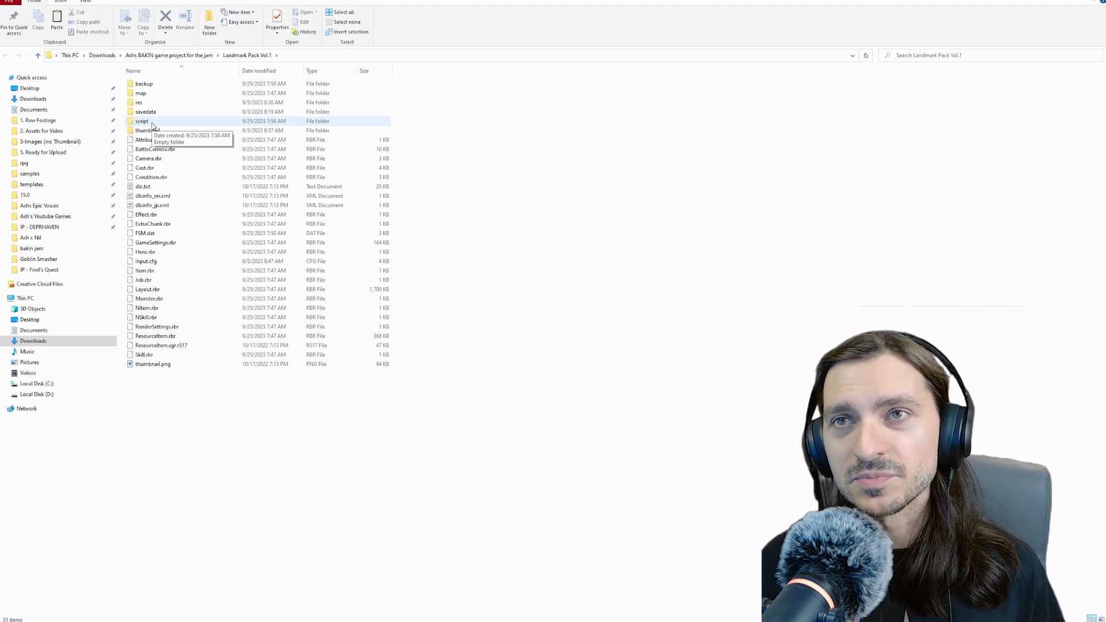
pyautogui.rightClick(306, 212)
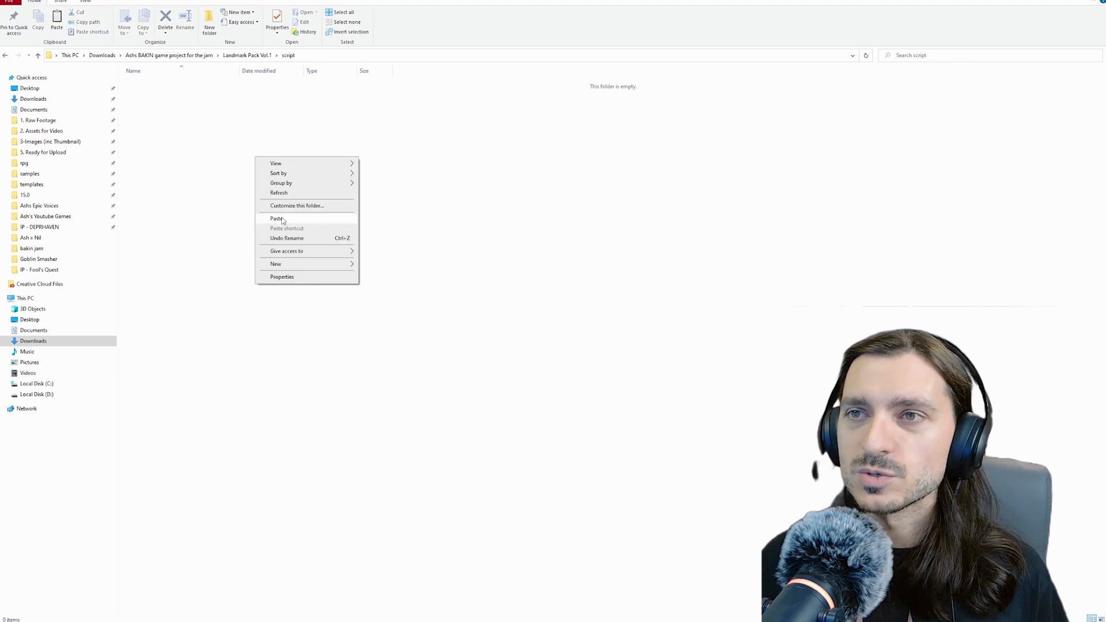
pyautogui.click(276, 218)
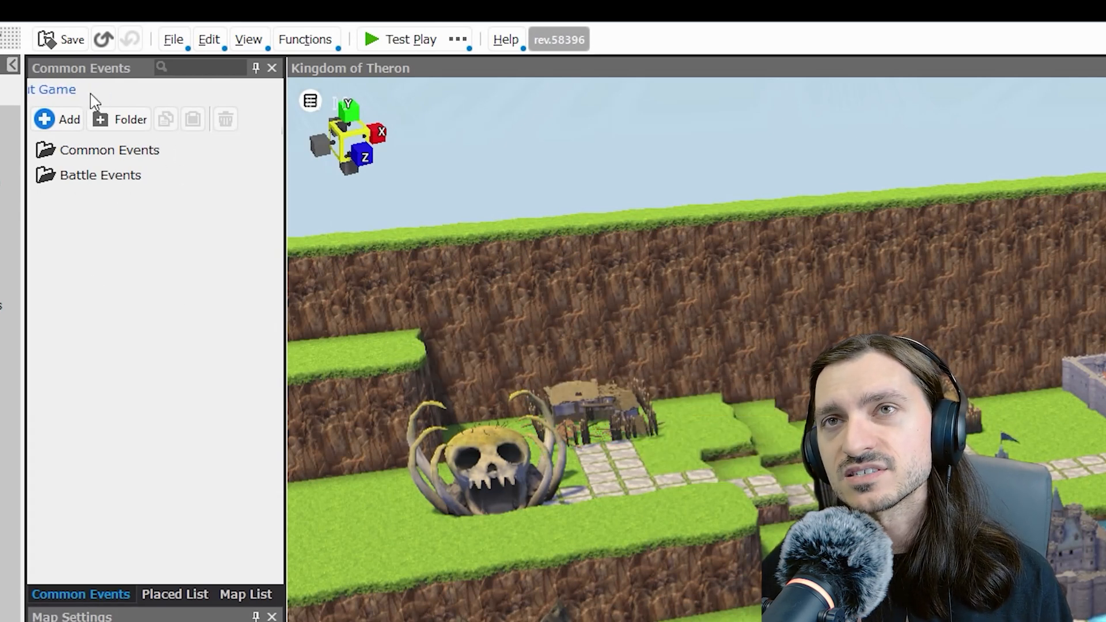
pyautogui.moveTo(127, 605)
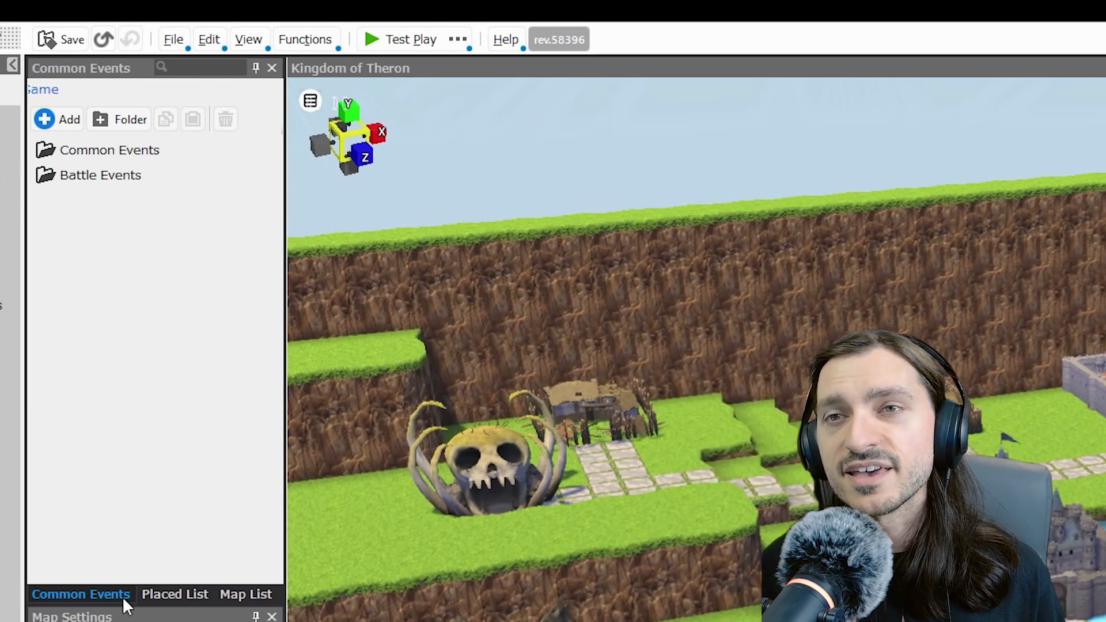
pyautogui.moveTo(161, 476)
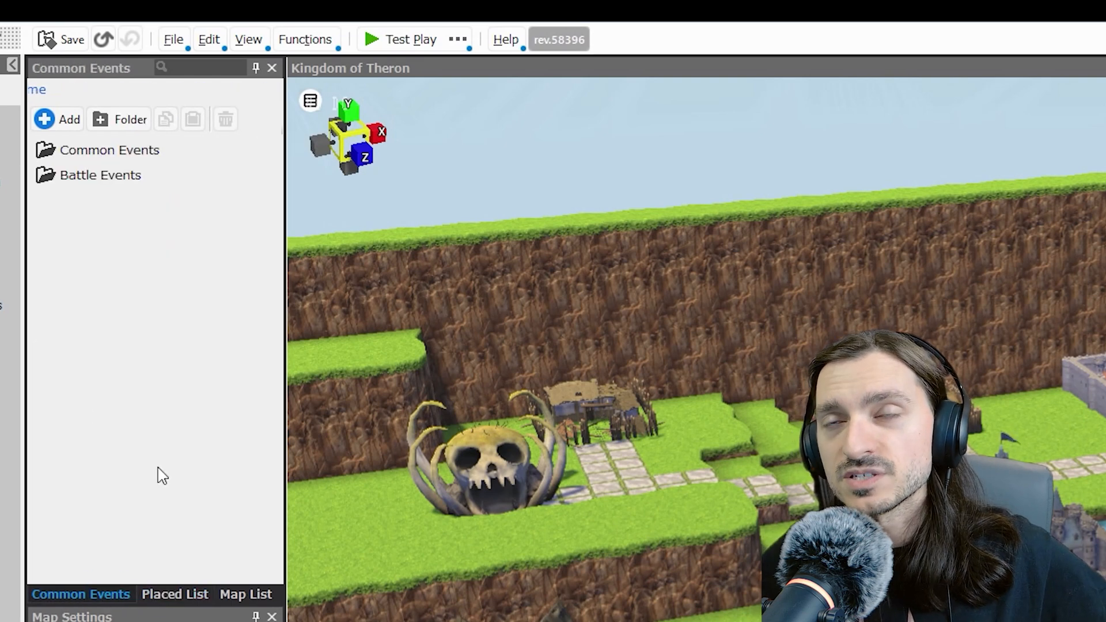
pyautogui.moveTo(33, 138)
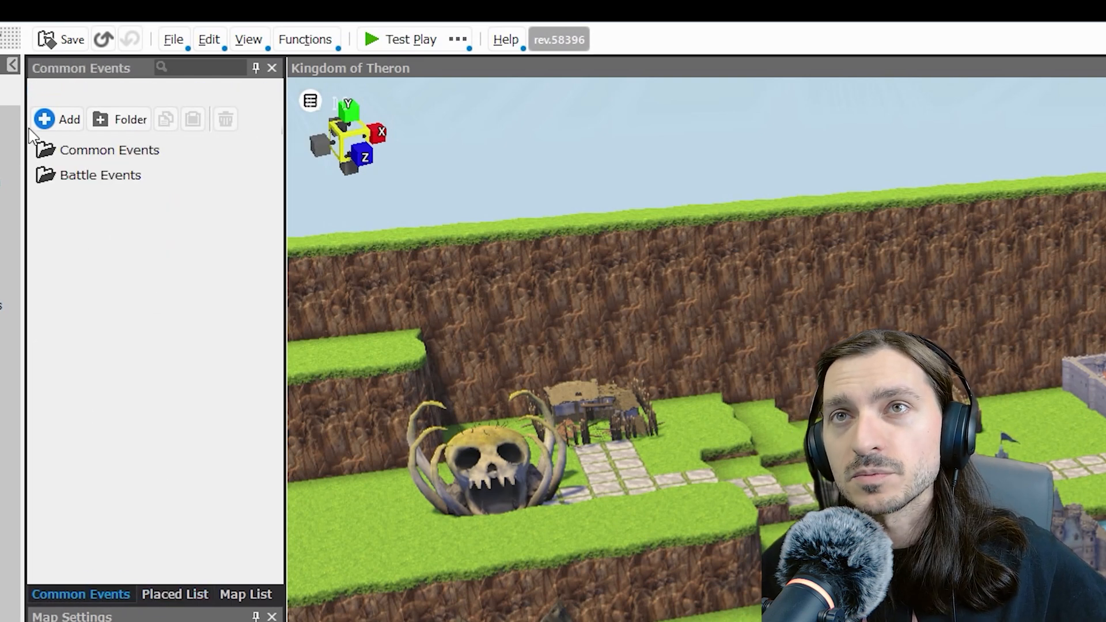
# - Add a Custom Event common event with script¥SkillLearnSystemScript.cs as its C# program
pyautogui.click(57, 118)
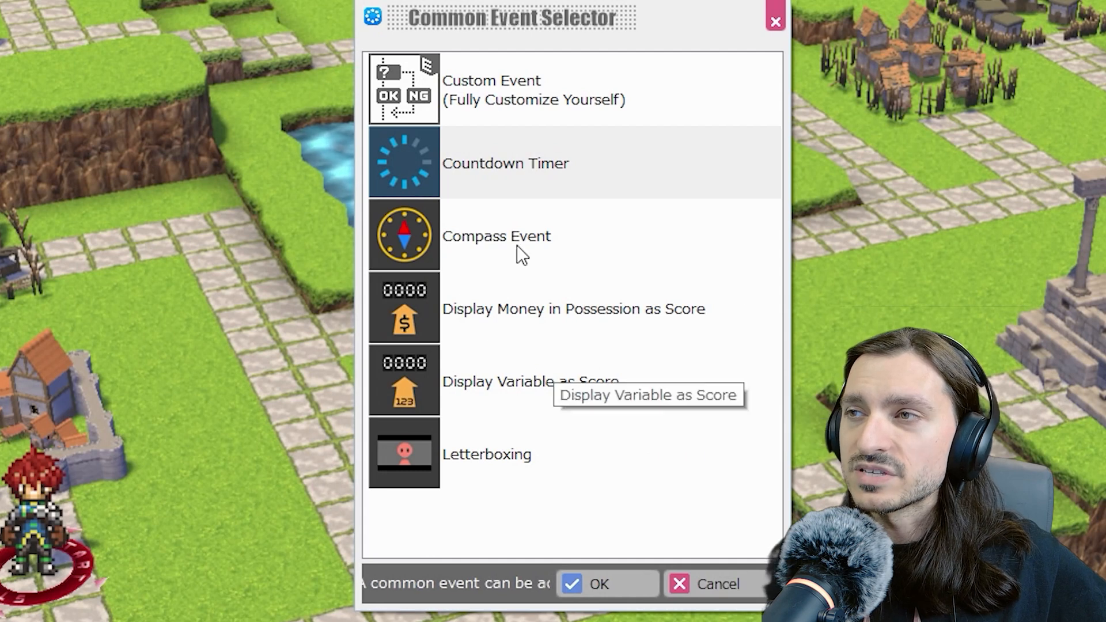
pyautogui.moveTo(615, 185)
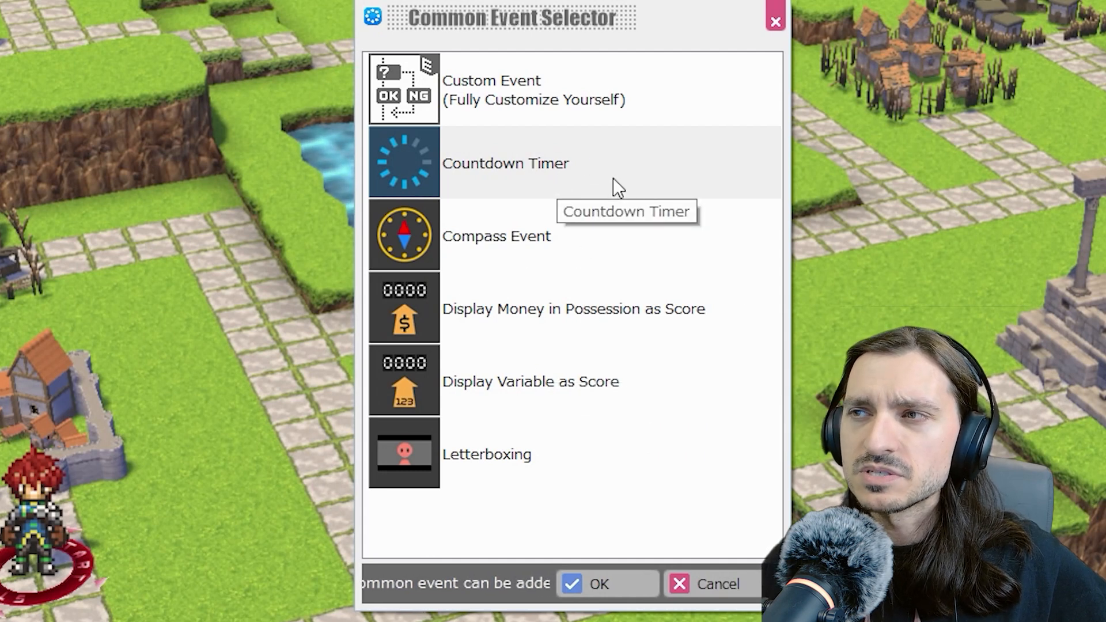
pyautogui.moveTo(568, 104)
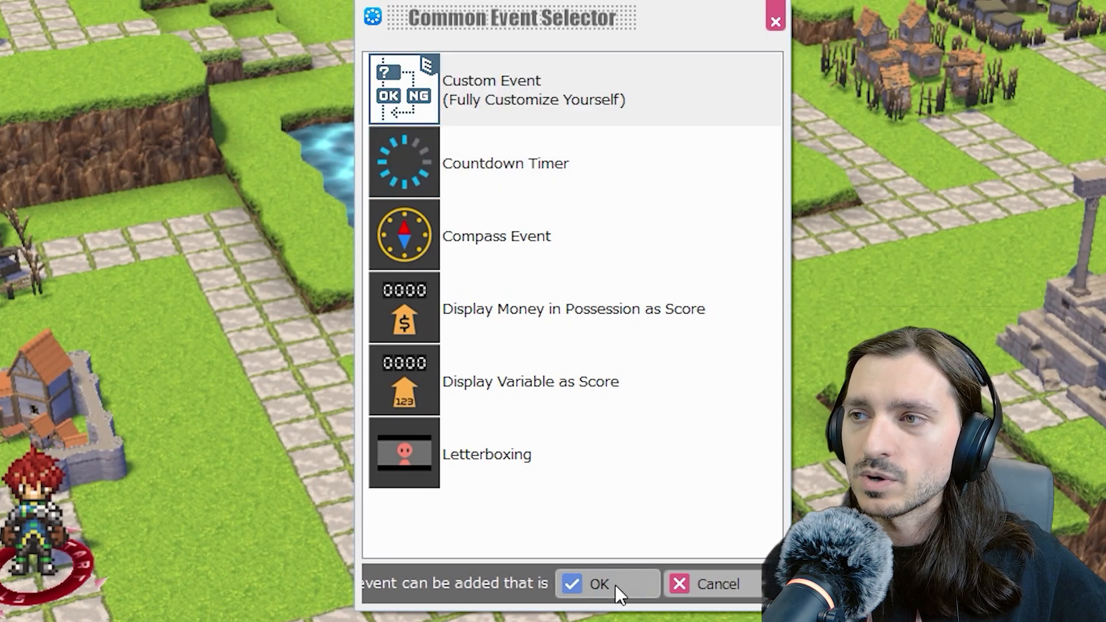
pyautogui.click(597, 583)
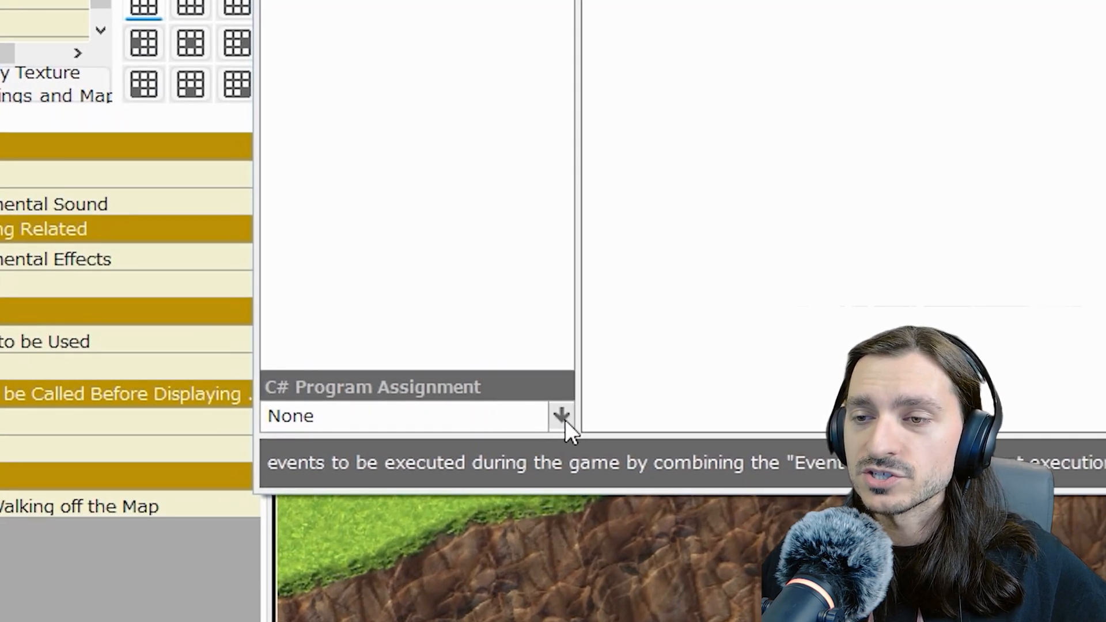
pyautogui.click(561, 416)
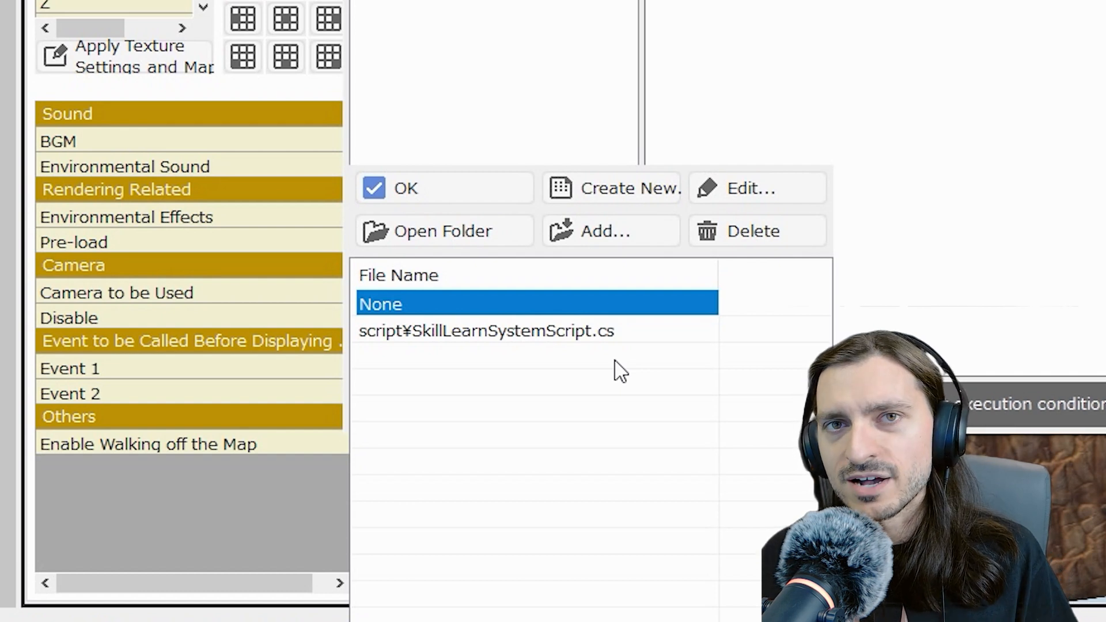
pyautogui.moveTo(581, 346)
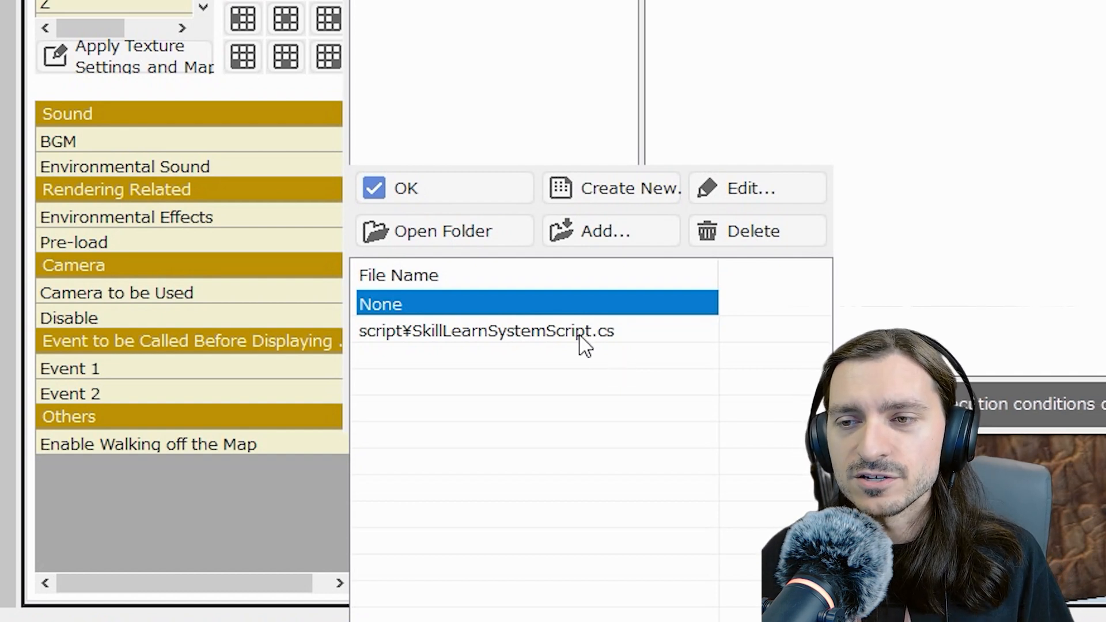
pyautogui.click(485, 331)
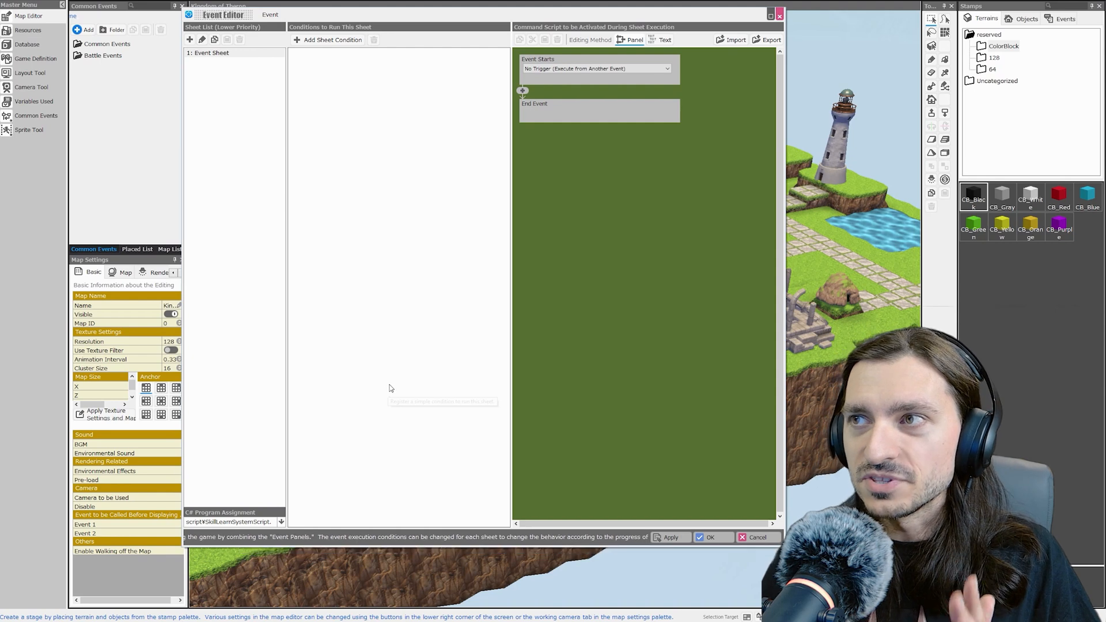
pyautogui.moveTo(496, 171)
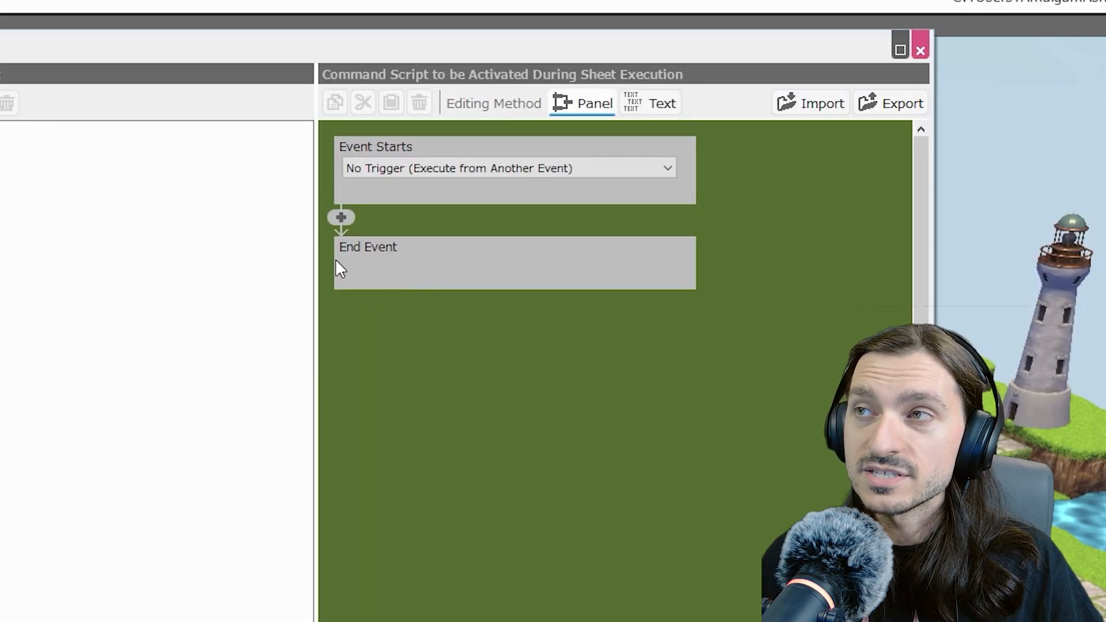
pyautogui.moveTo(628, 137)
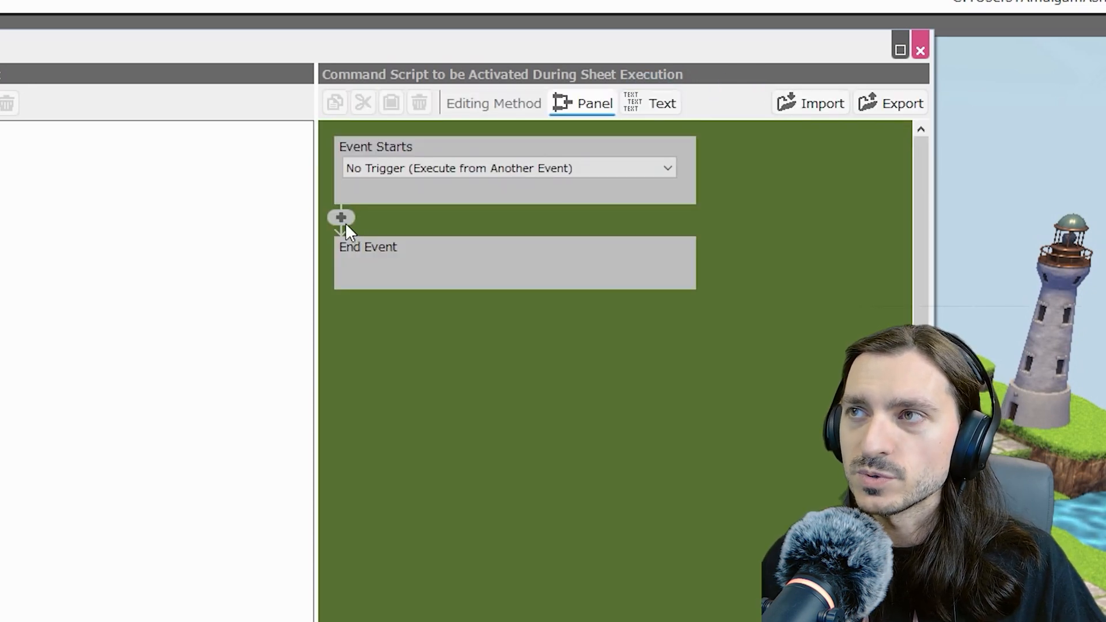
# - Insert an Event Switch On/Off command turning on a new ShowSkillLearn switch
pyautogui.click(341, 218)
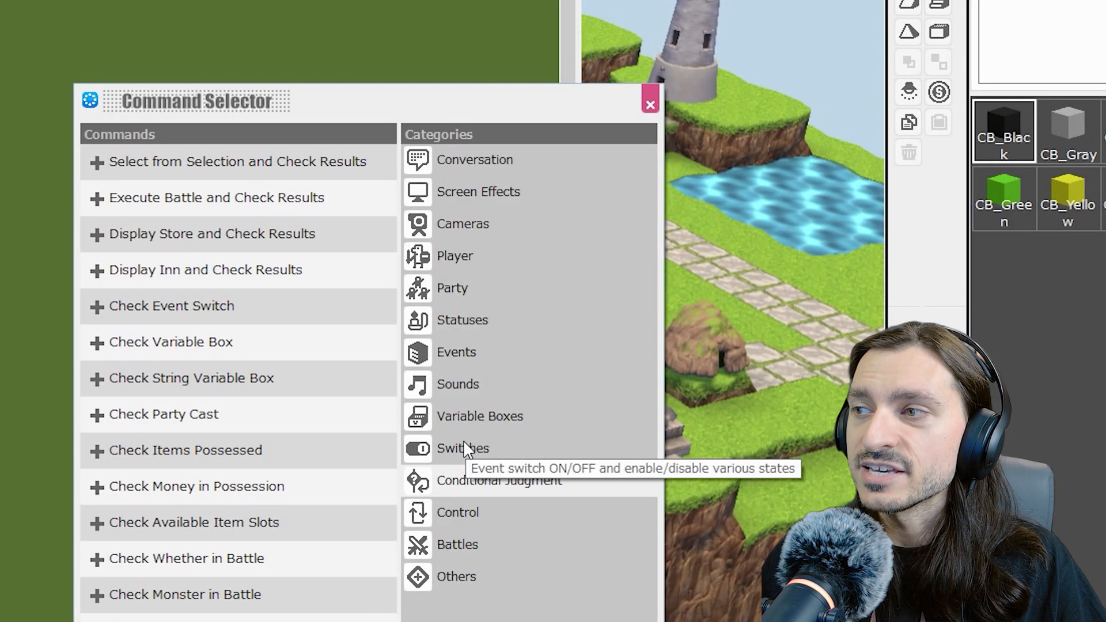
pyautogui.click(463, 448)
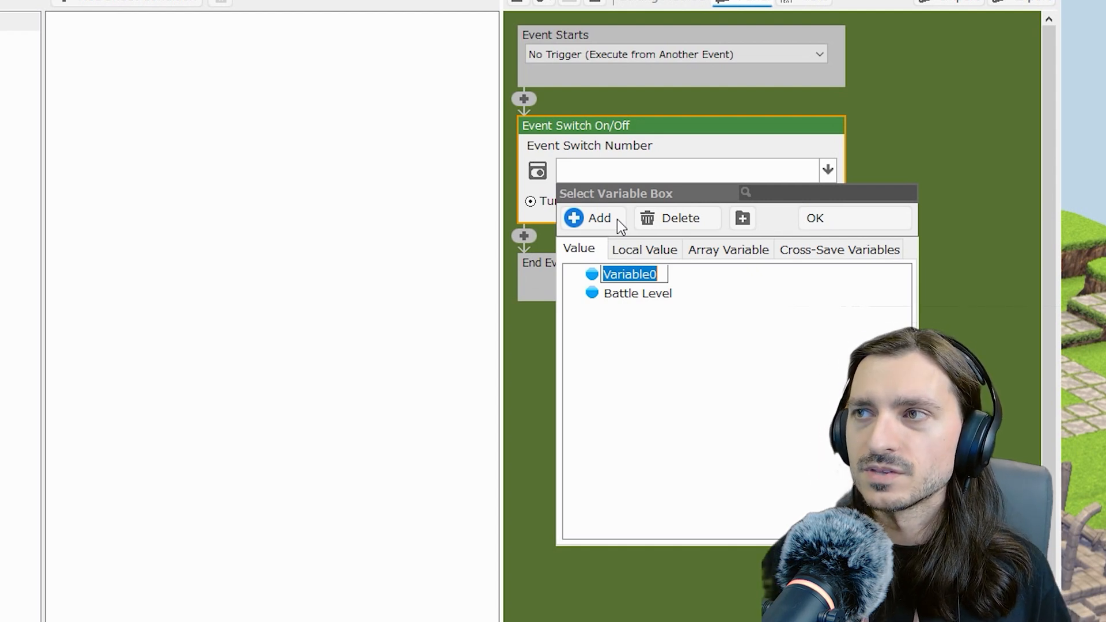
pyautogui.moveTo(585, 259)
pyautogui.write('S')
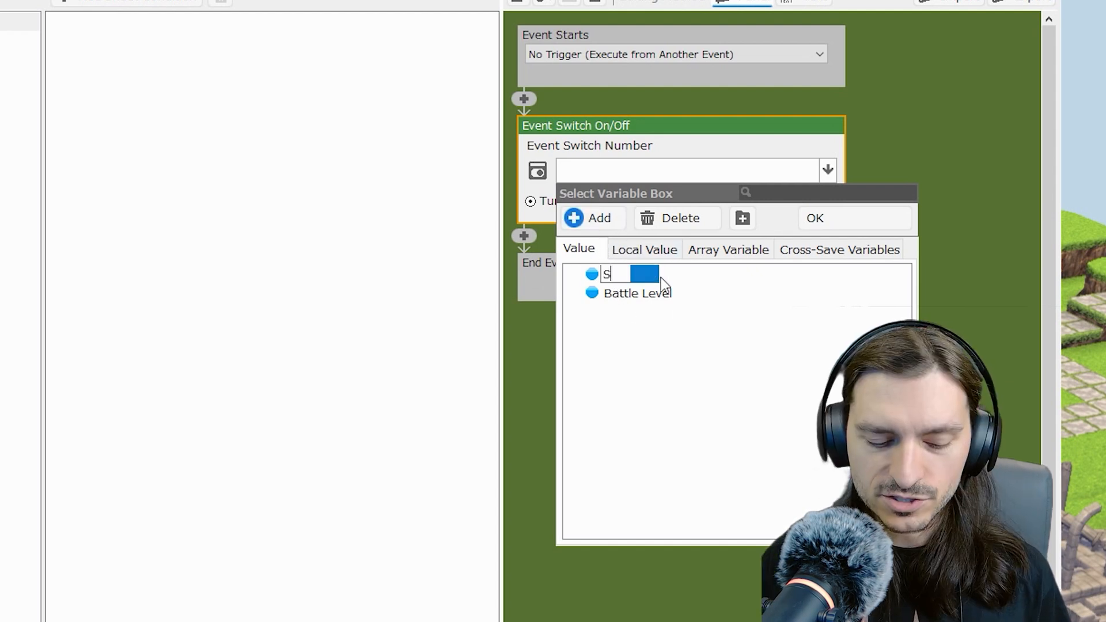
pyautogui.write('howSkilli')
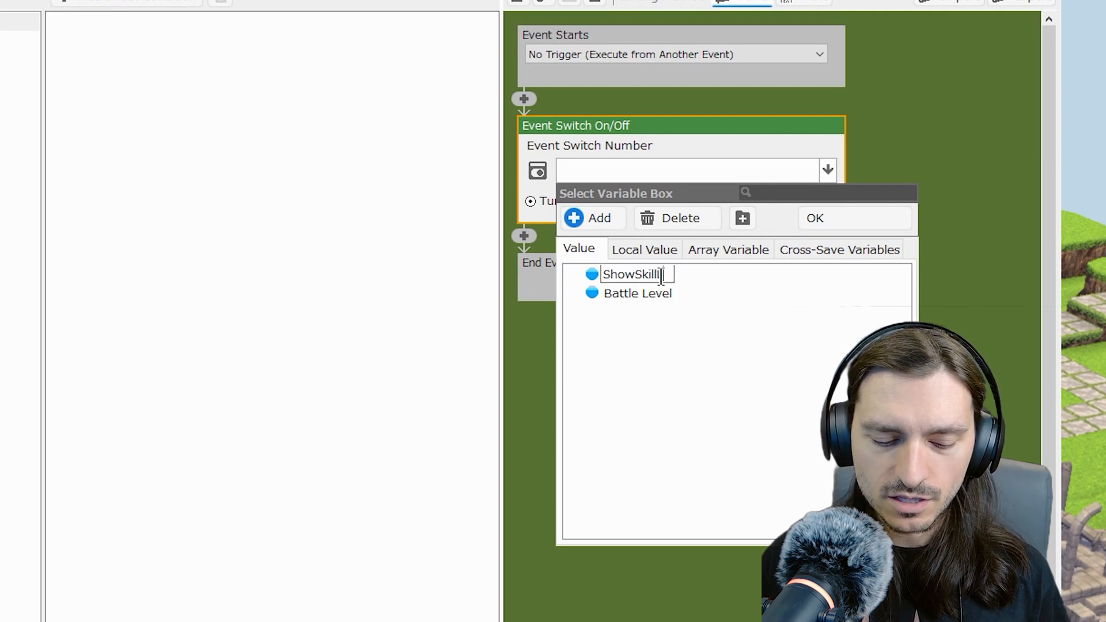
pyautogui.write('Learn')
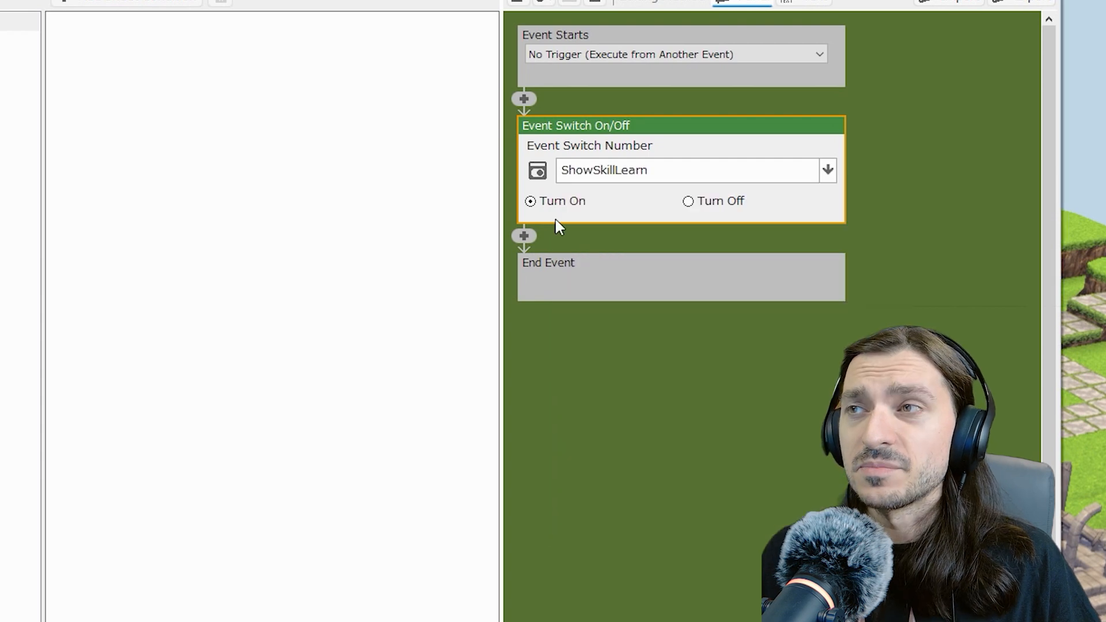
pyautogui.moveTo(631, 335)
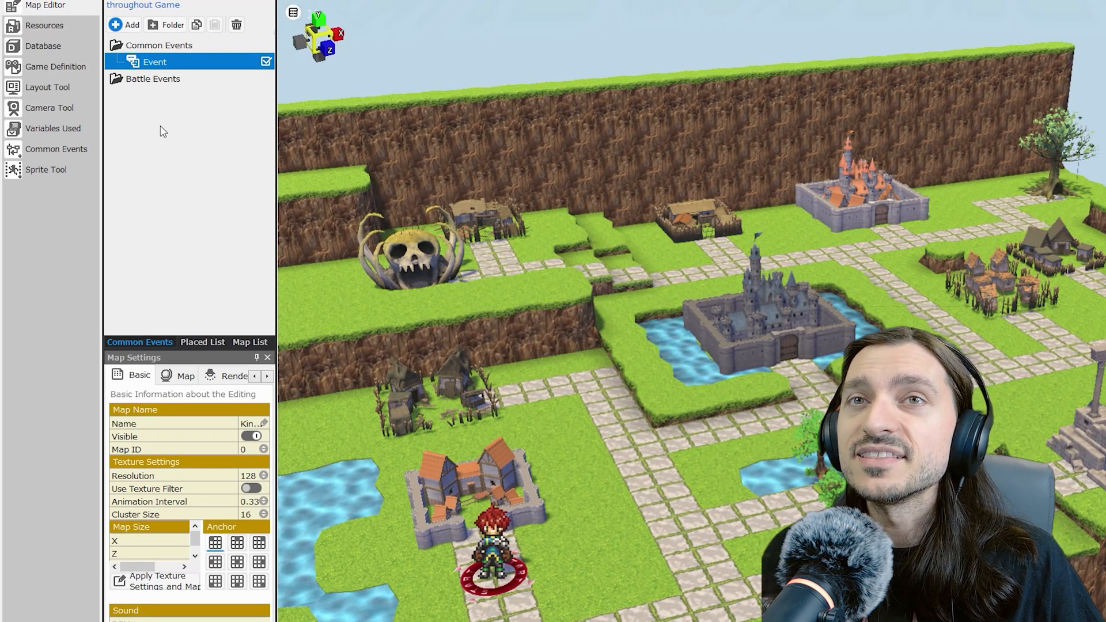
pyautogui.moveTo(48, 86)
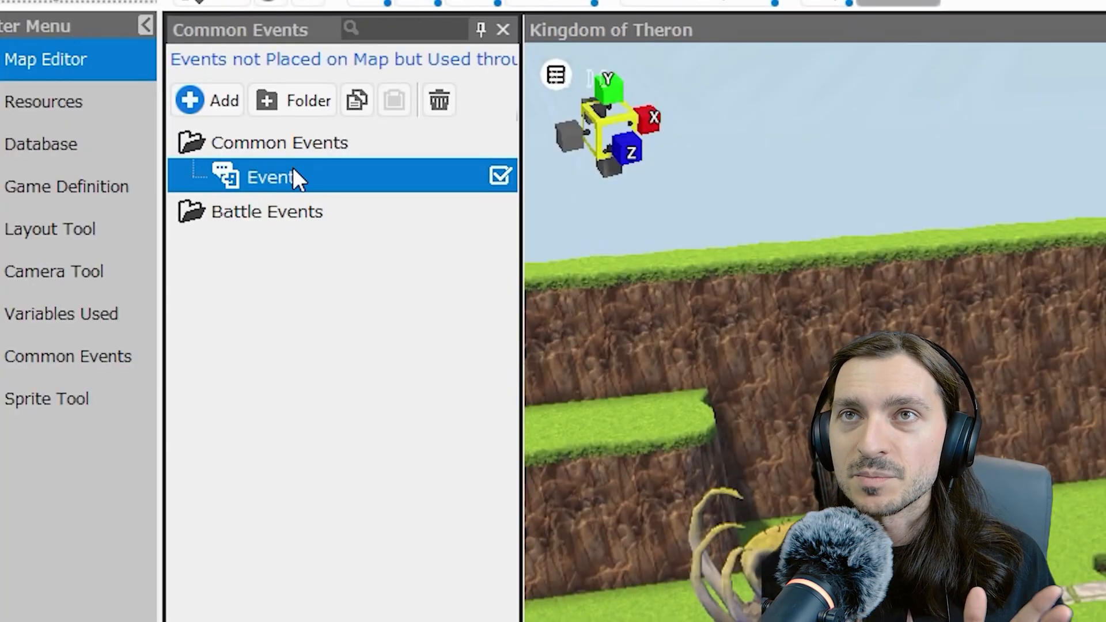
# - Rename the new common event to Skill Learn System
pyautogui.doubleClick(268, 175)
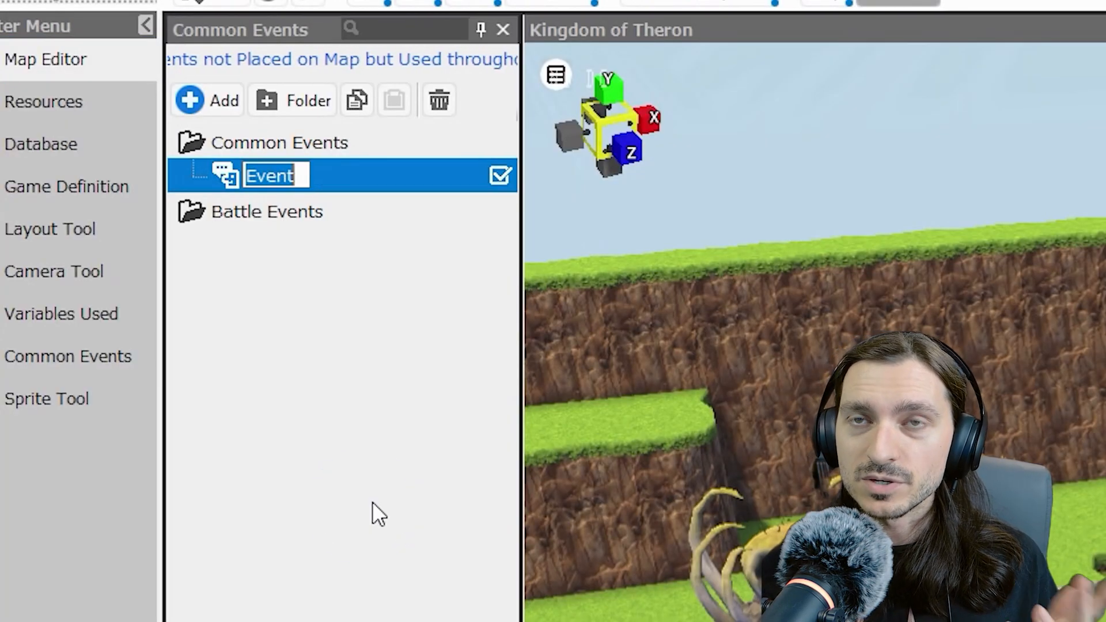
pyautogui.write('S')
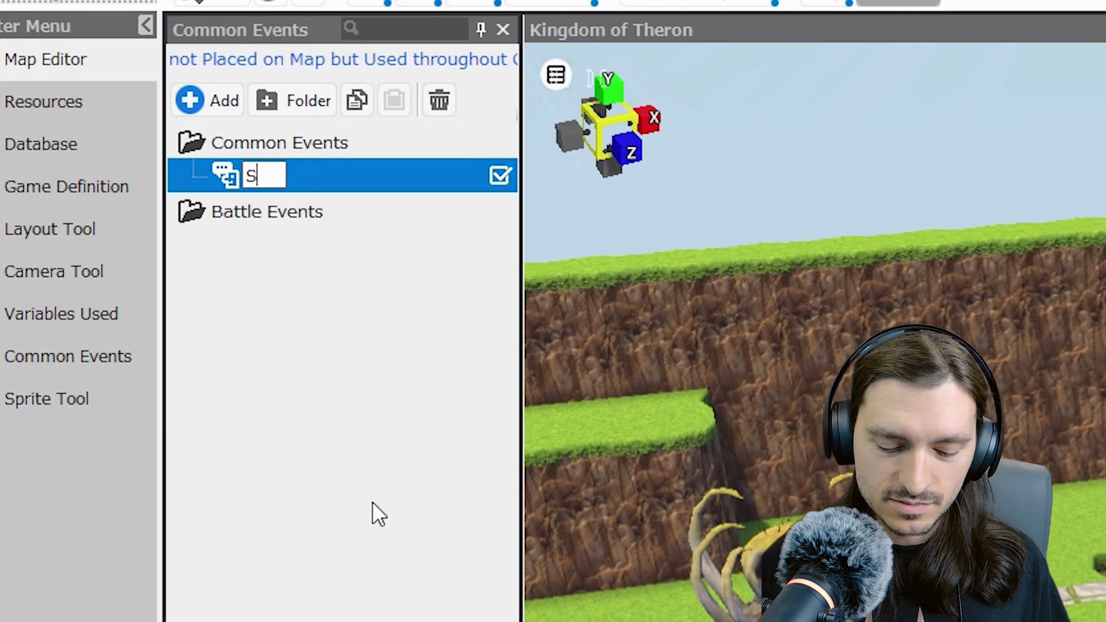
pyautogui.write('Skill Learn System')
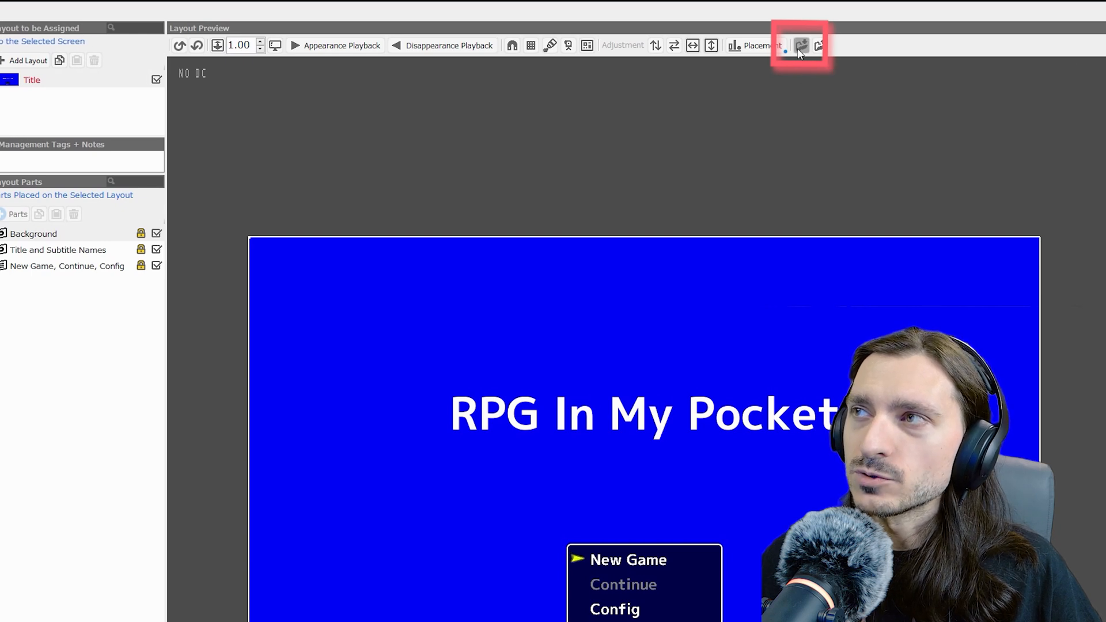
pyautogui.moveTo(800, 45)
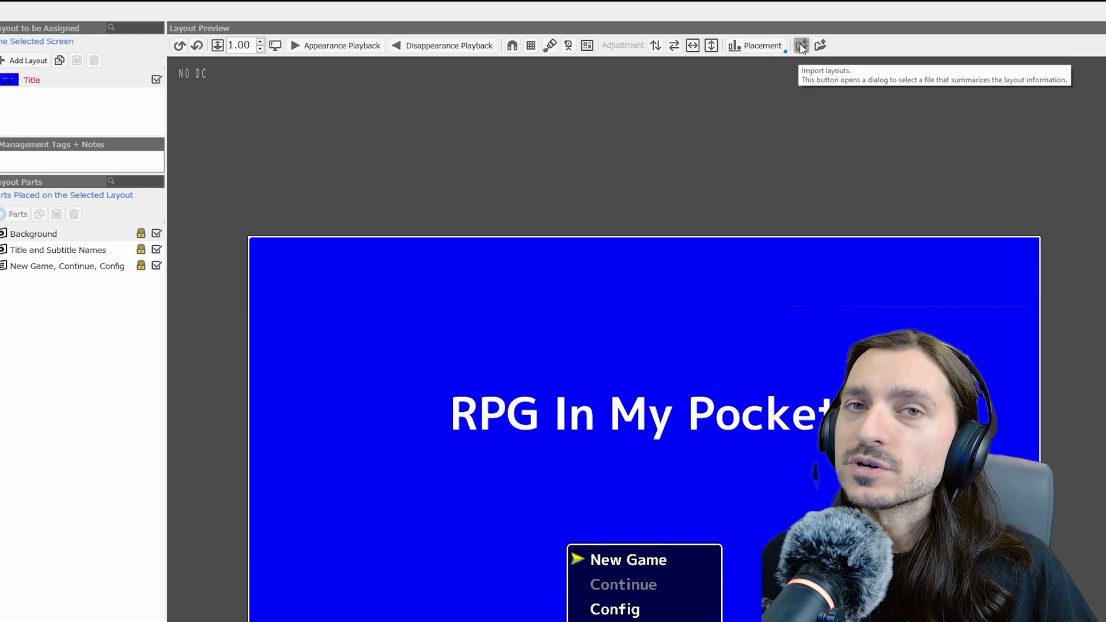
# - Import SkillLearnLayouts.lyrbr through the Layout Tool's Import Layouts dialog
pyautogui.click(801, 46)
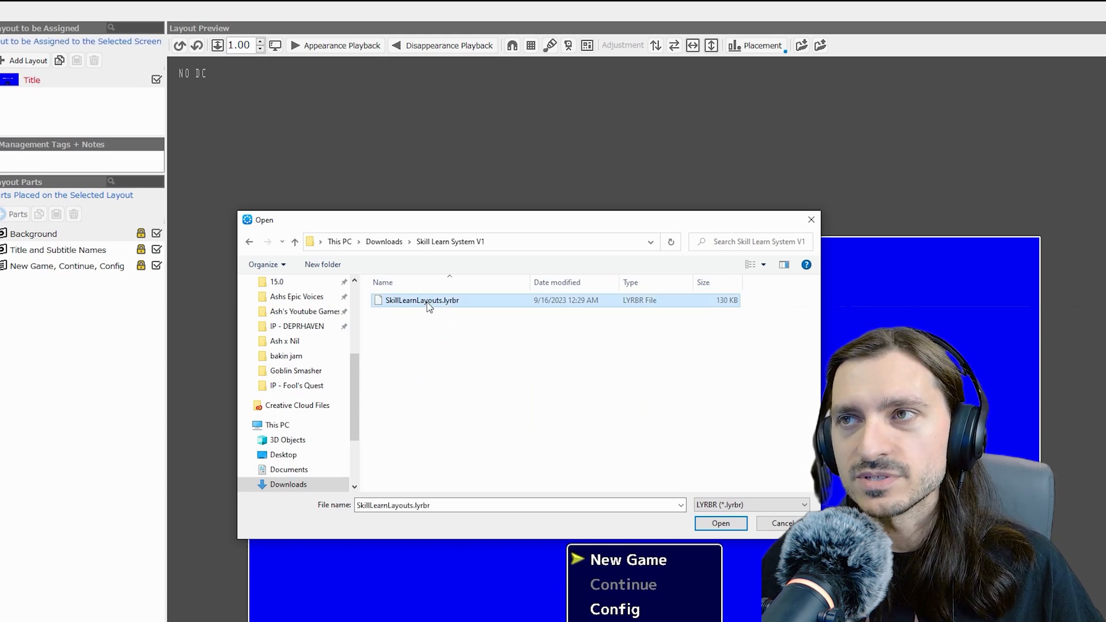
pyautogui.click(719, 523)
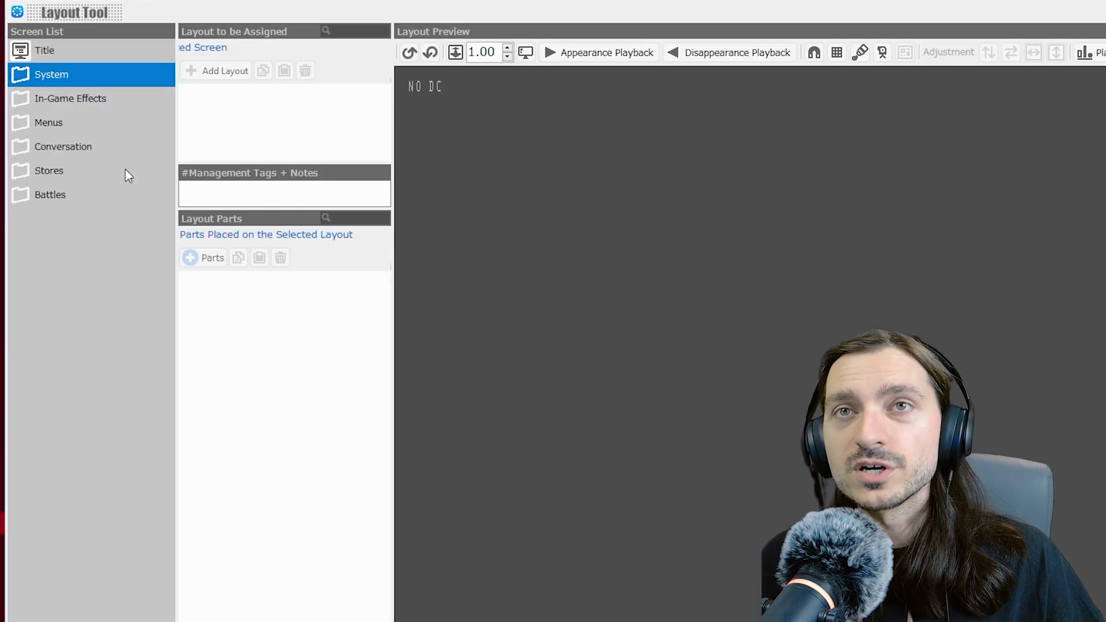
# - Under Menus > Menu, assign MainMenu_SkillLearn as the main menu layout and compare it with MainMenu
pyautogui.click(48, 122)
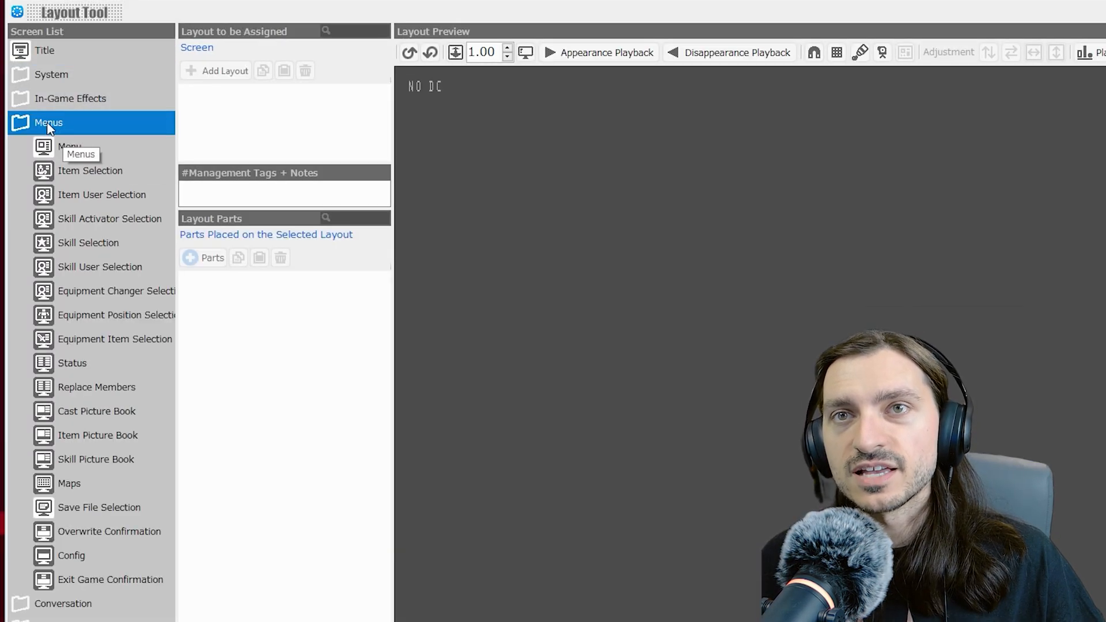
pyautogui.click(69, 146)
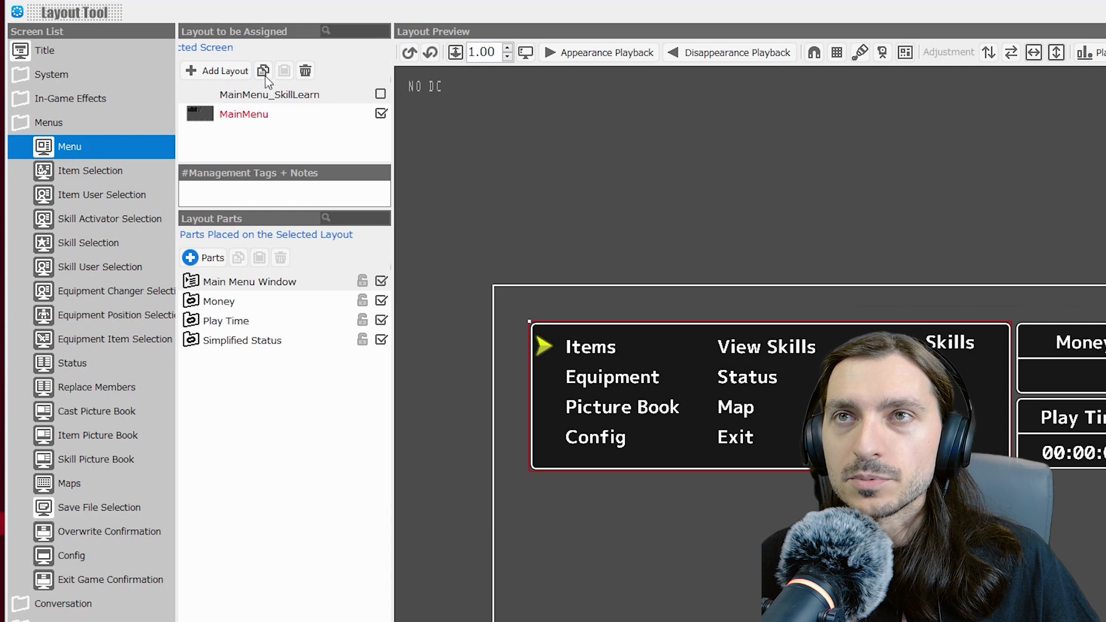
pyautogui.moveTo(218, 105)
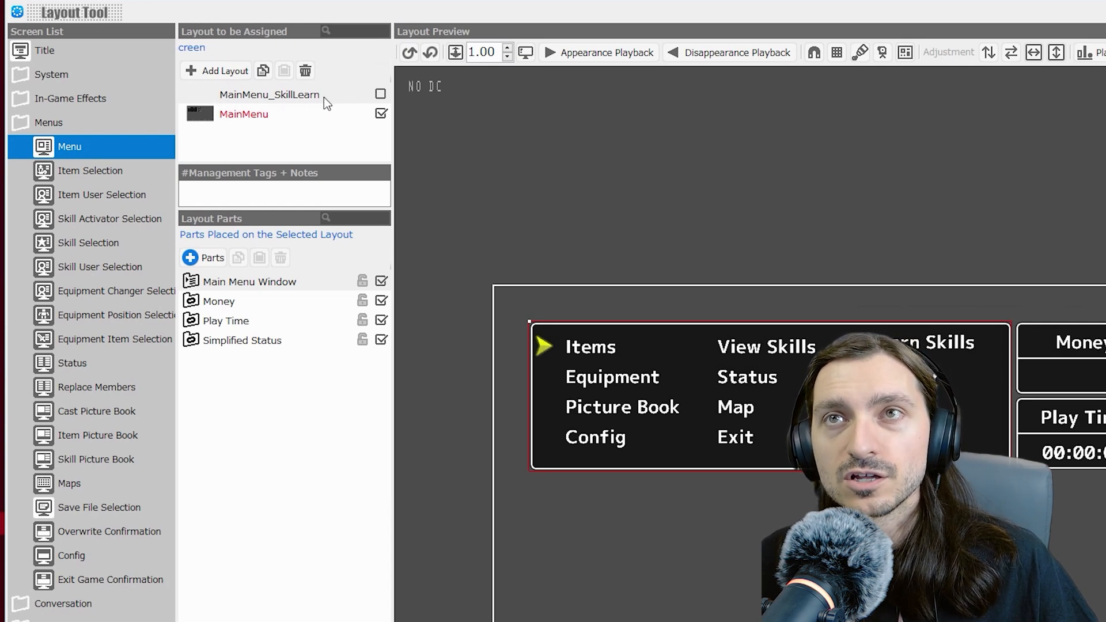
pyautogui.click(268, 93)
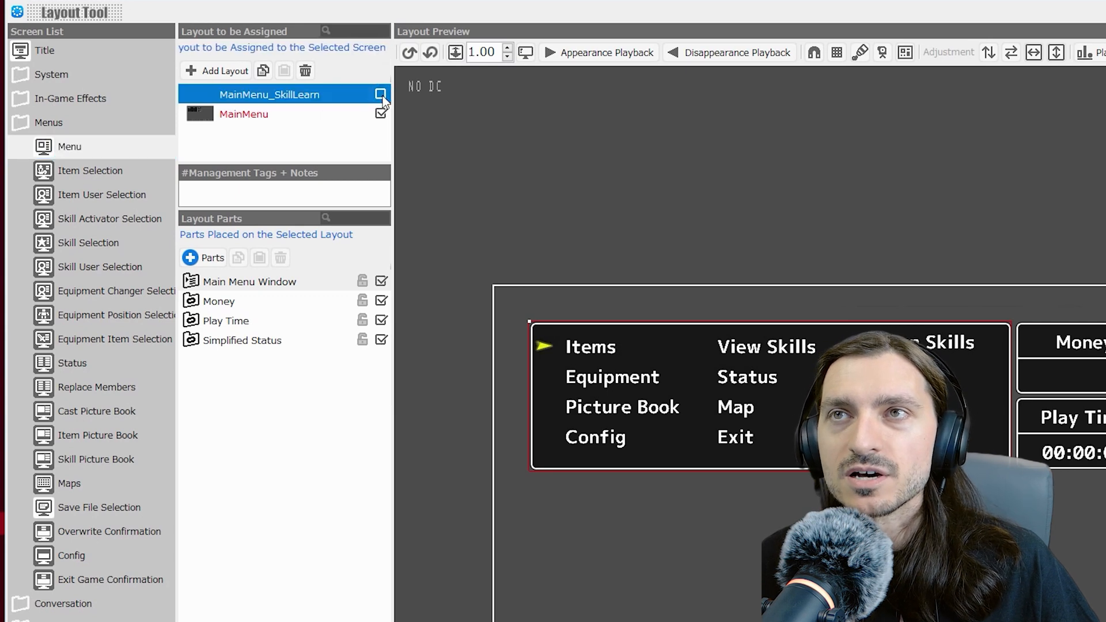
pyautogui.click(381, 93)
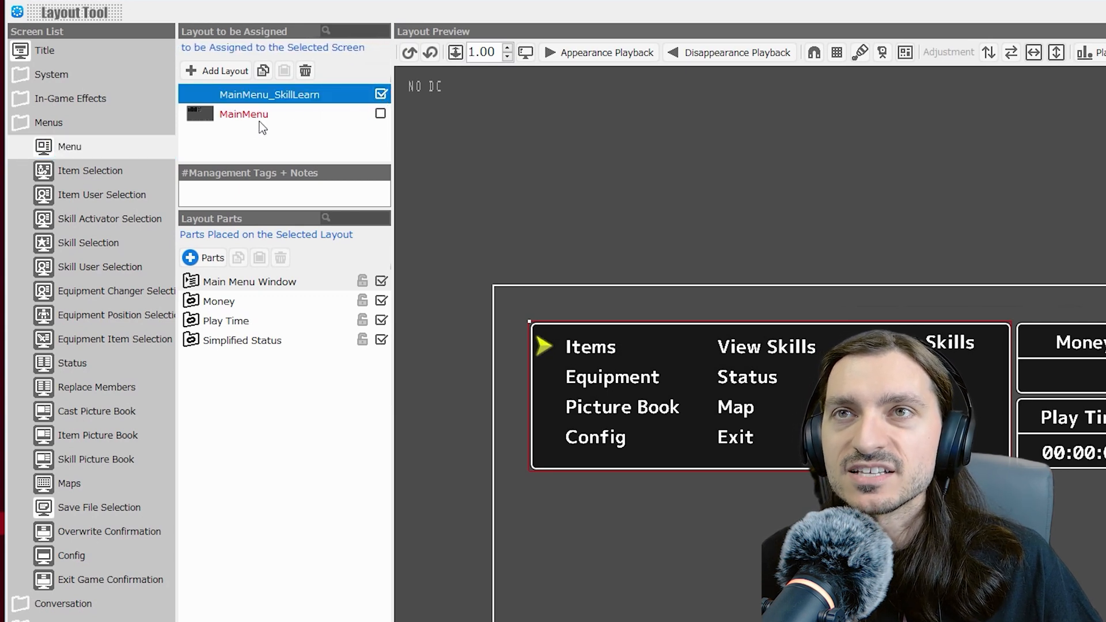
pyautogui.click(244, 114)
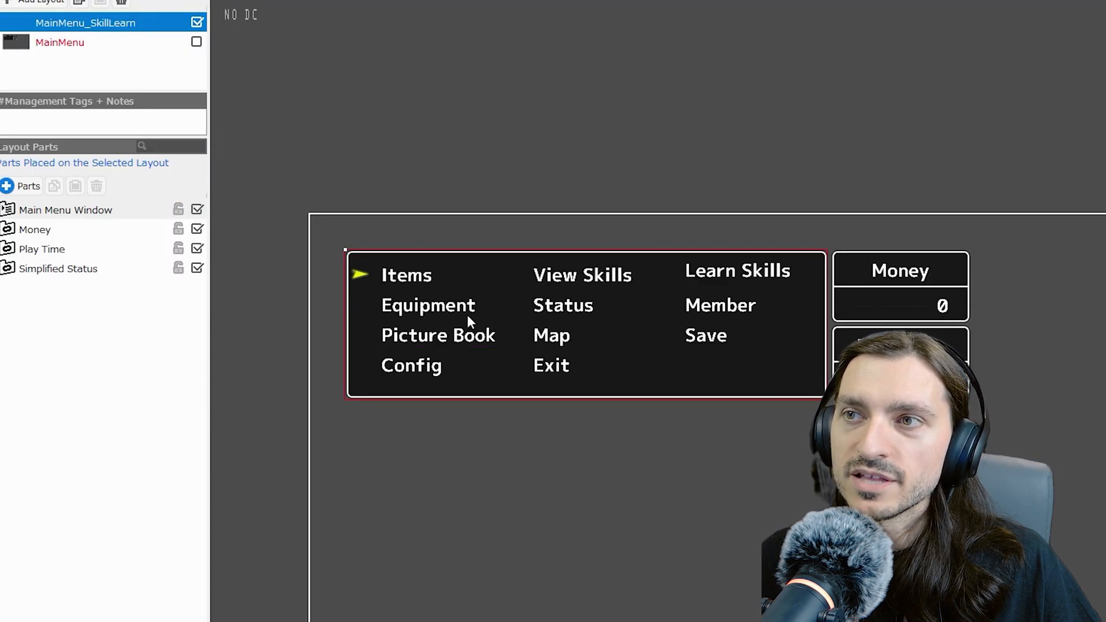
pyautogui.click(60, 42)
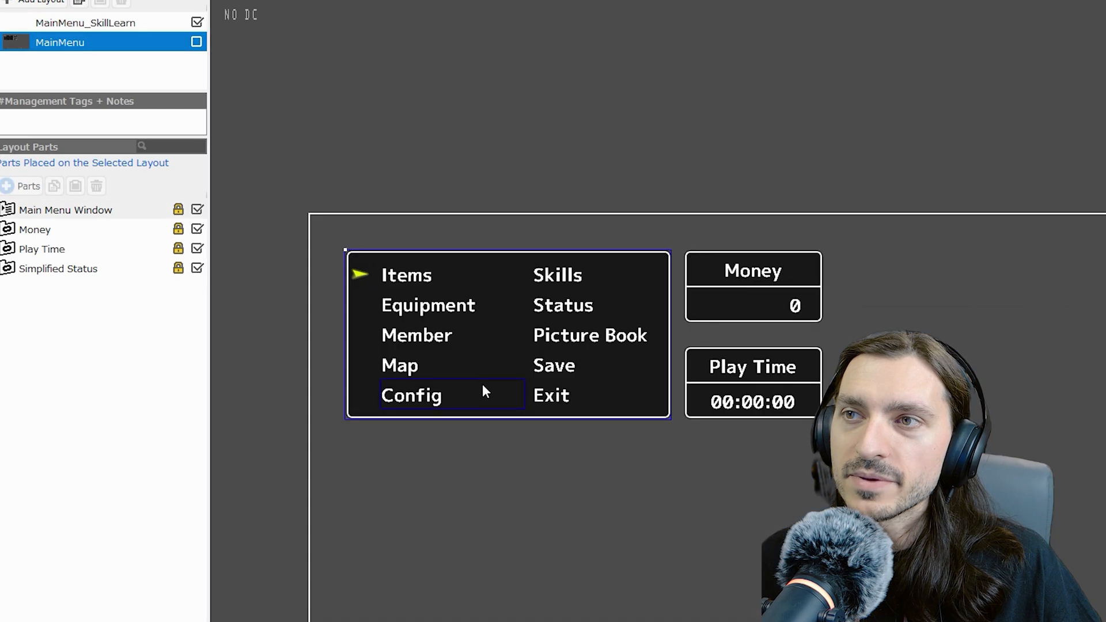
pyautogui.moveTo(539, 300)
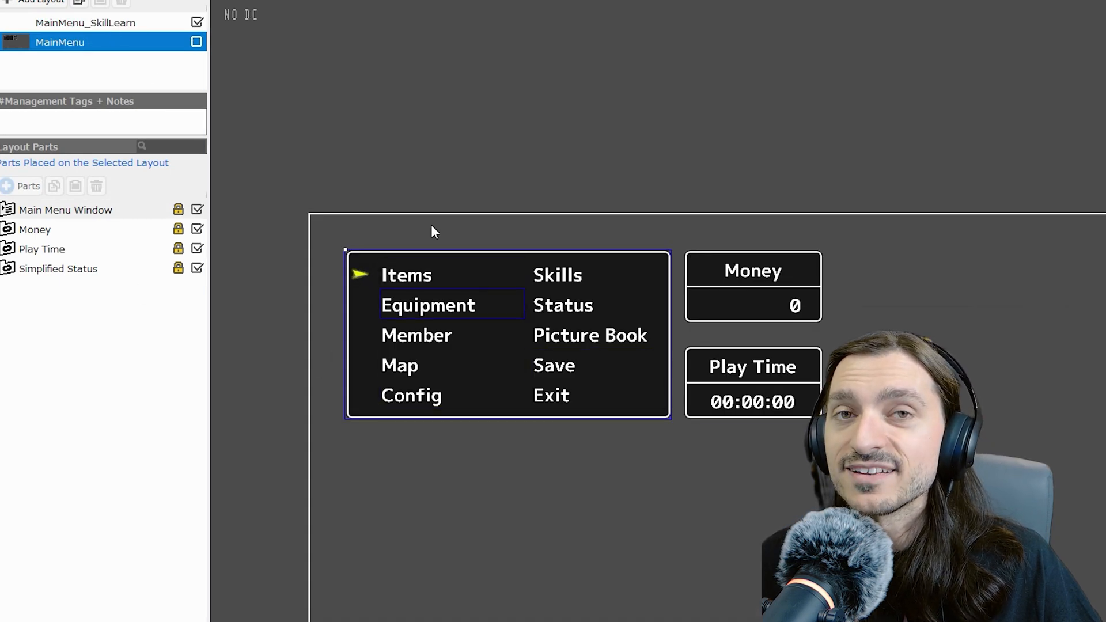
pyautogui.click(84, 23)
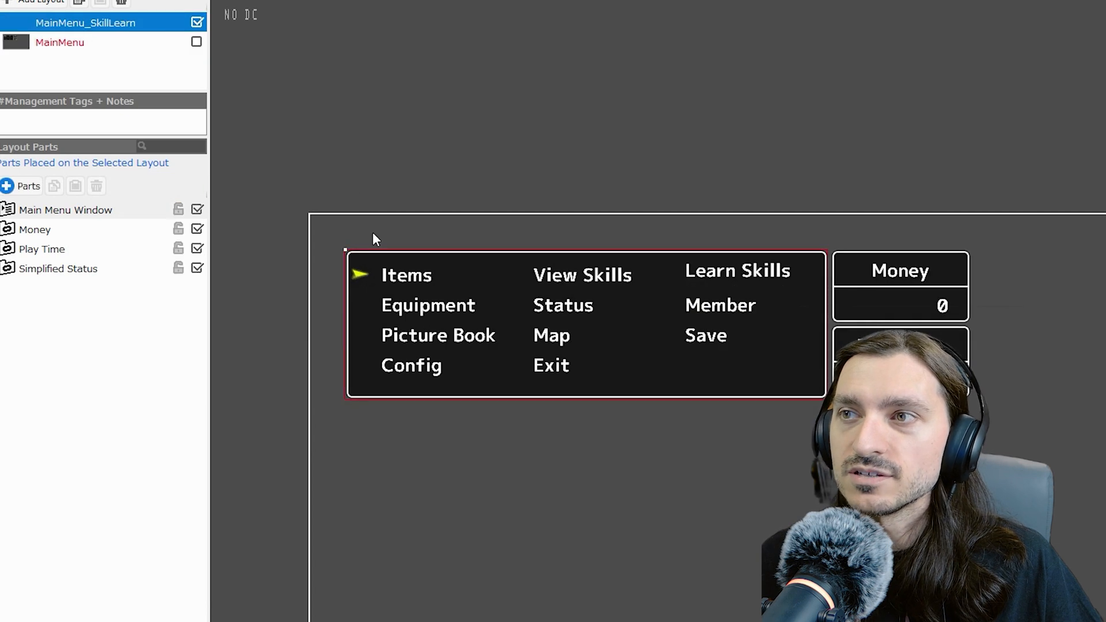
pyautogui.moveTo(489, 332)
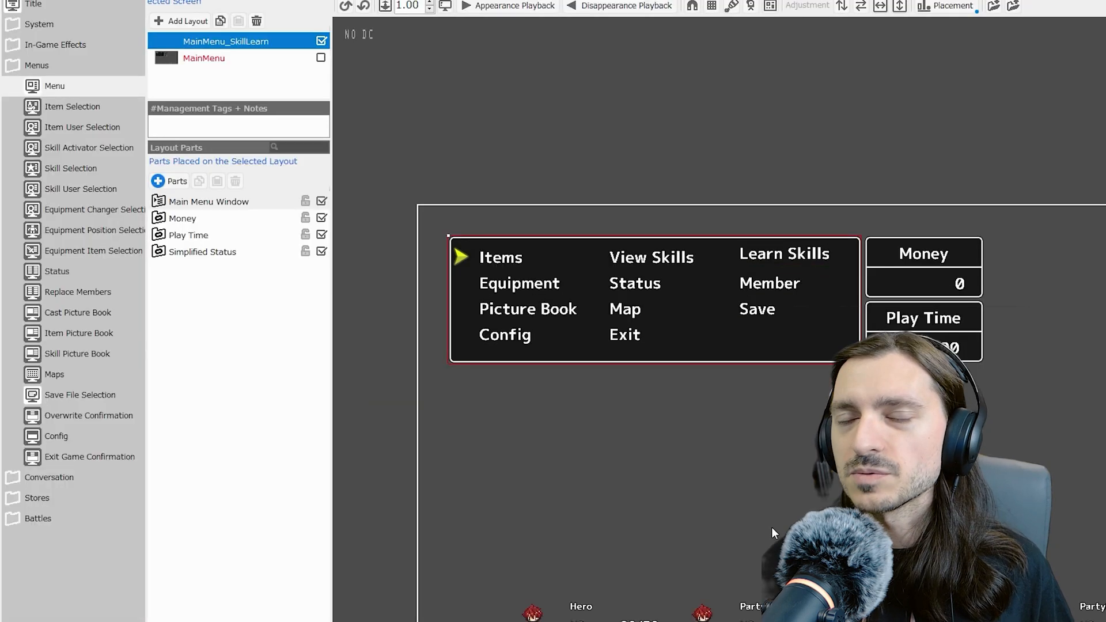
pyautogui.moveTo(752, 508)
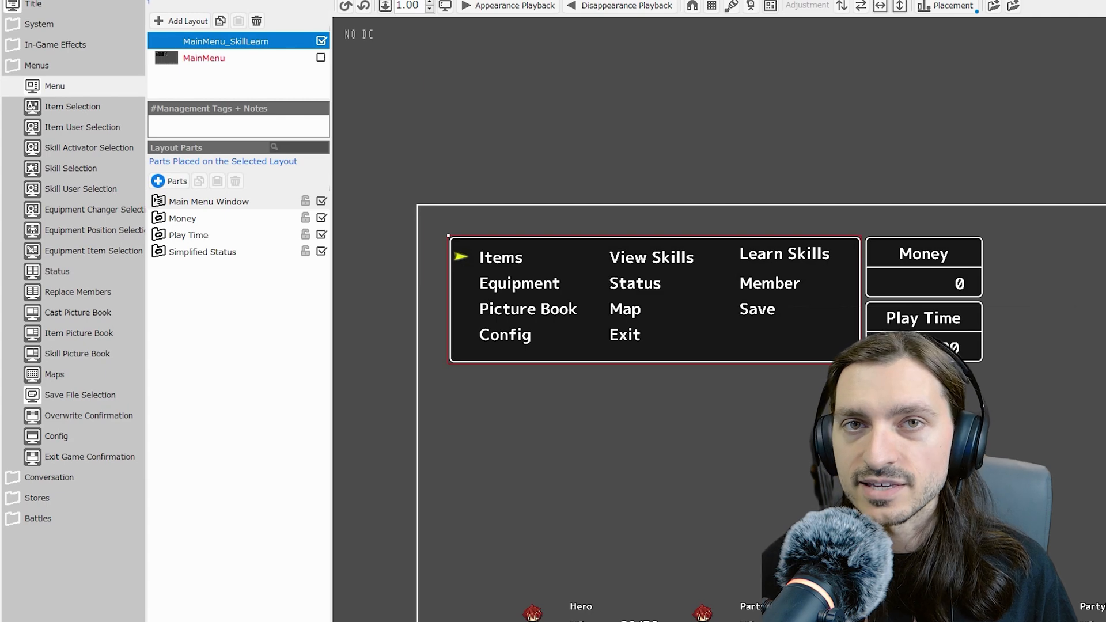
# - Assign the Learn Skills entry in the Main Menu Window to call the Skill Learn System common event
pyautogui.click(208, 200)
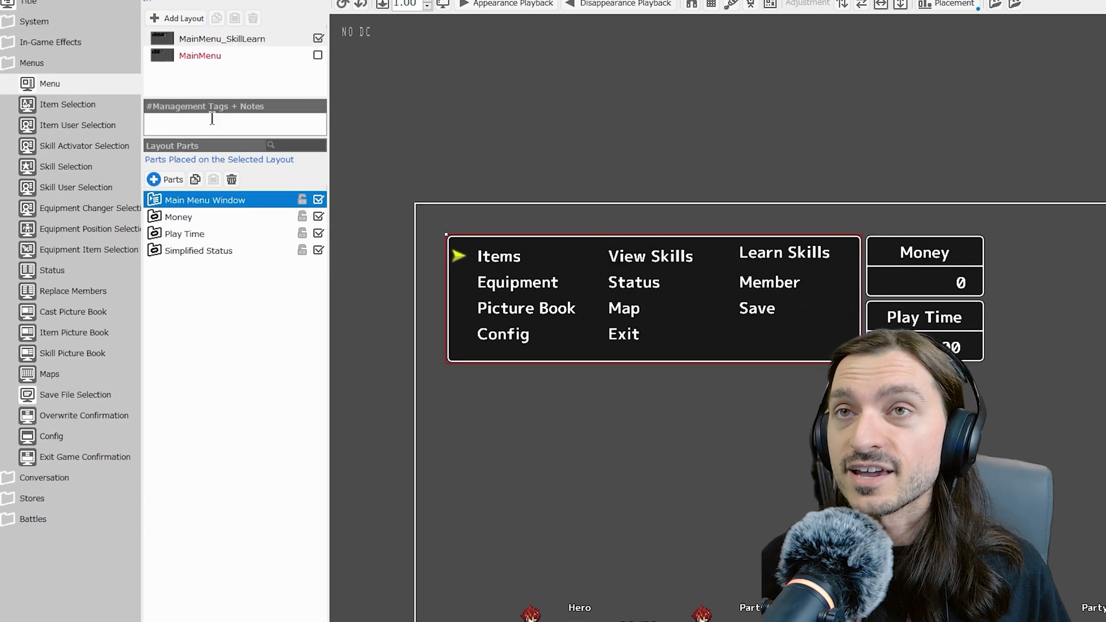
pyautogui.click(221, 40)
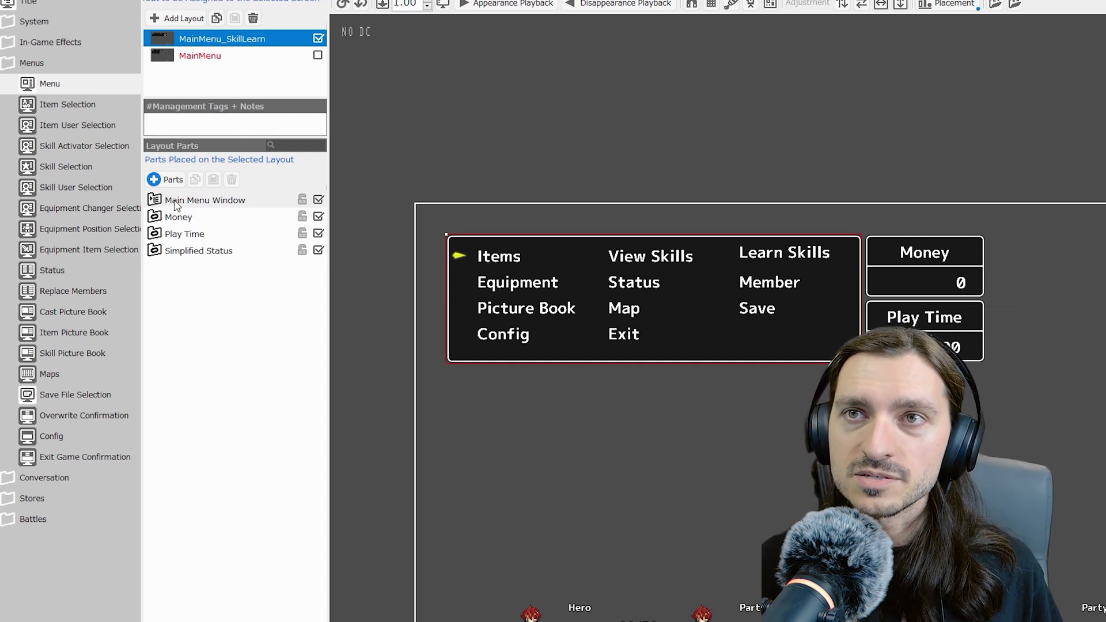
pyautogui.click(205, 199)
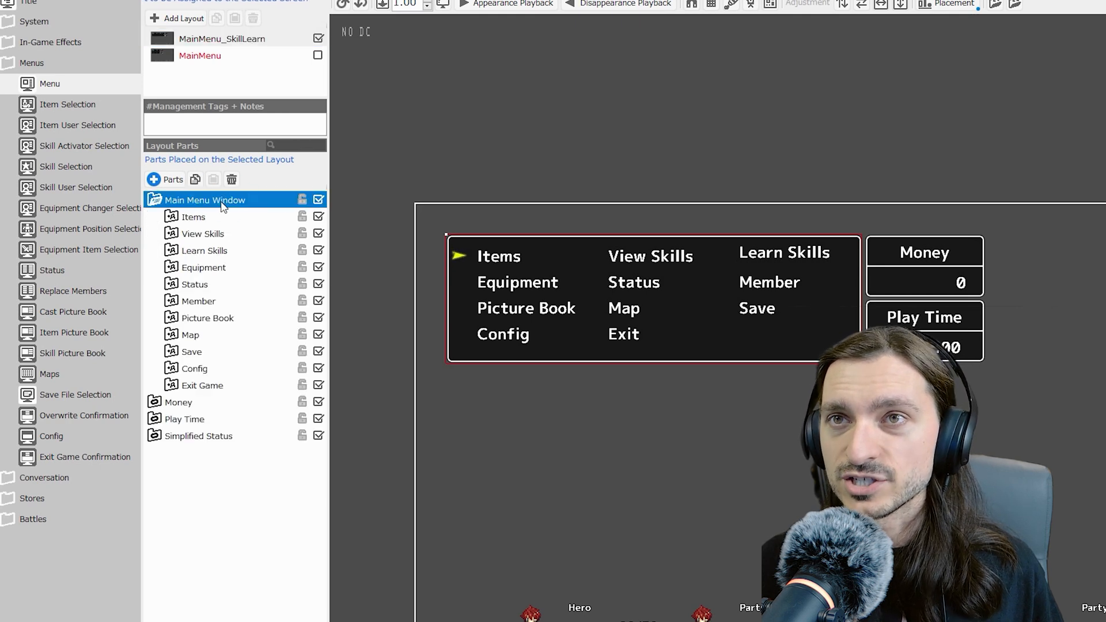
pyautogui.moveTo(208, 220)
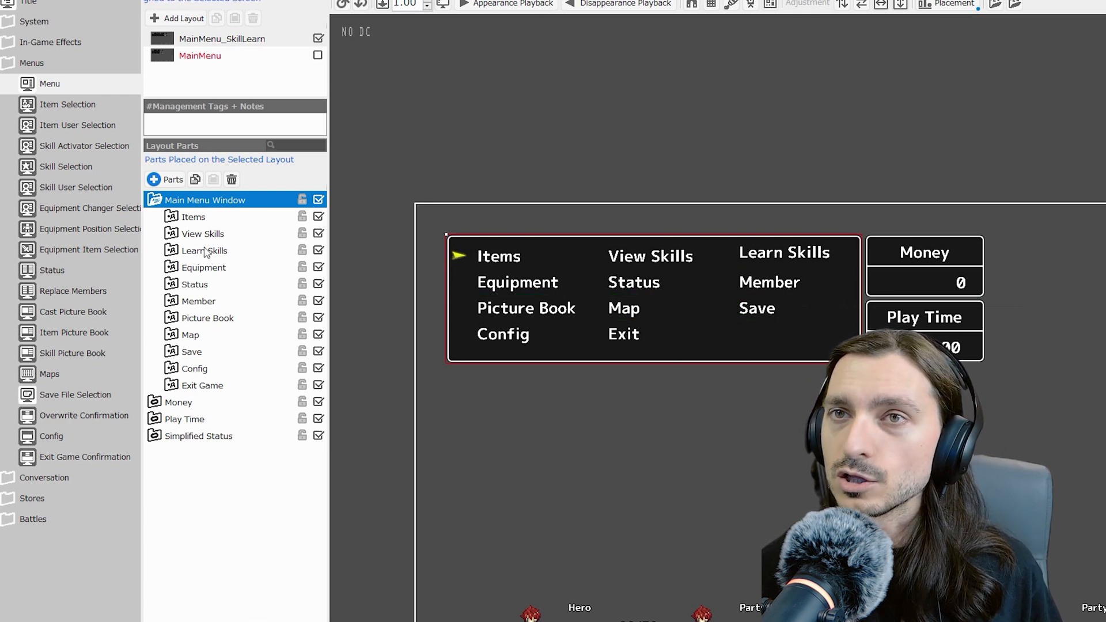
pyautogui.click(205, 250)
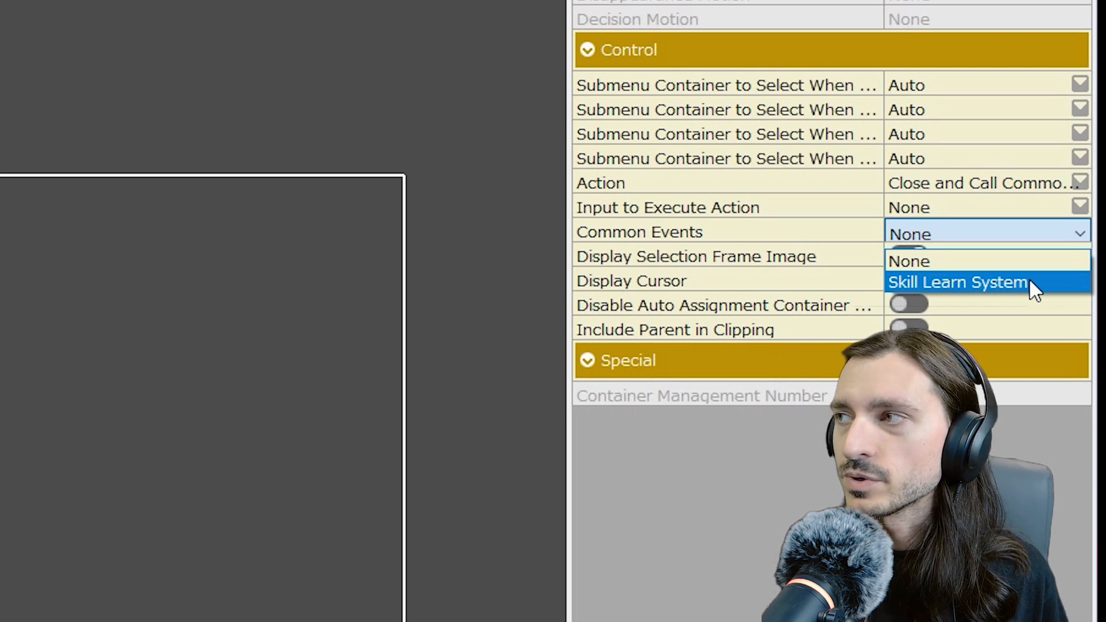
pyautogui.click(957, 281)
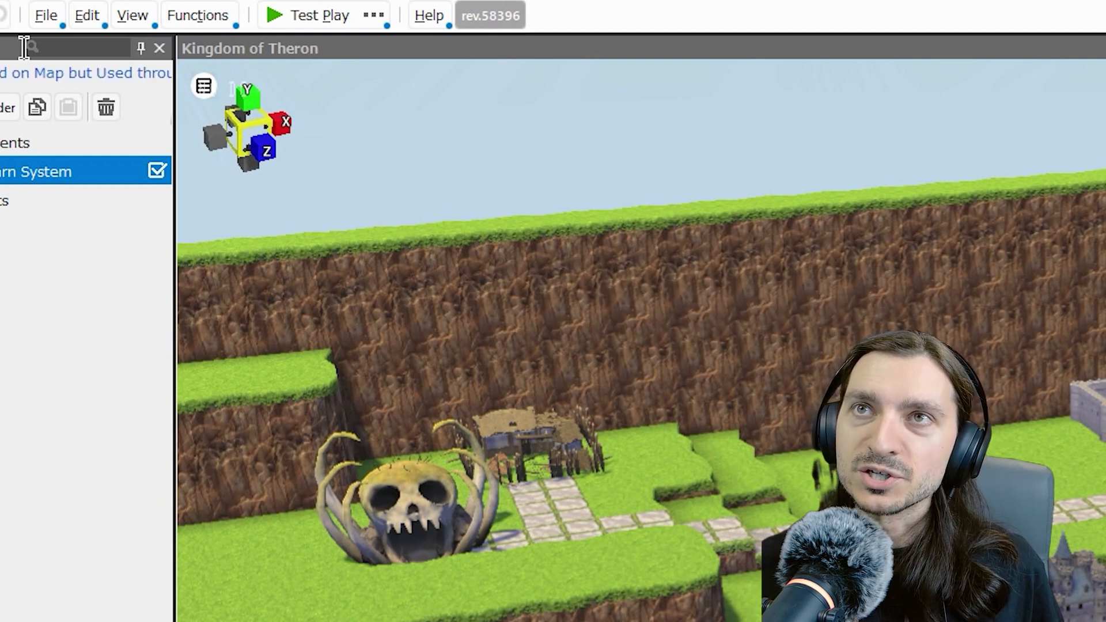
# - Launch the Skill Learn System plugin from the editor functions list, then close it
pyautogui.click(197, 15)
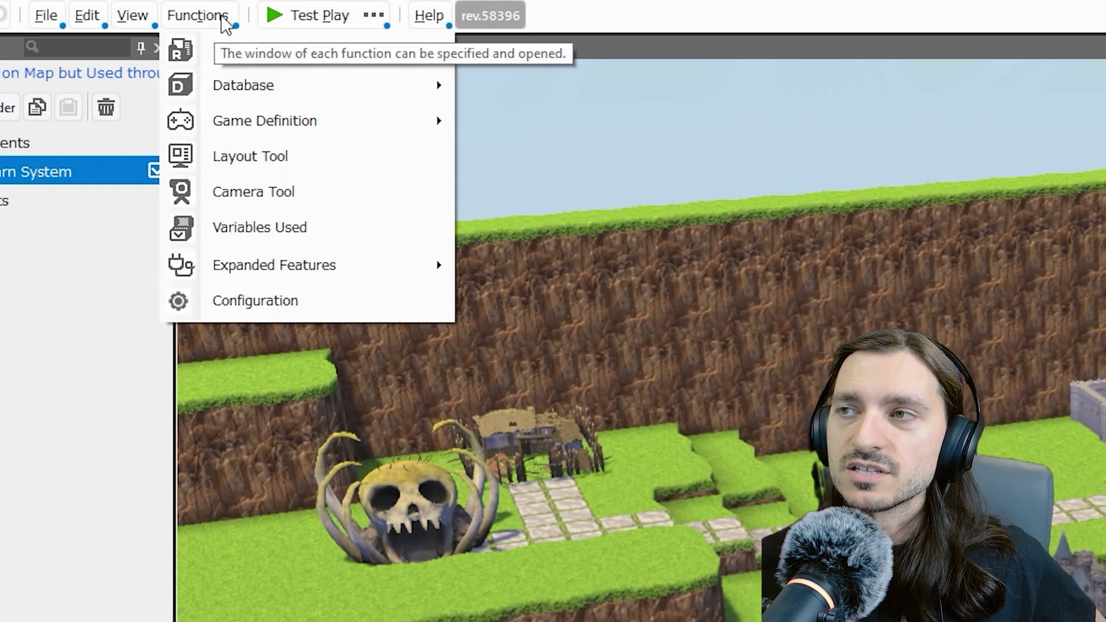
pyautogui.moveTo(310, 296)
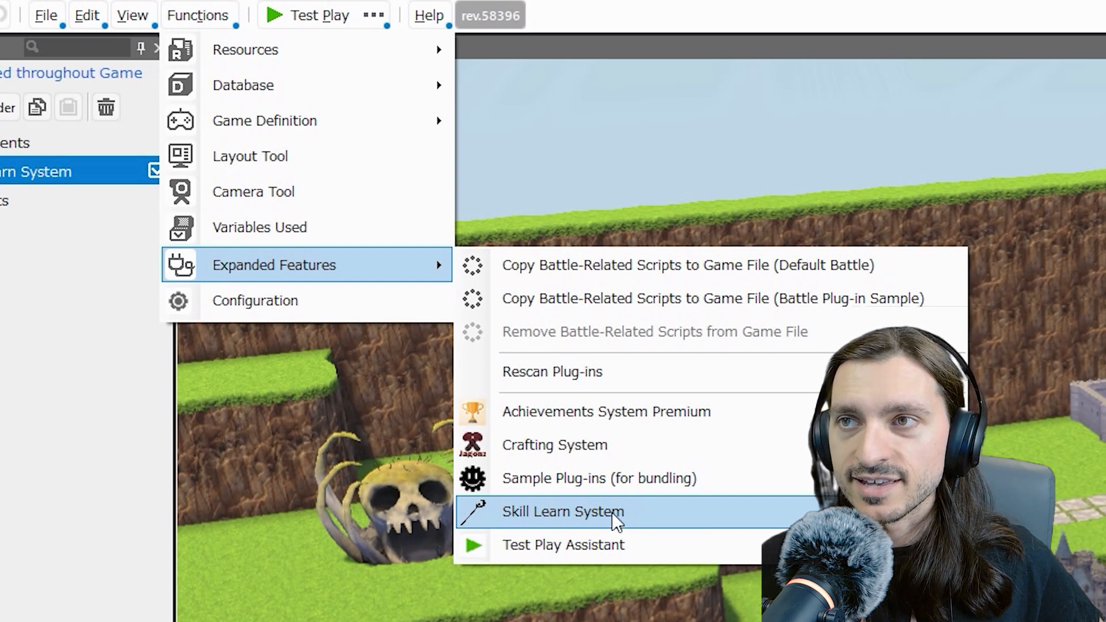
pyautogui.click(562, 512)
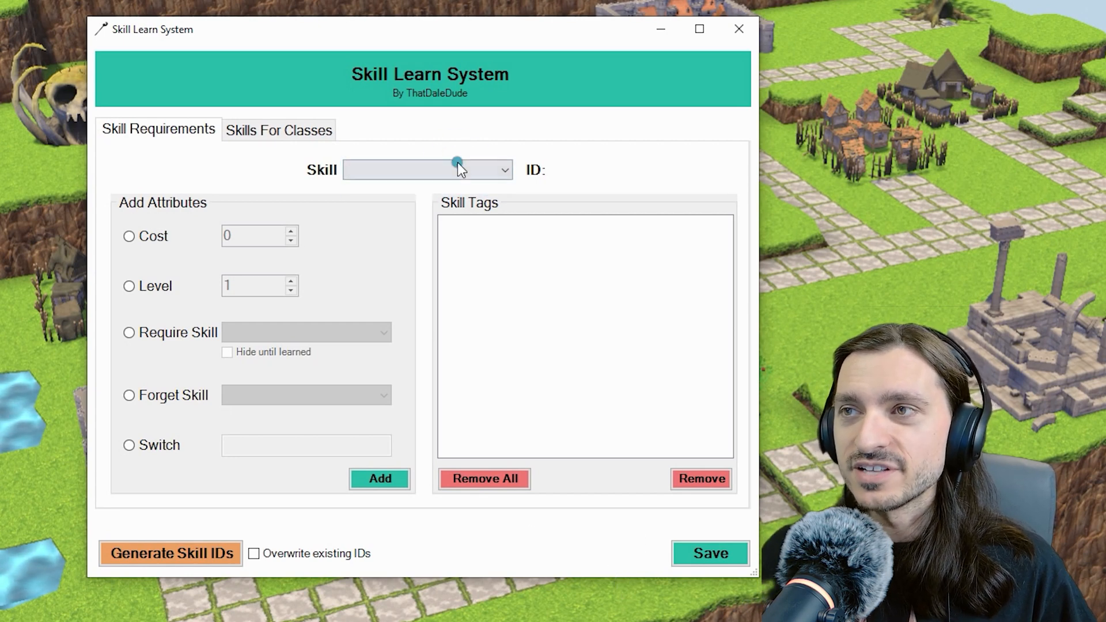
pyautogui.moveTo(710, 553)
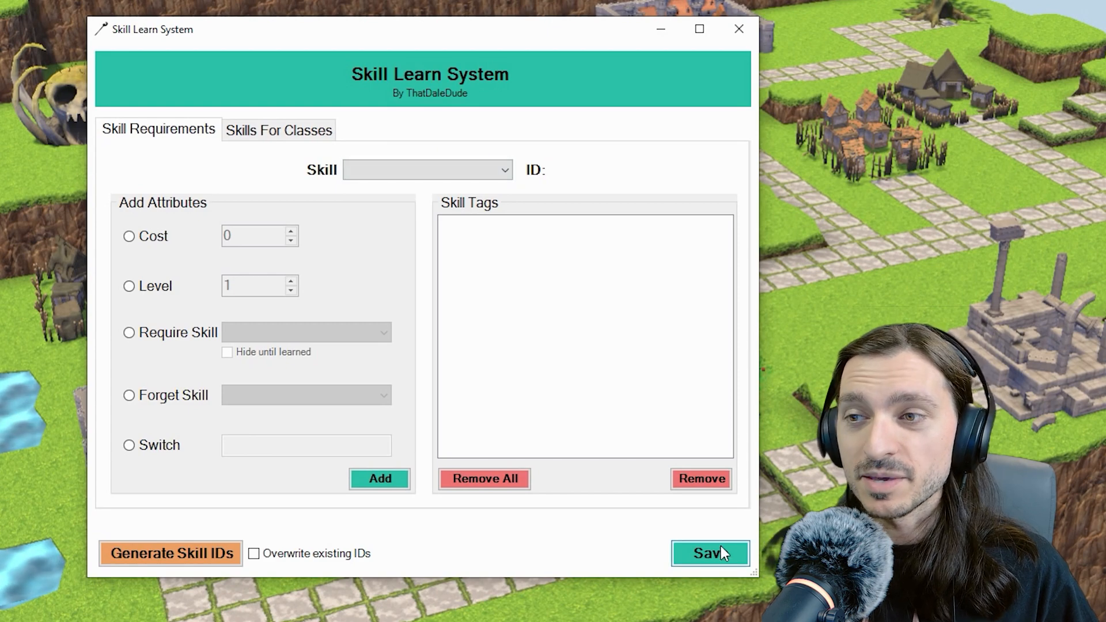
pyautogui.click(710, 553)
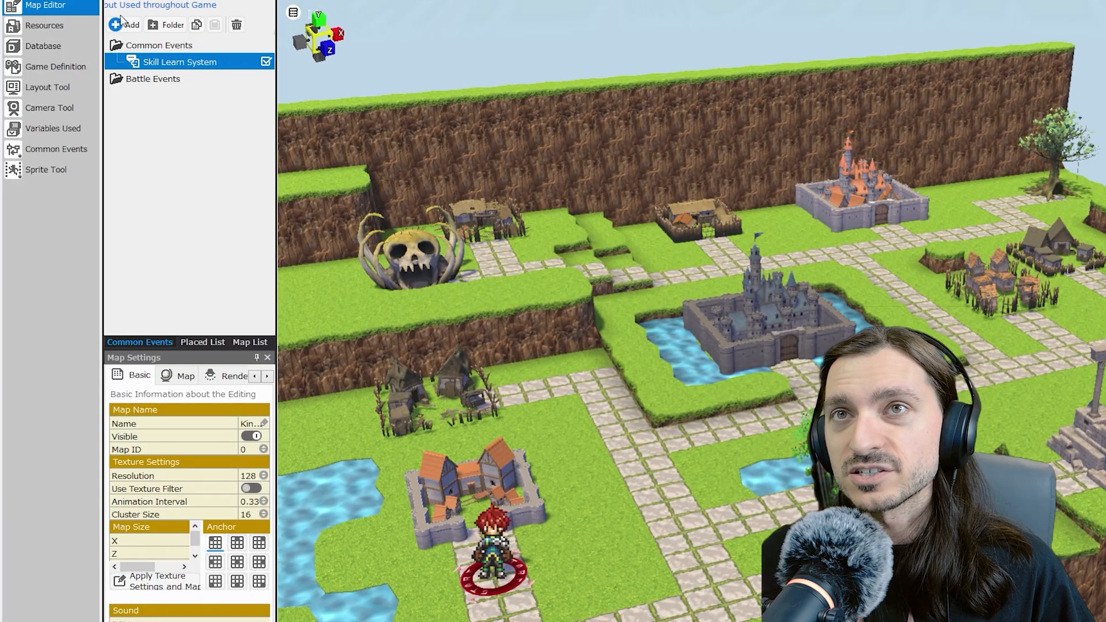
# - View the Skills database listing the spark skills and select Spark in the plugin
pyautogui.click(42, 46)
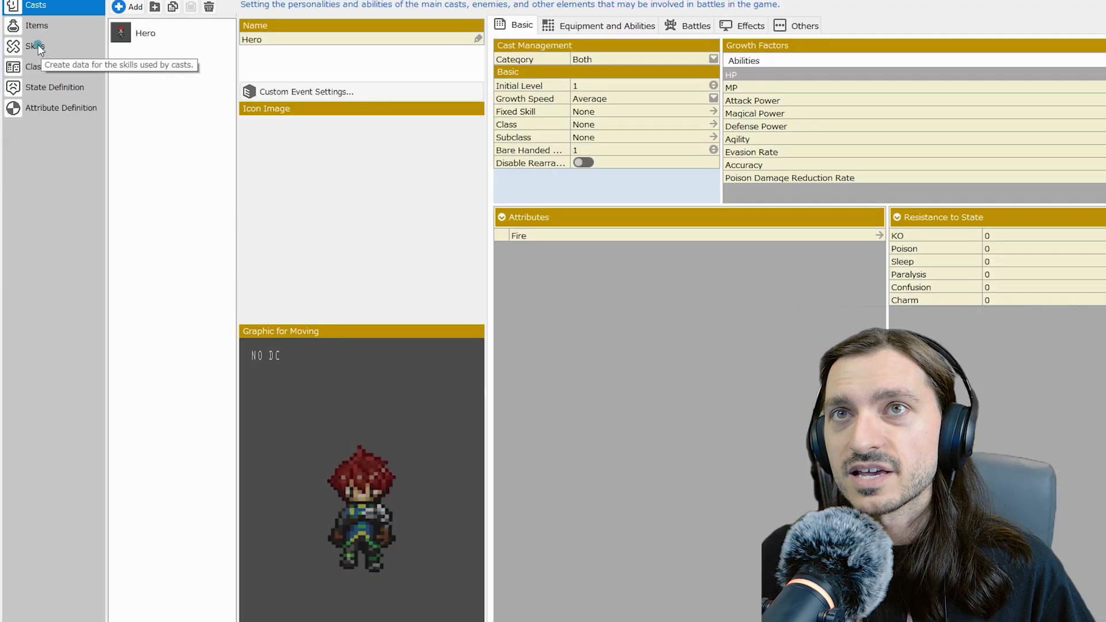
pyautogui.click(36, 44)
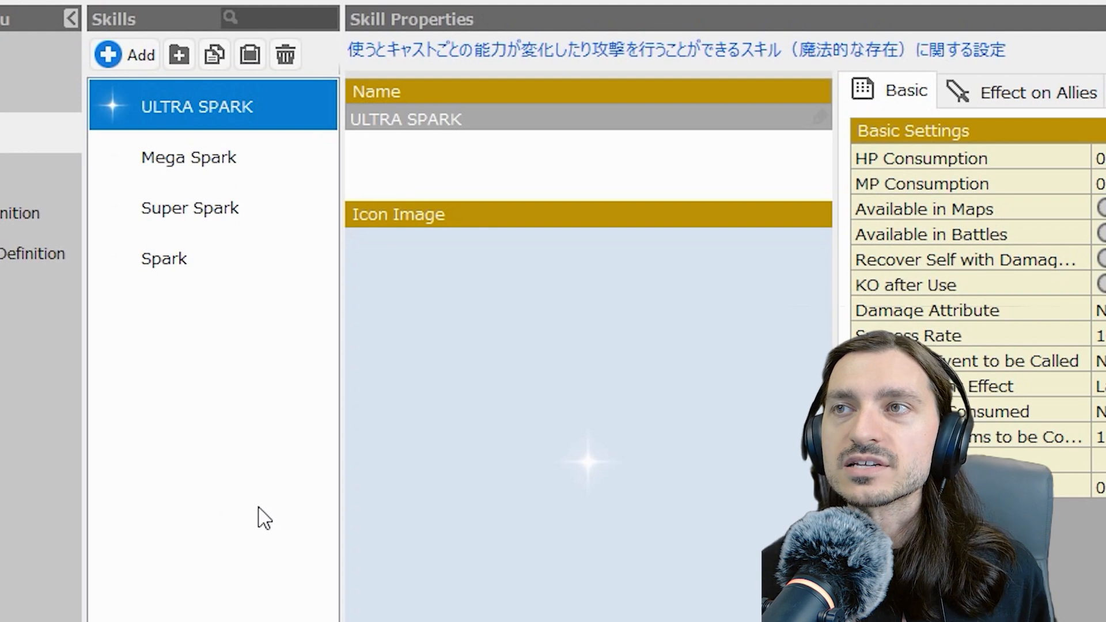
pyautogui.moveTo(194, 291)
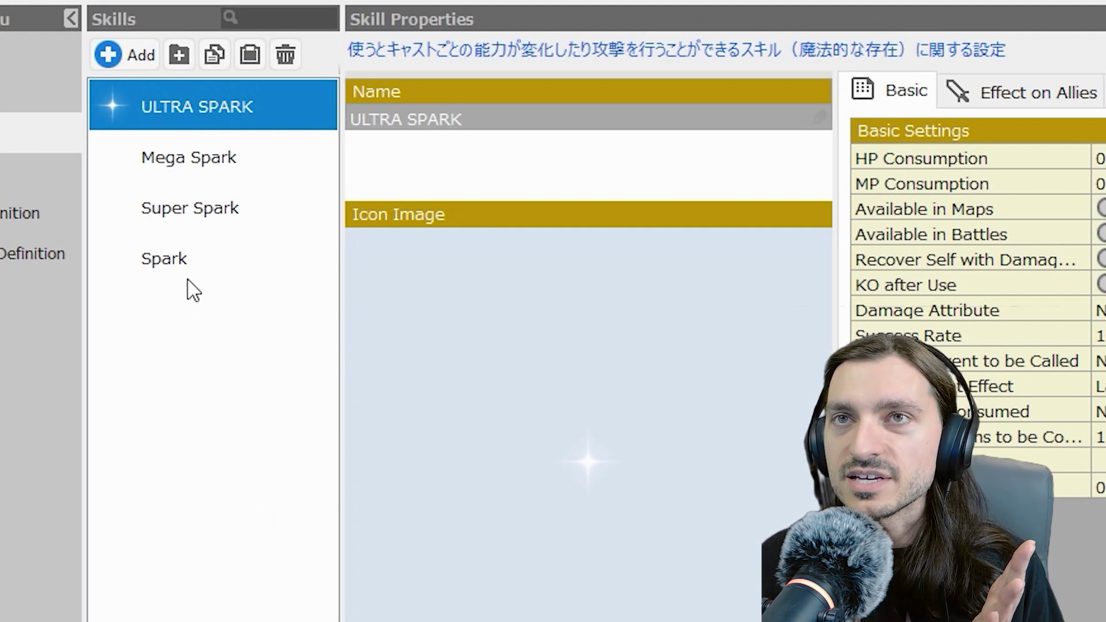
pyautogui.moveTo(190, 272)
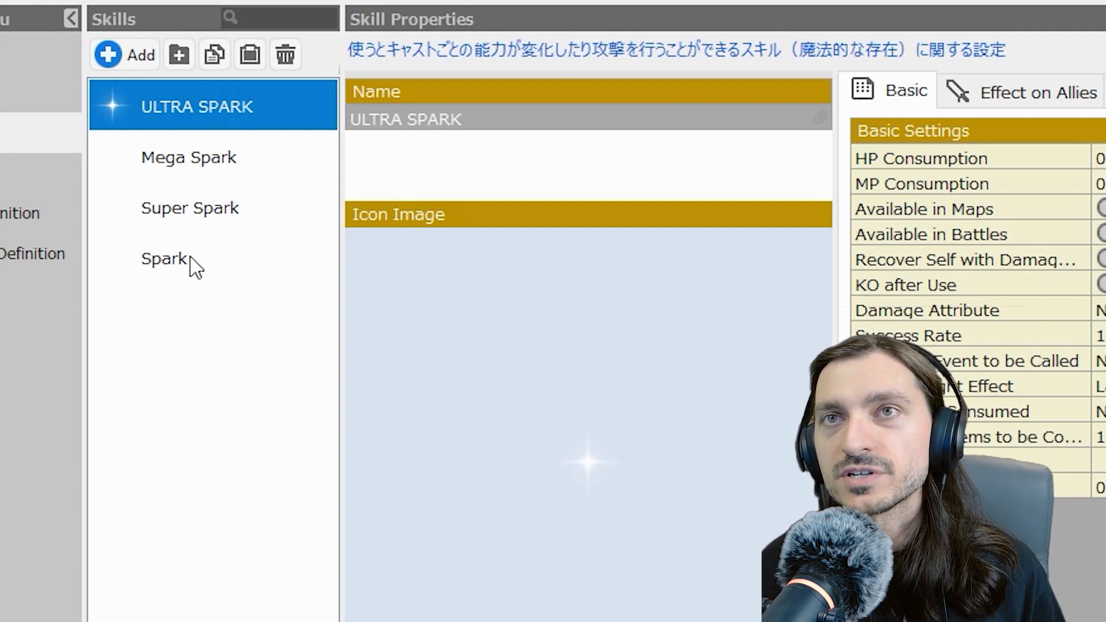
pyautogui.click(187, 157)
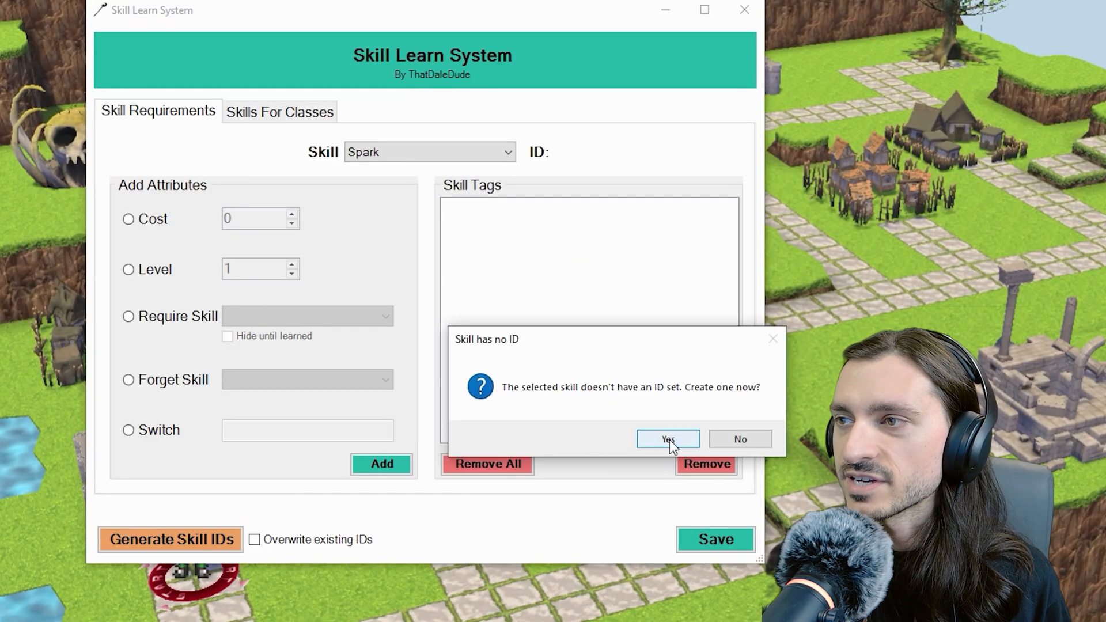
# - Create Spark's ID 1 and generate learn-system IDs for all skills
pyautogui.click(667, 439)
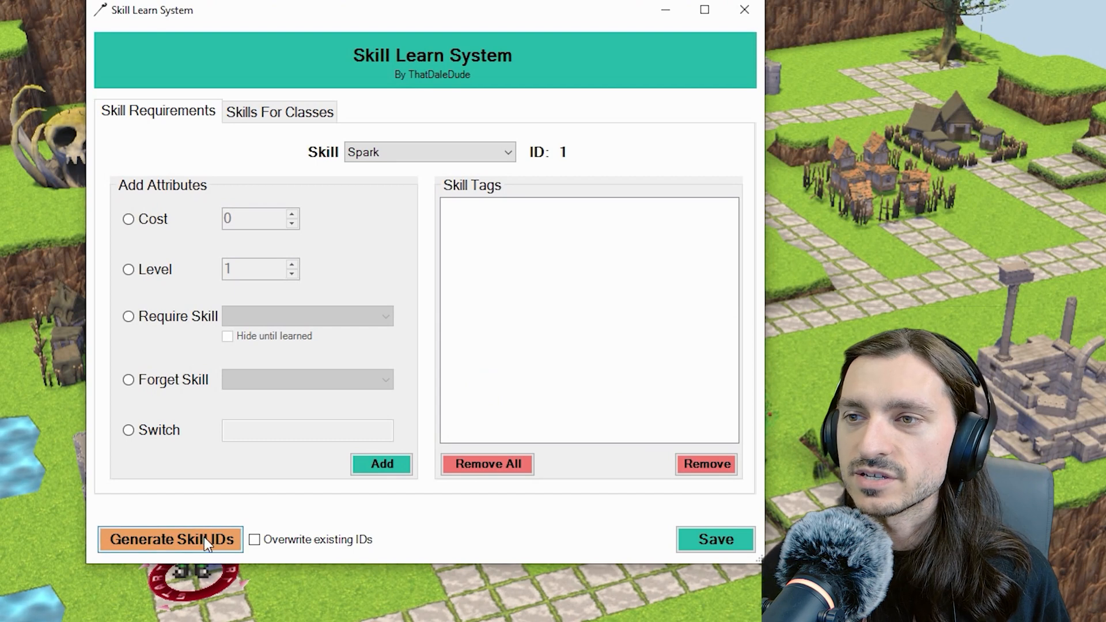
pyautogui.click(169, 539)
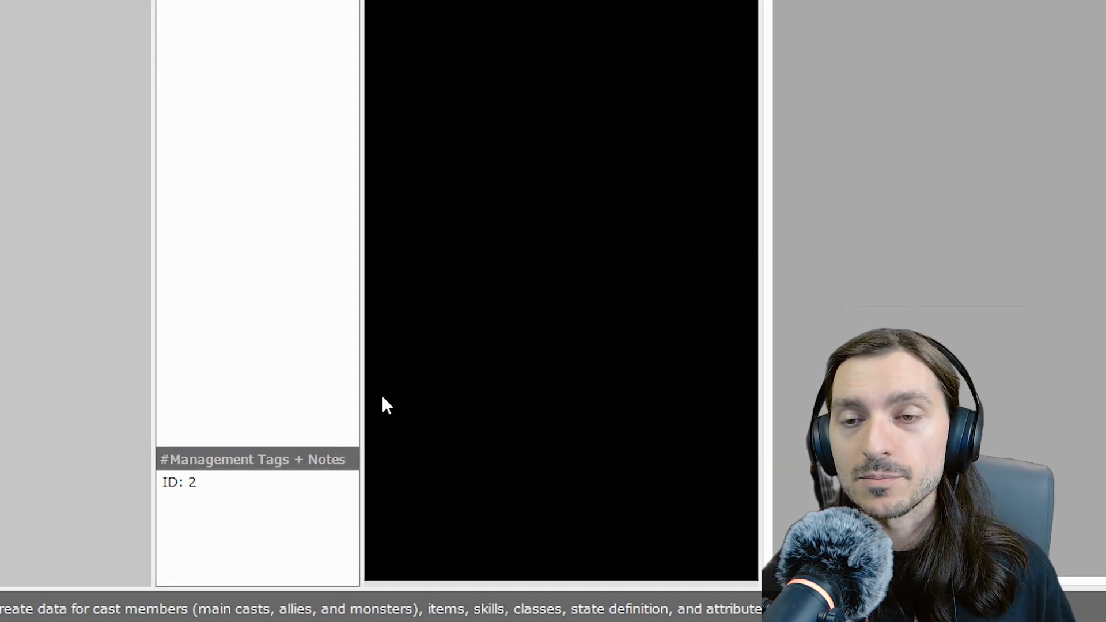
pyautogui.moveTo(321, 540)
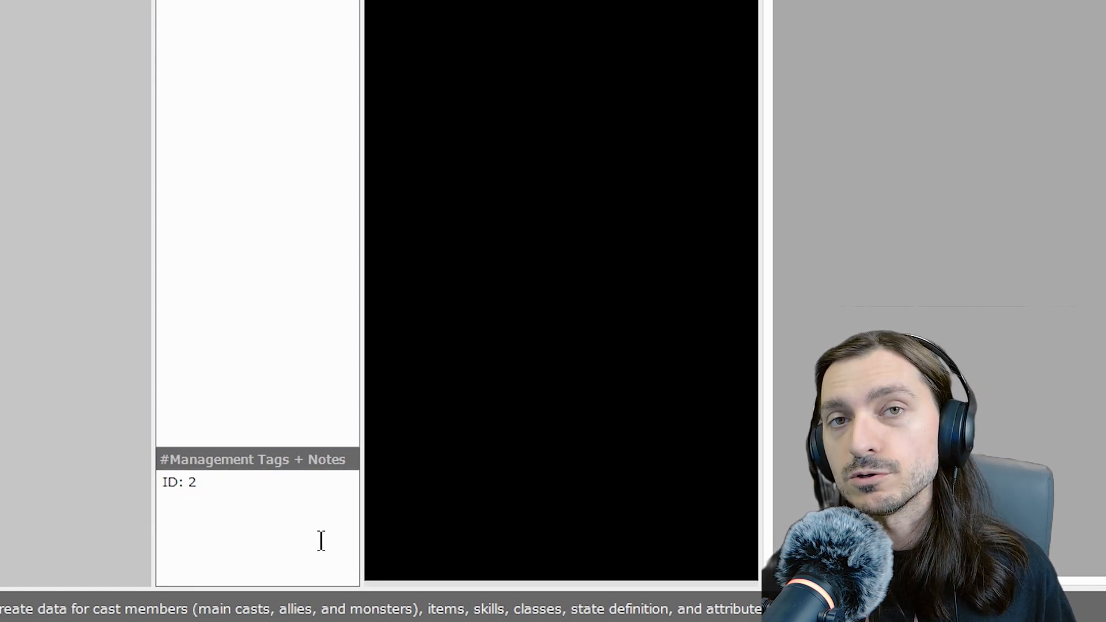
pyautogui.moveTo(296, 451)
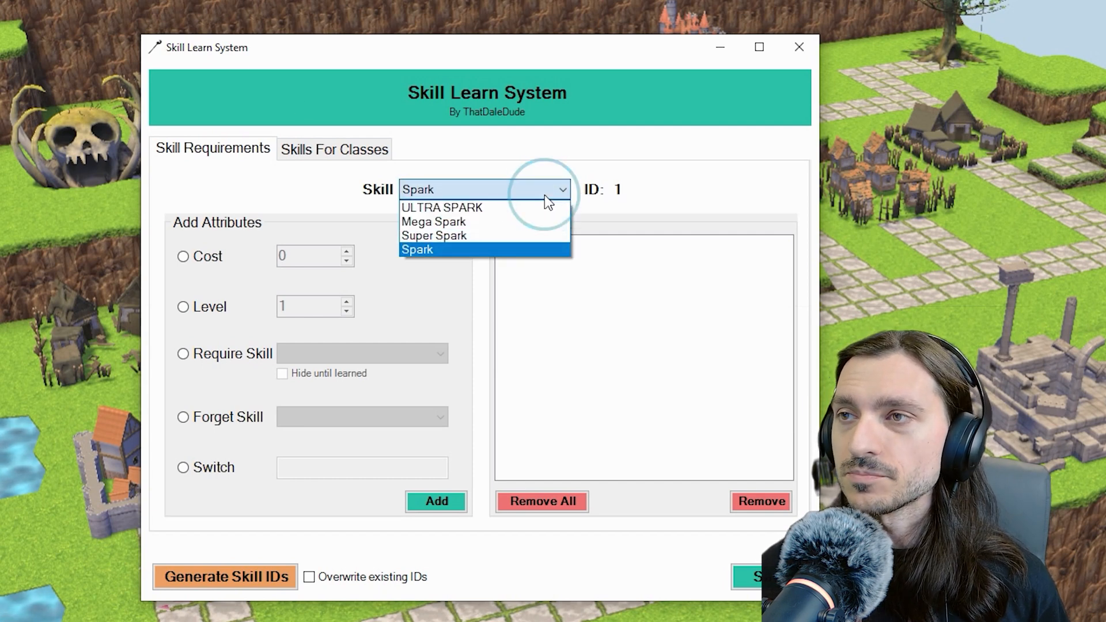
# - Review Spark's requirement options (Level, Require, Forget) and settle on the Cost attribute
pyautogui.click(416, 250)
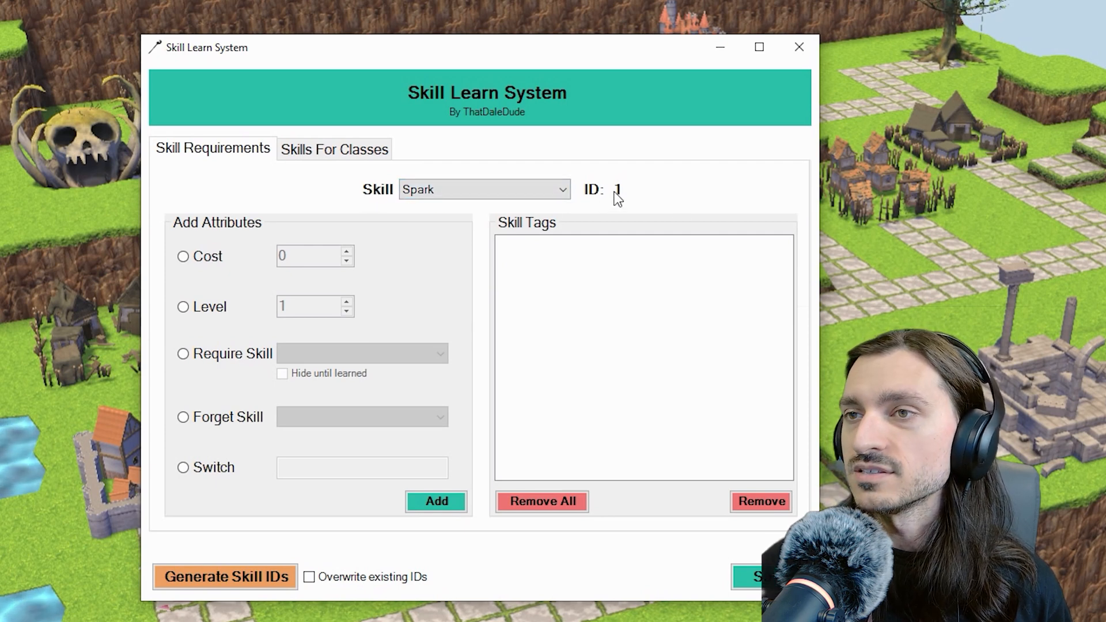
pyautogui.click(184, 256)
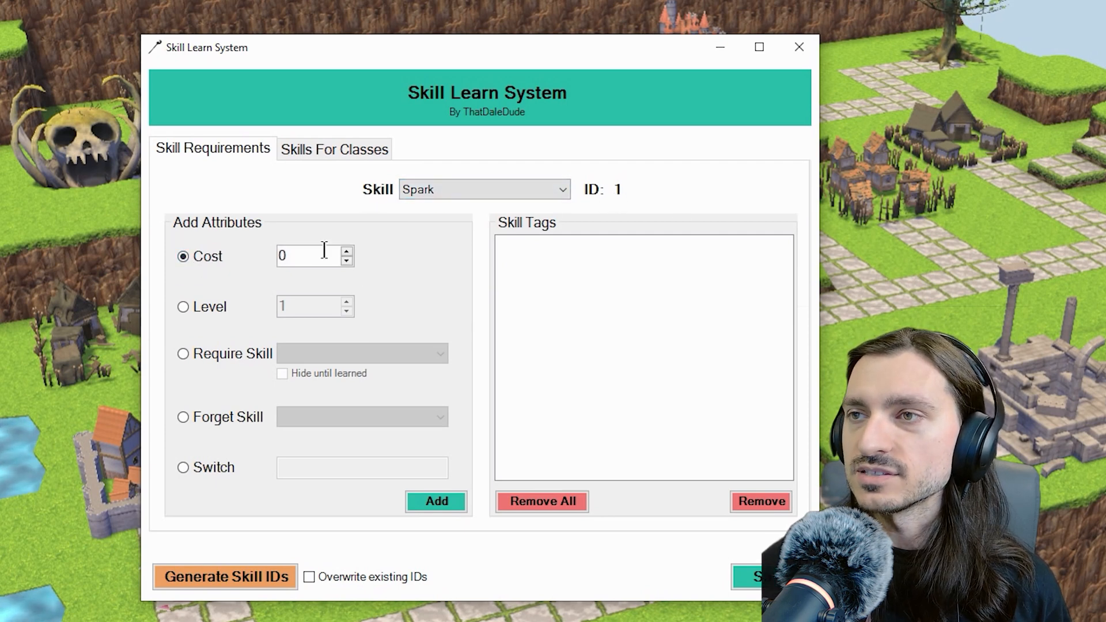
pyautogui.click(183, 309)
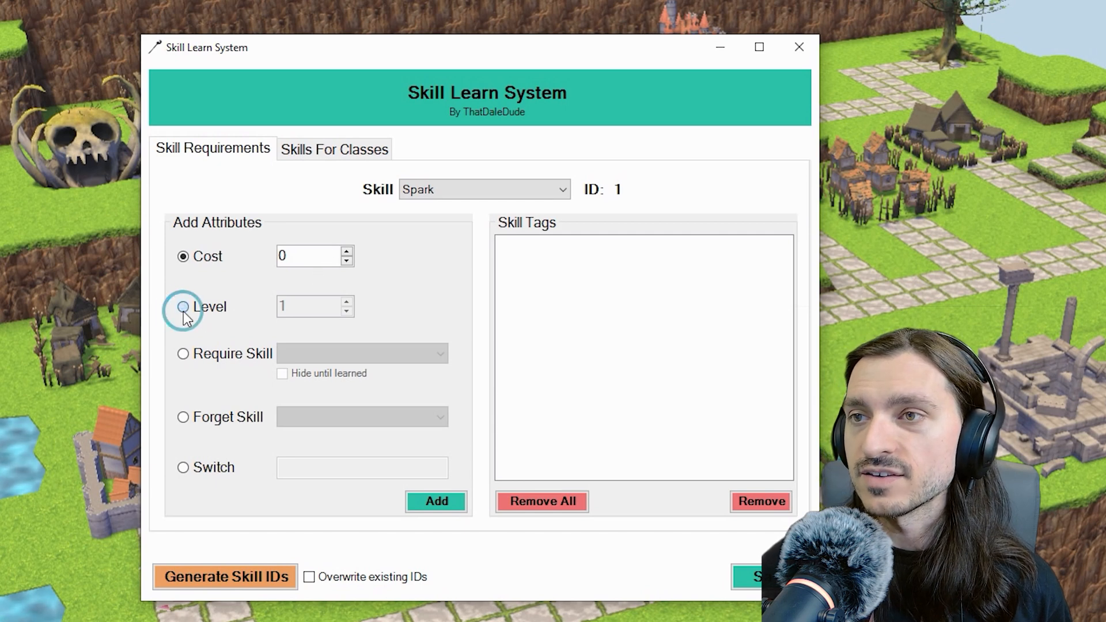
pyautogui.click(183, 354)
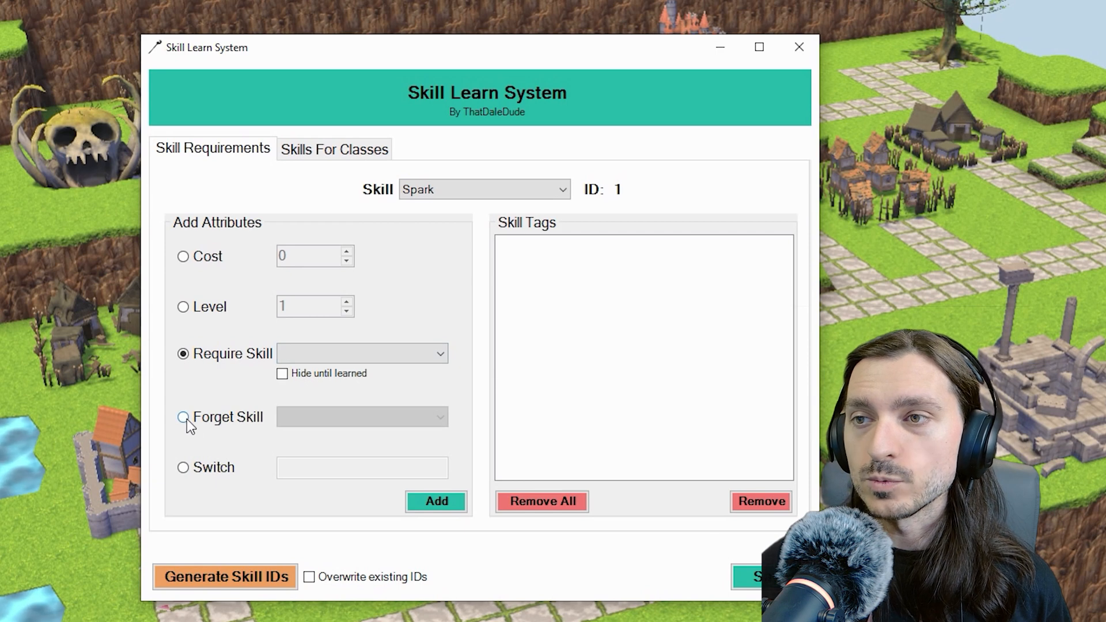
pyautogui.click(184, 417)
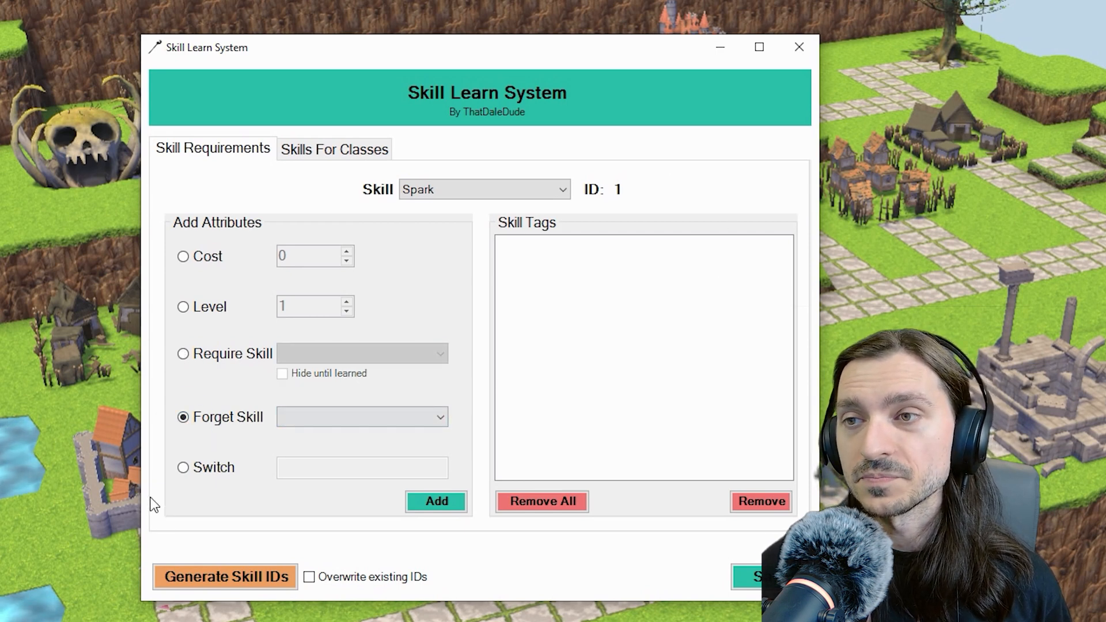
pyautogui.click(183, 256)
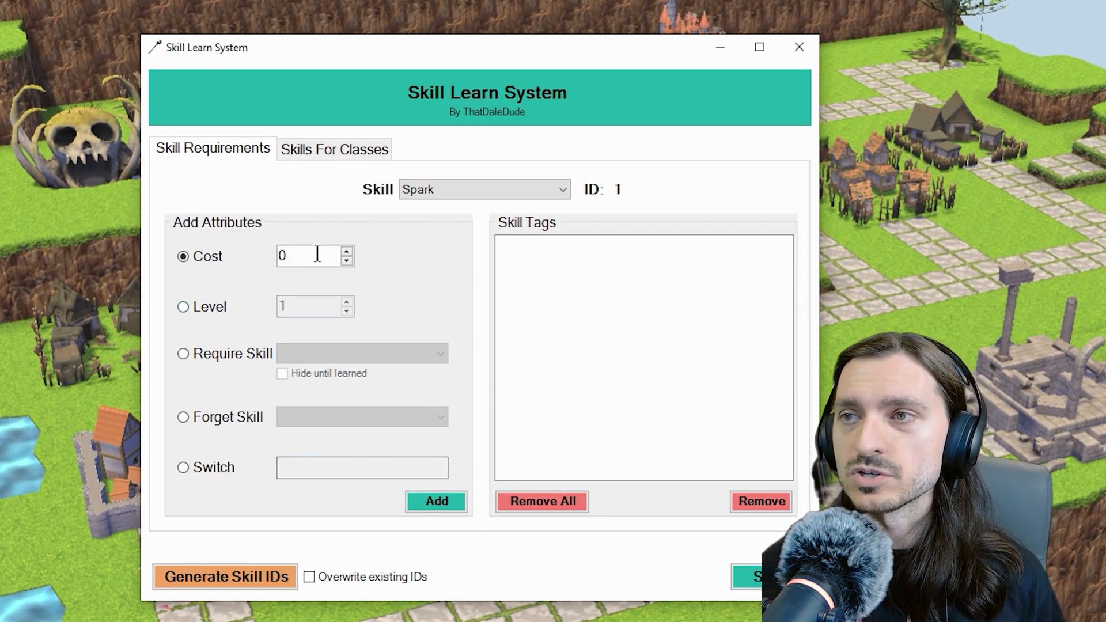
# - Add a $LearnCost(5 G) tag to Spark, then remove it again
pyautogui.write('5')
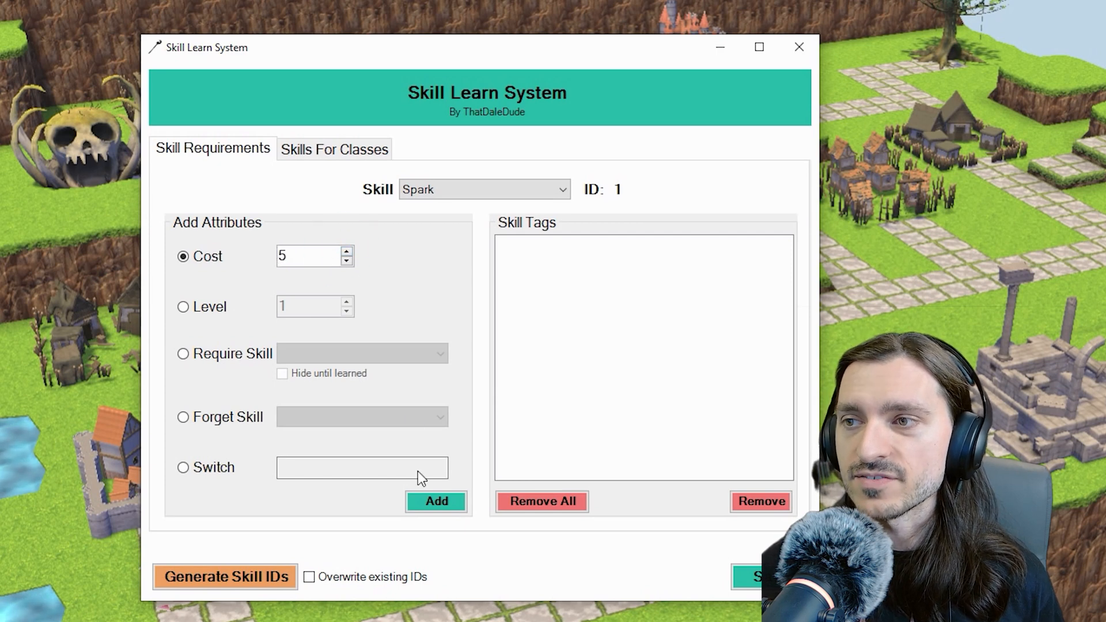
pyautogui.click(436, 501)
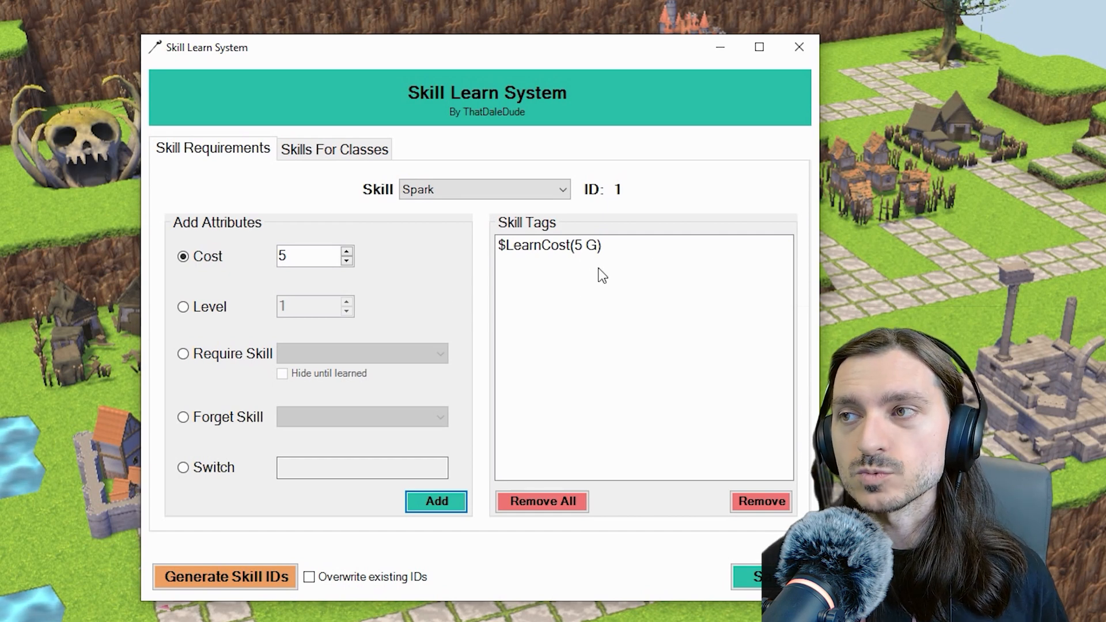
pyautogui.click(548, 245)
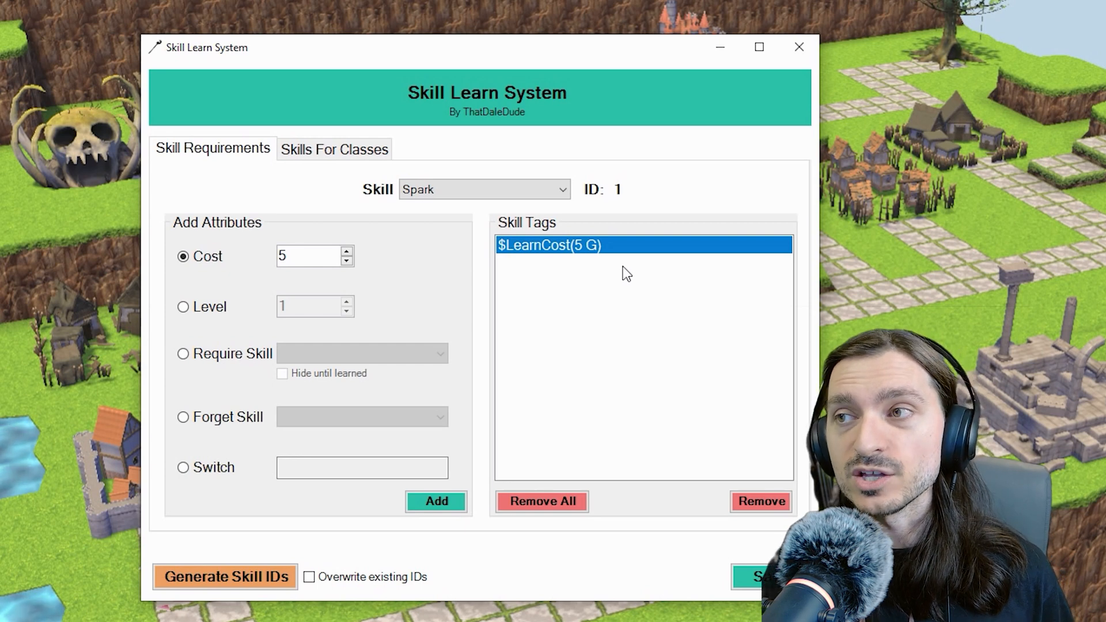
pyautogui.moveTo(554, 236)
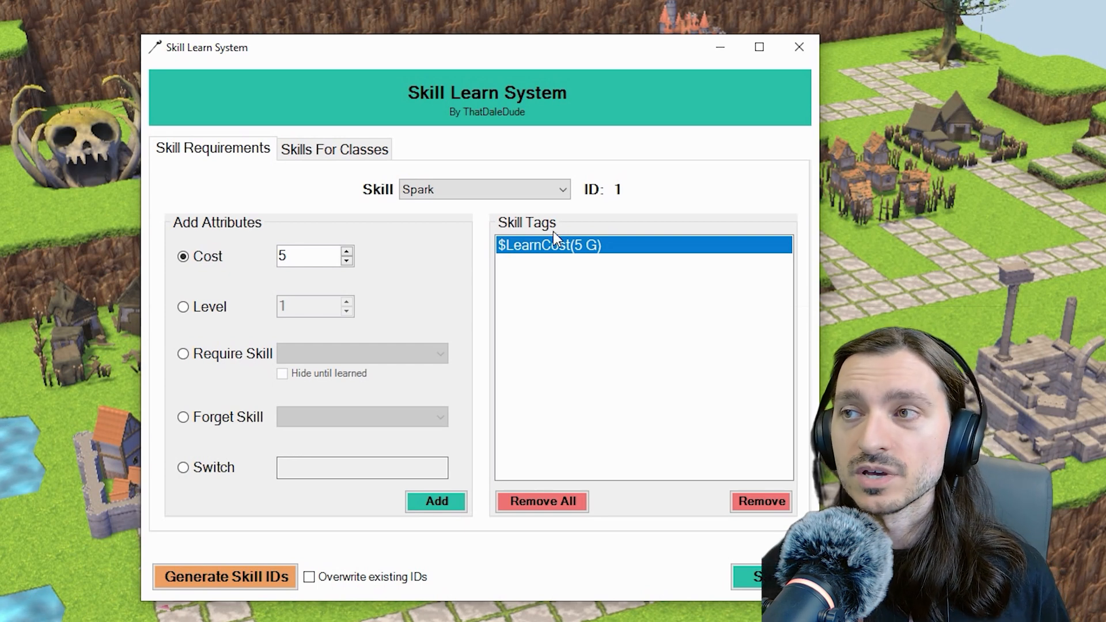
pyautogui.moveTo(530, 259)
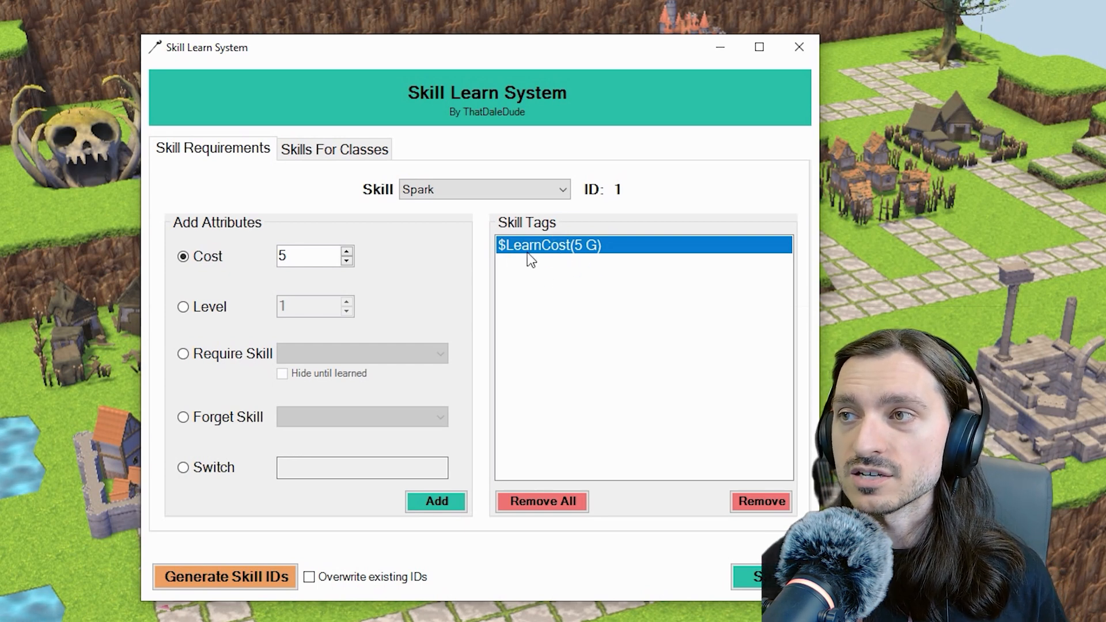
pyautogui.moveTo(530, 274)
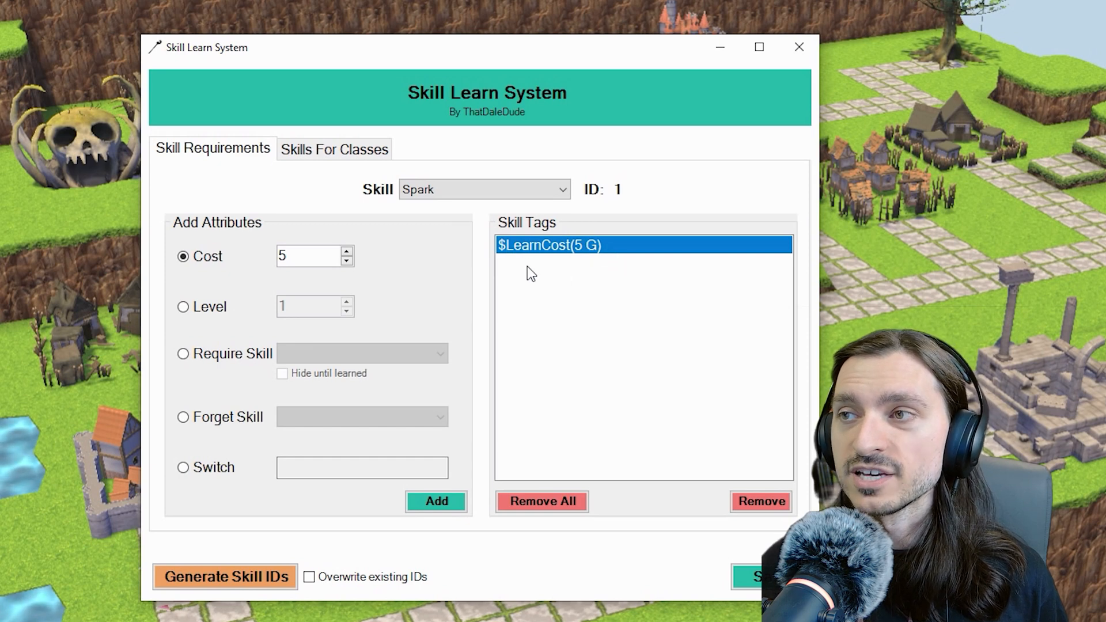
pyautogui.moveTo(611, 264)
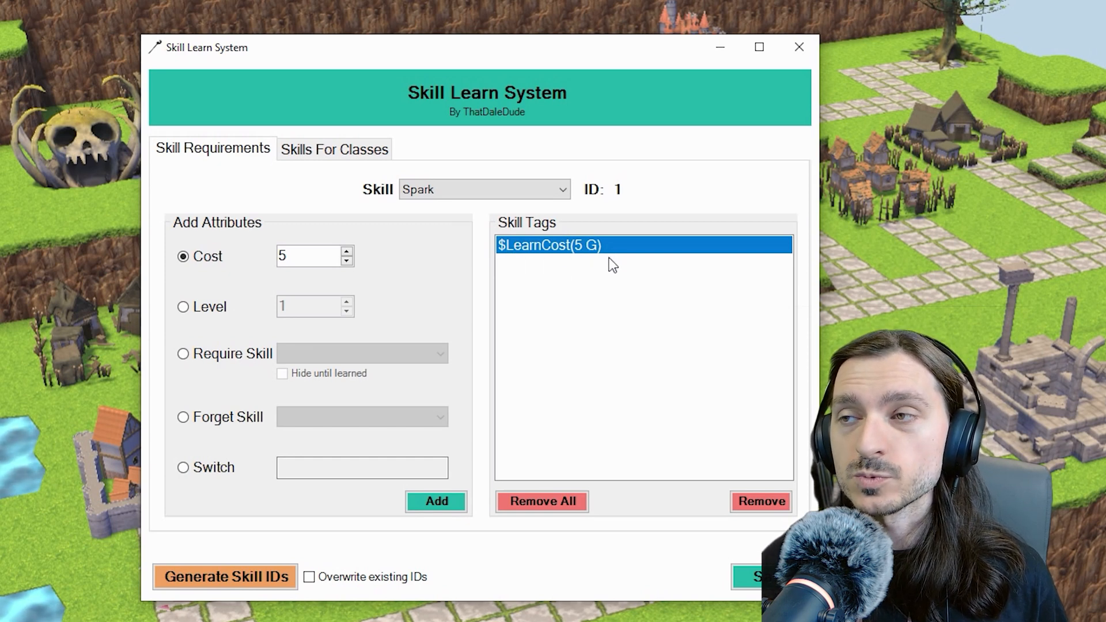
pyautogui.moveTo(602, 281)
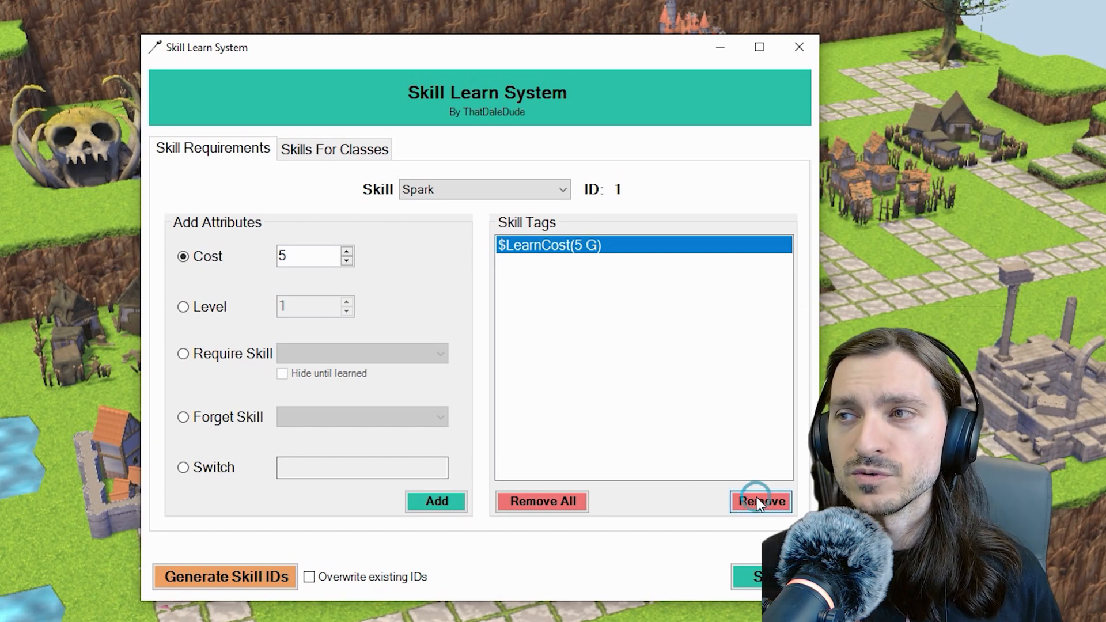
pyautogui.click(761, 501)
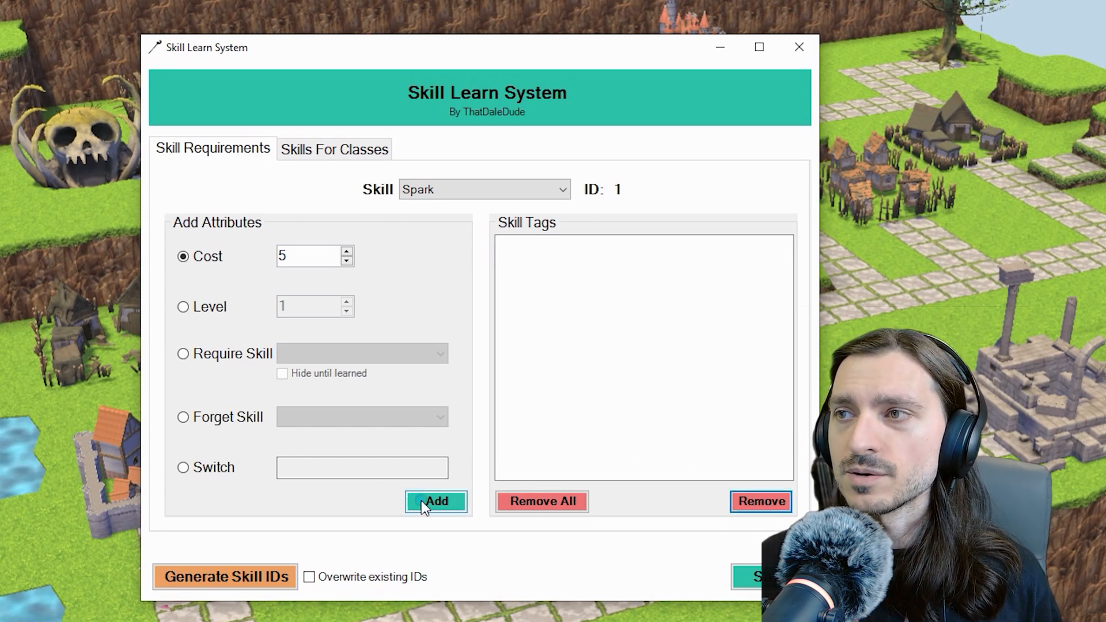
# - Re-add the cost tag with a level tag, then remove all of Spark's tags
pyautogui.click(436, 501)
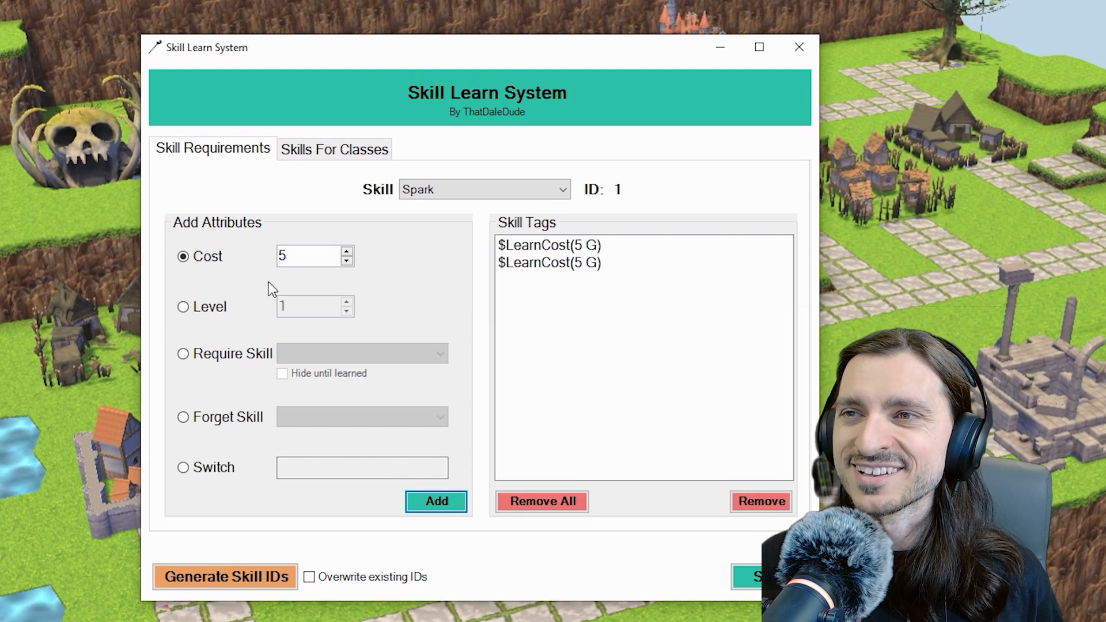
pyautogui.click(183, 306)
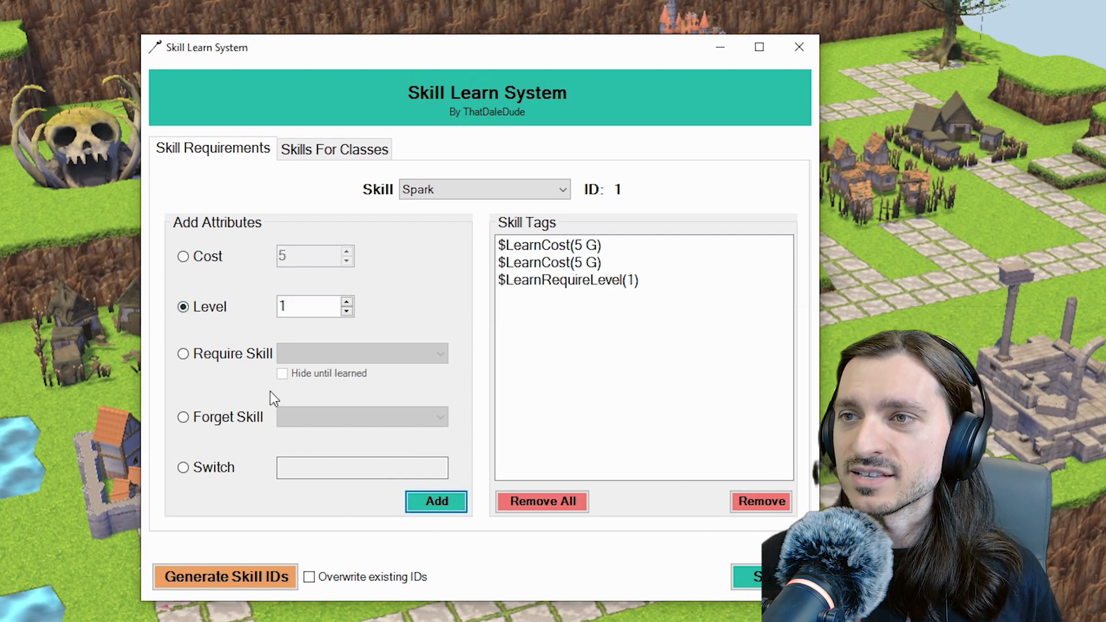
pyautogui.click(541, 501)
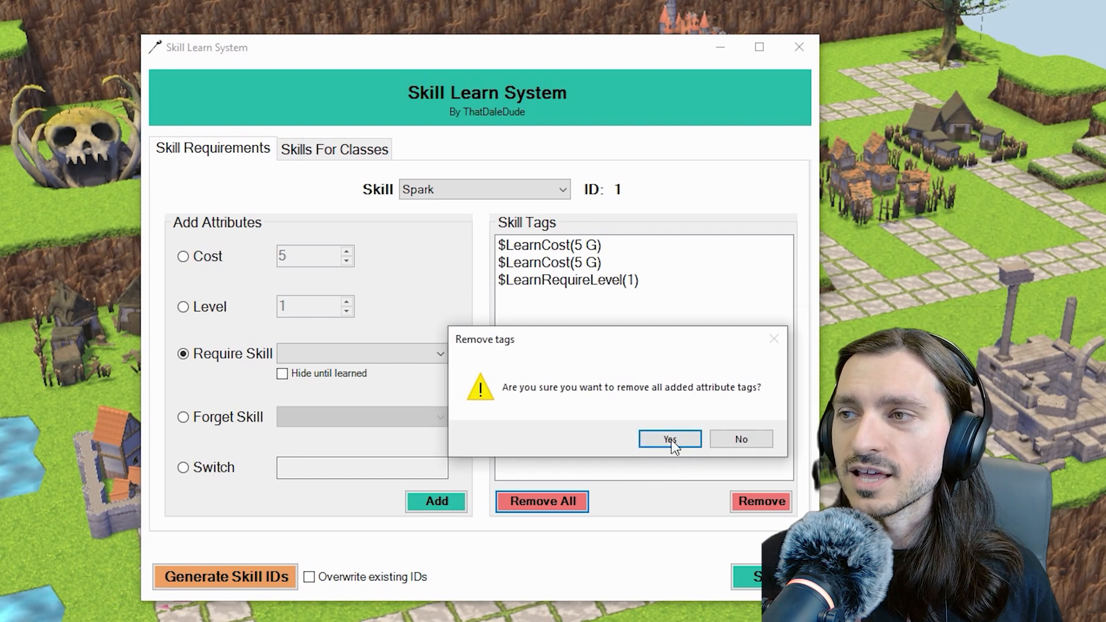
pyautogui.click(668, 438)
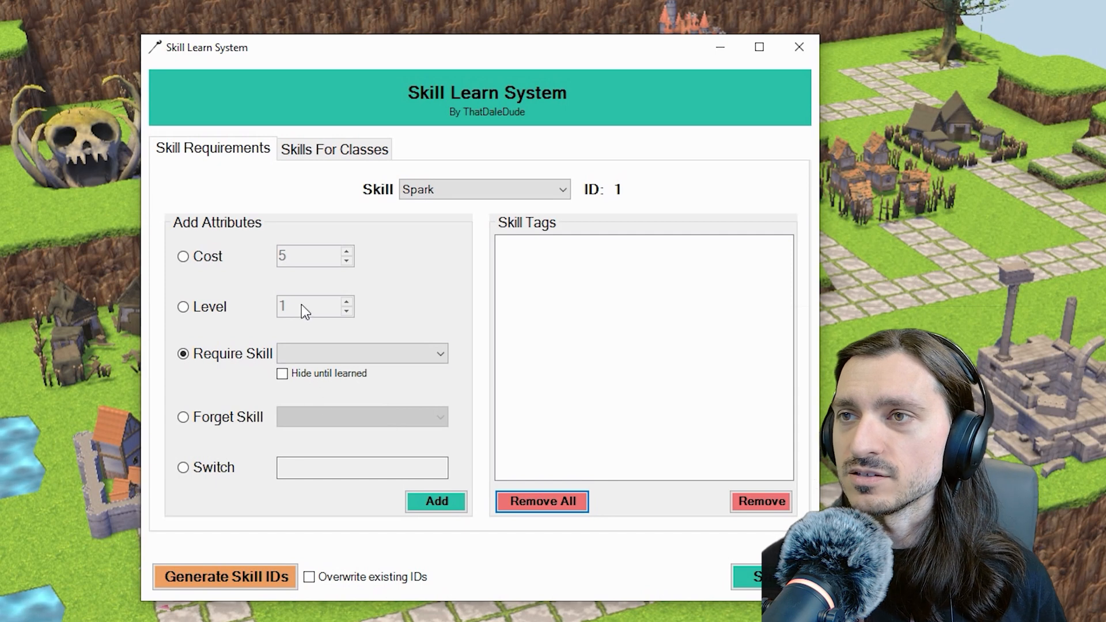
# - Add a $LearnRequireLevel(1) tag as Spark's only requirement
pyautogui.click(183, 255)
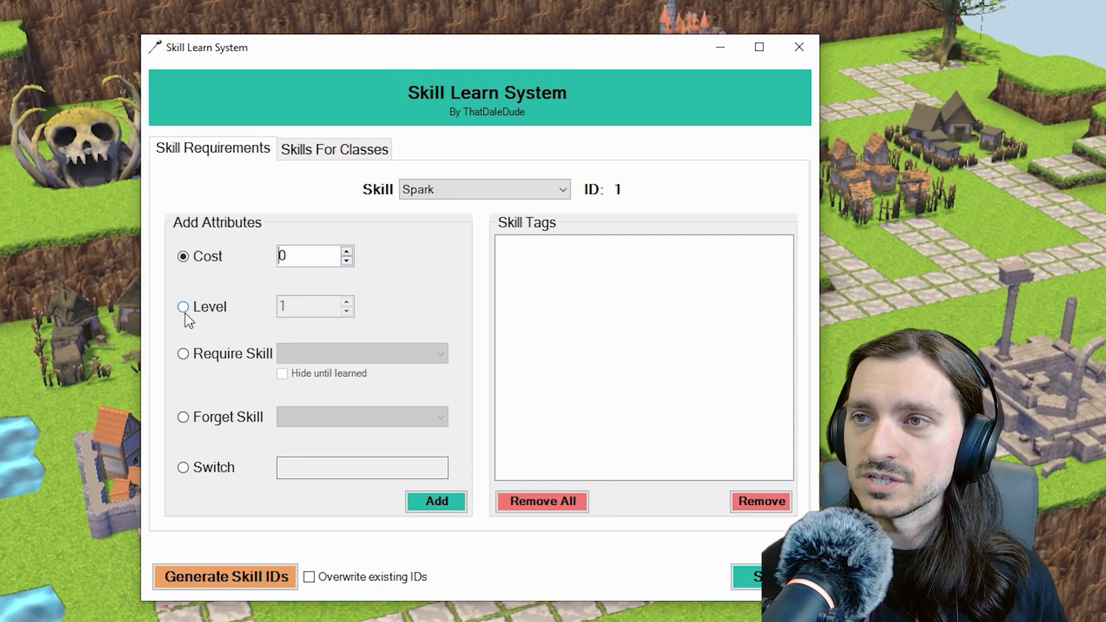
pyautogui.click(183, 307)
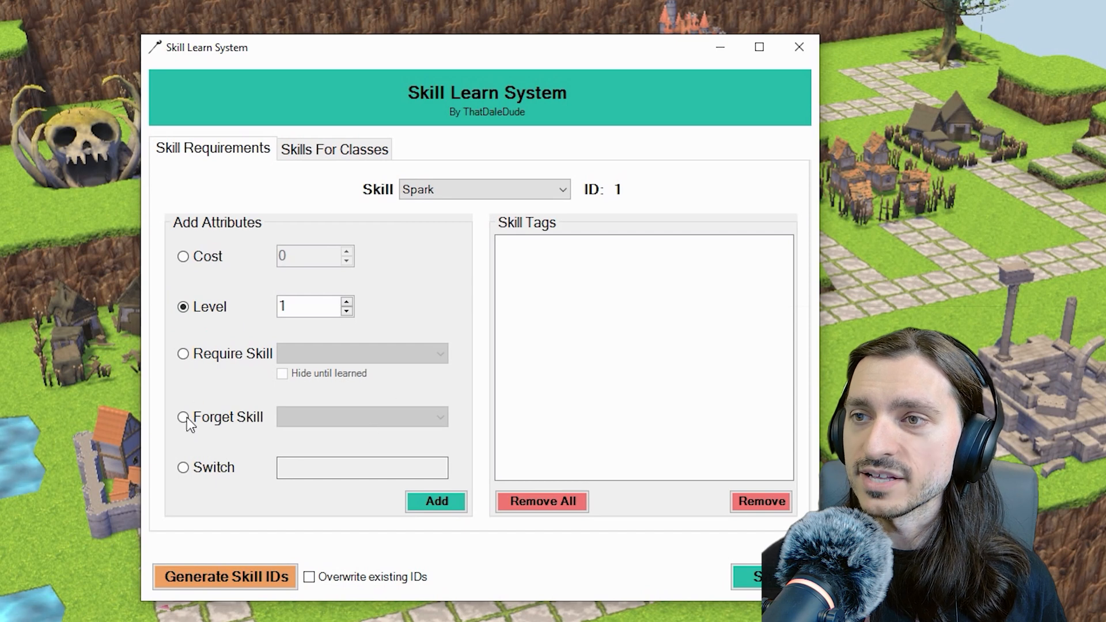
pyautogui.click(435, 501)
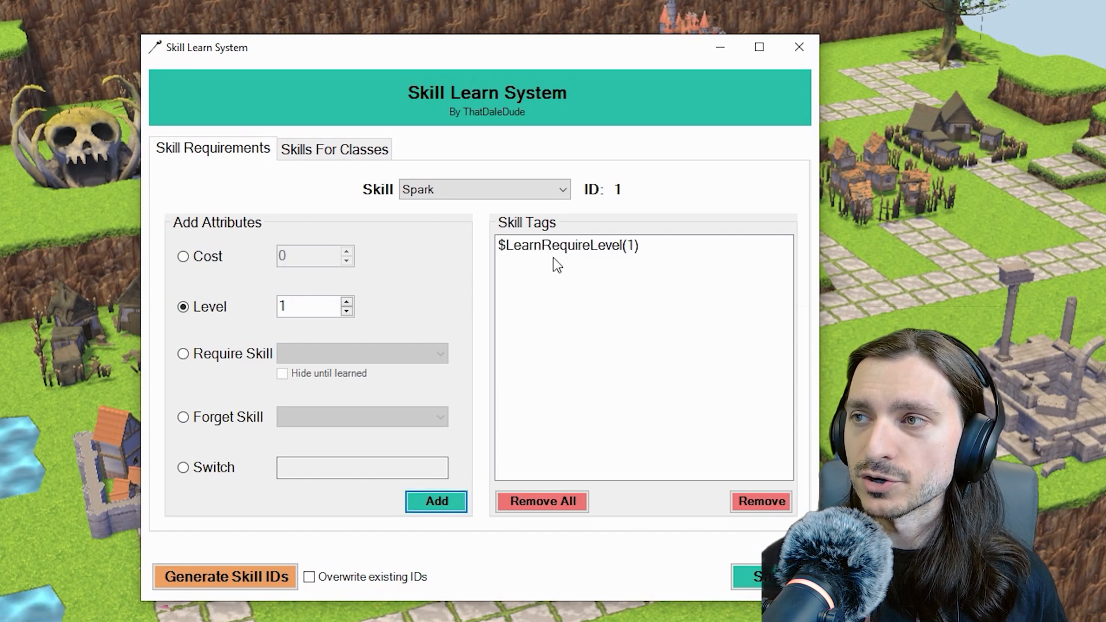
pyautogui.moveTo(611, 314)
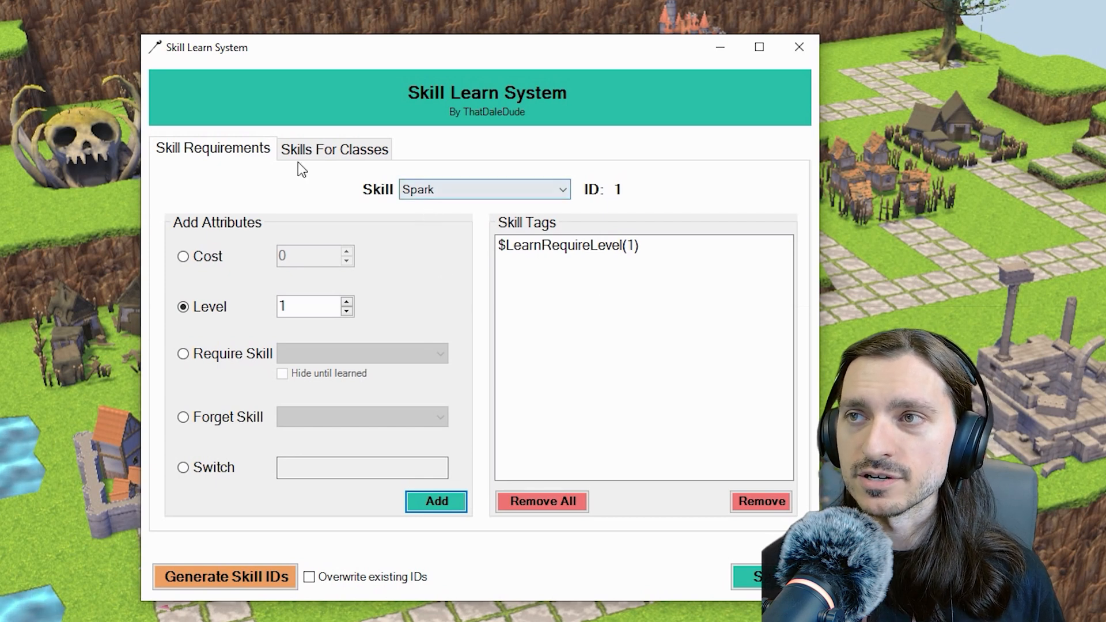
# - Select Super Spark and set Spark as its required and forgotten skill
pyautogui.click(484, 189)
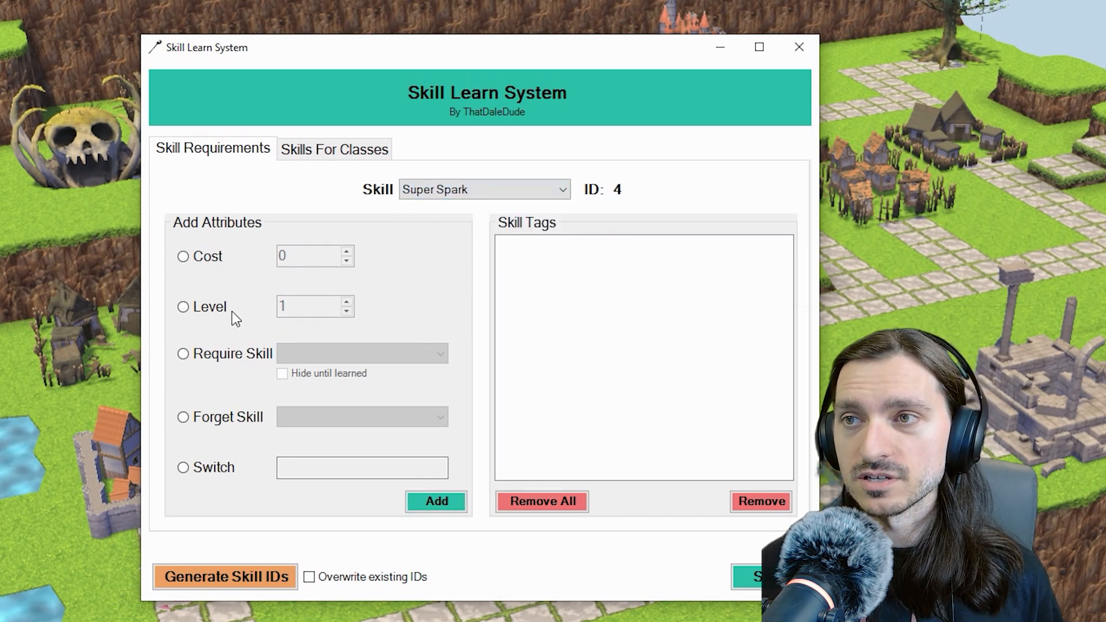
pyautogui.click(362, 353)
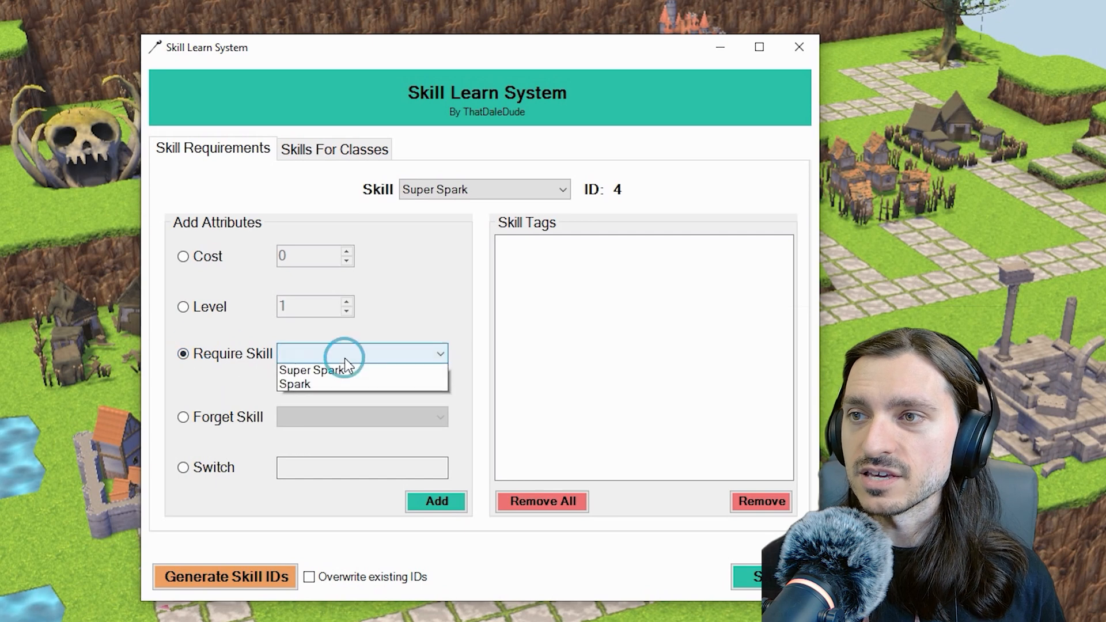
pyautogui.click(296, 382)
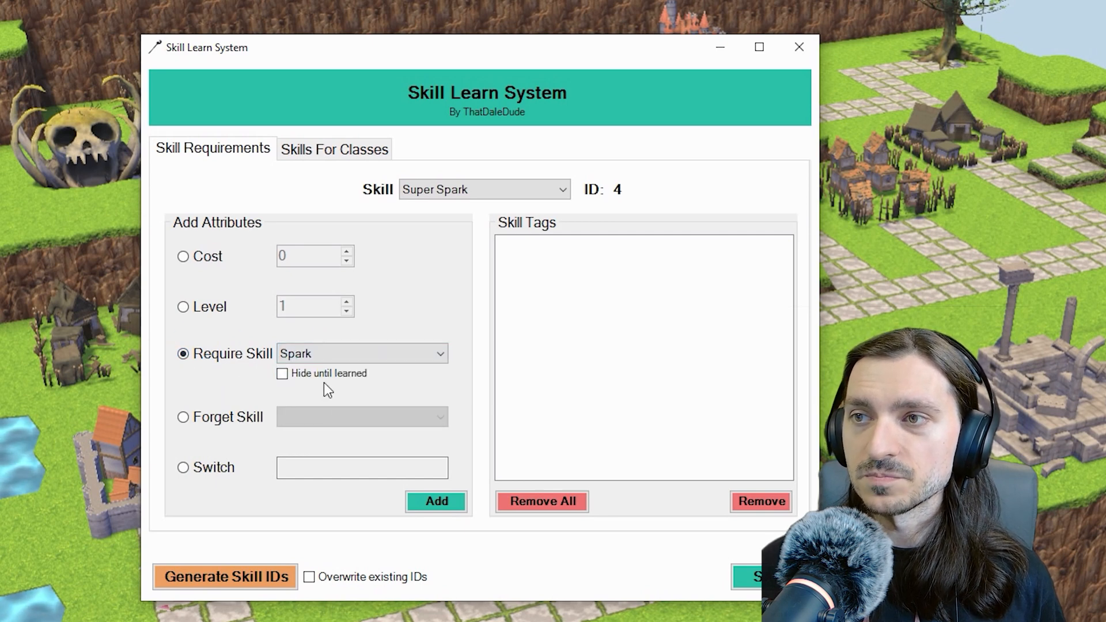
pyautogui.moveTo(184, 417)
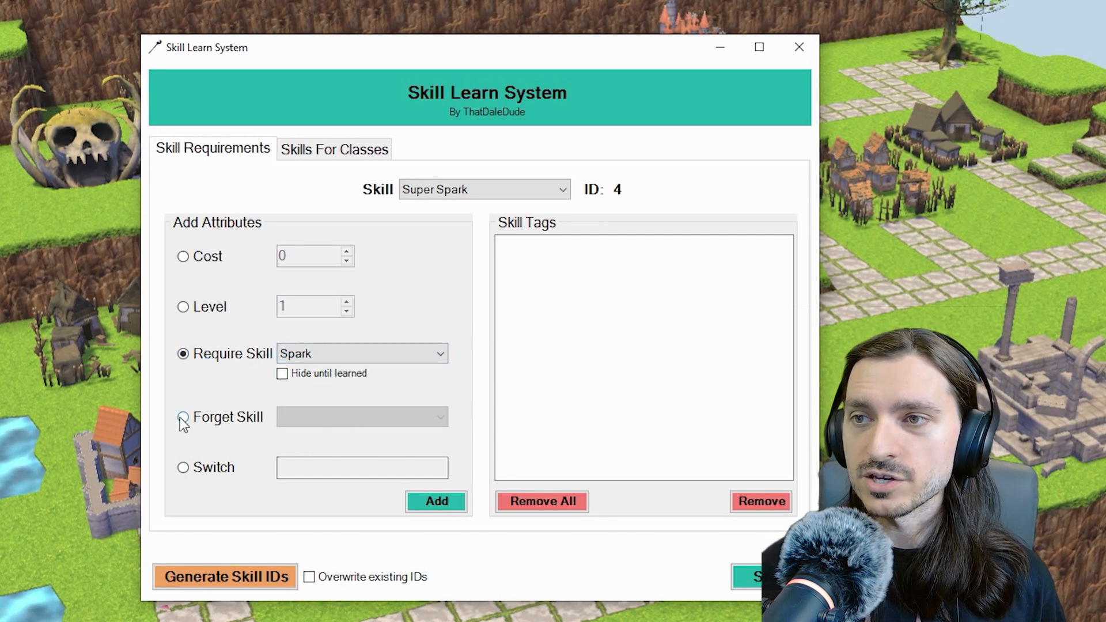
pyautogui.click(183, 417)
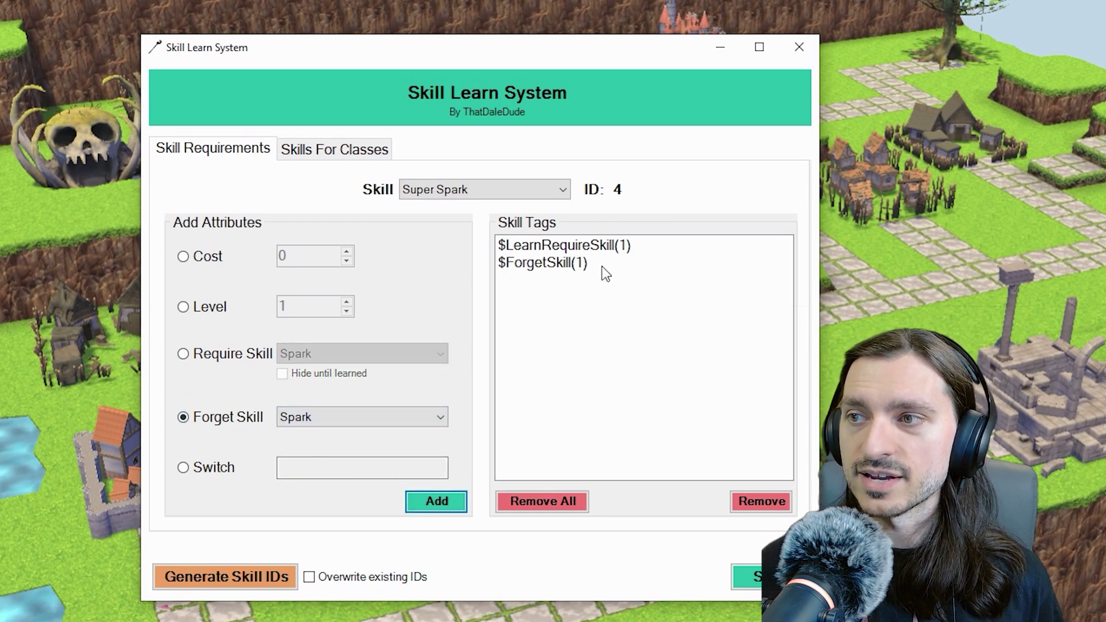
pyautogui.moveTo(628, 282)
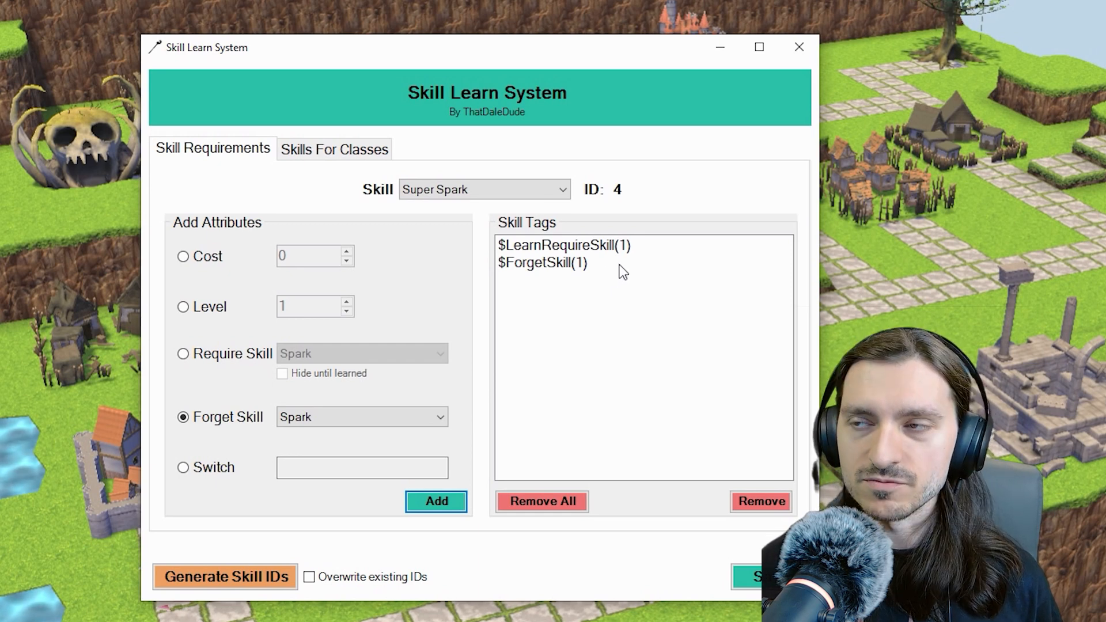
pyautogui.moveTo(630, 256)
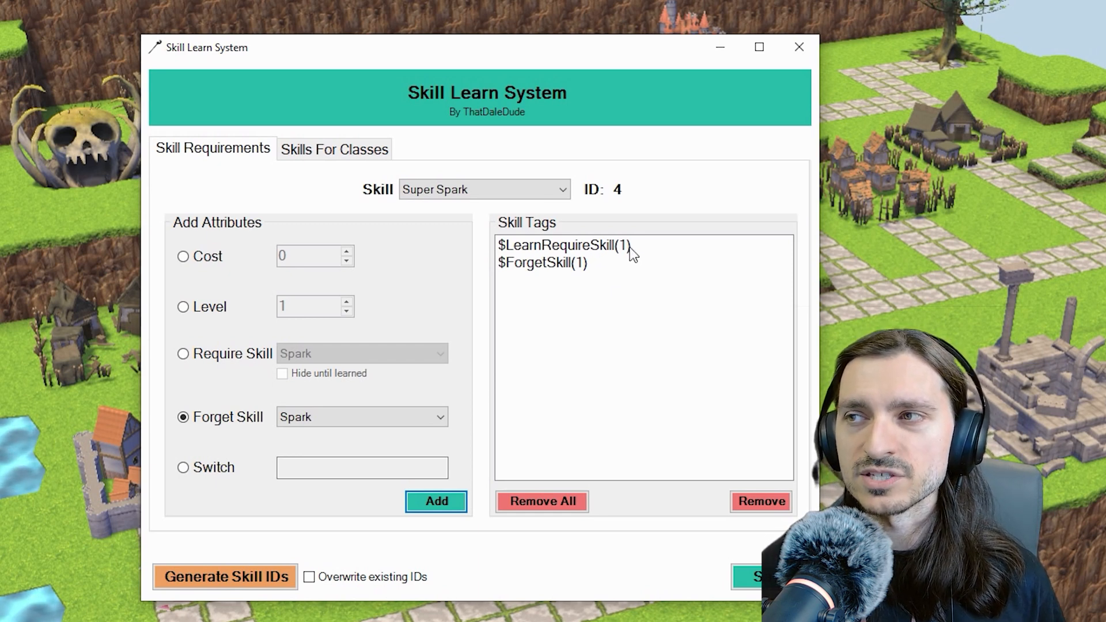
pyautogui.moveTo(390, 250)
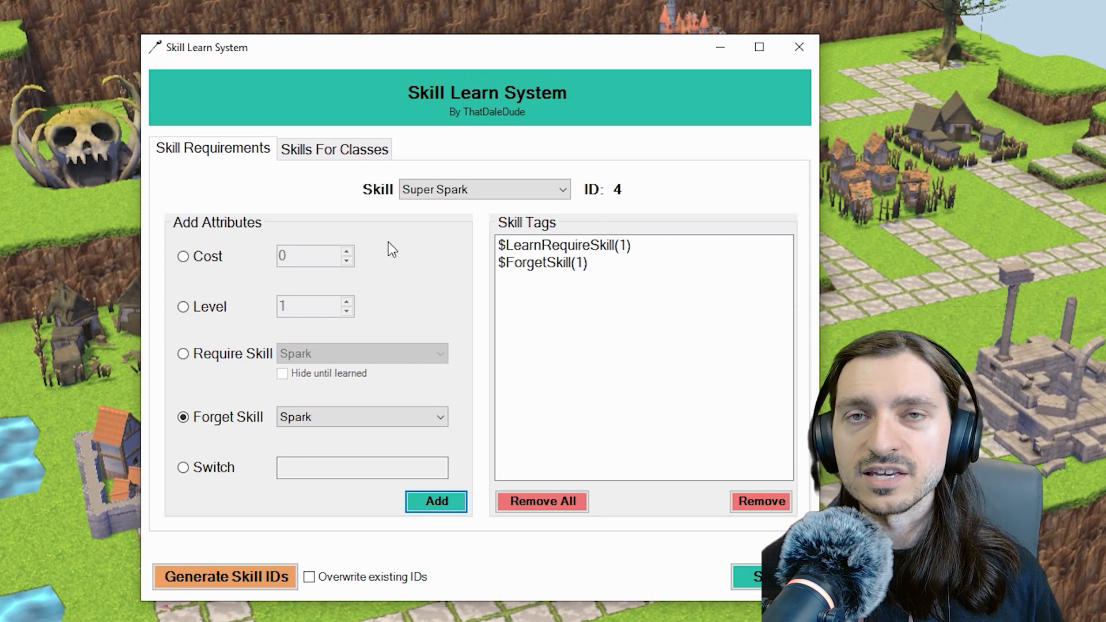
pyautogui.moveTo(532, 256)
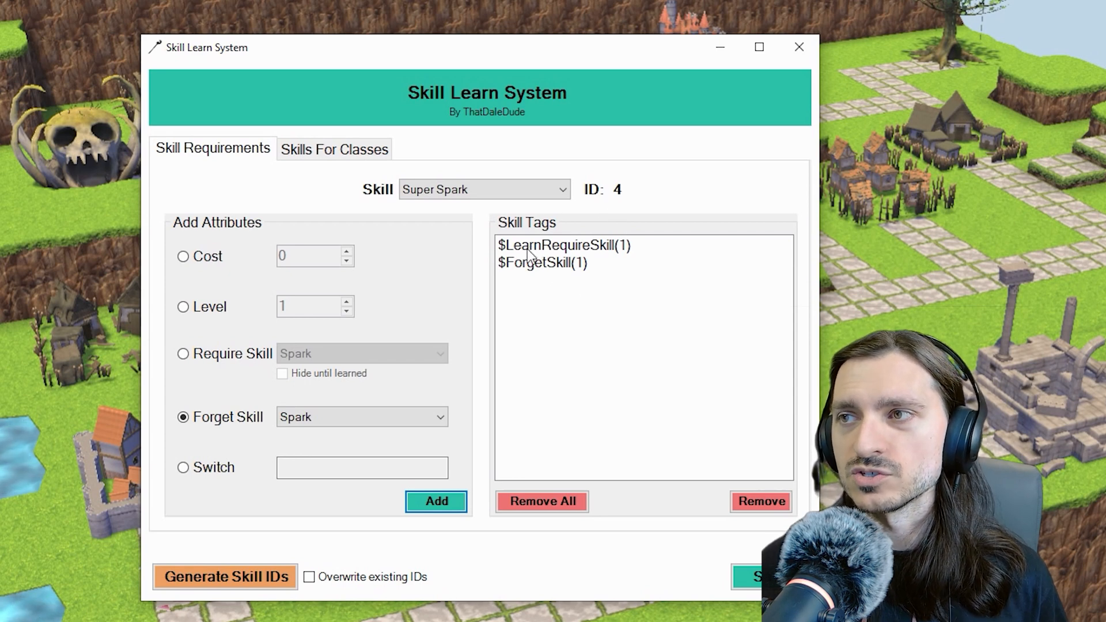
pyautogui.moveTo(610, 262)
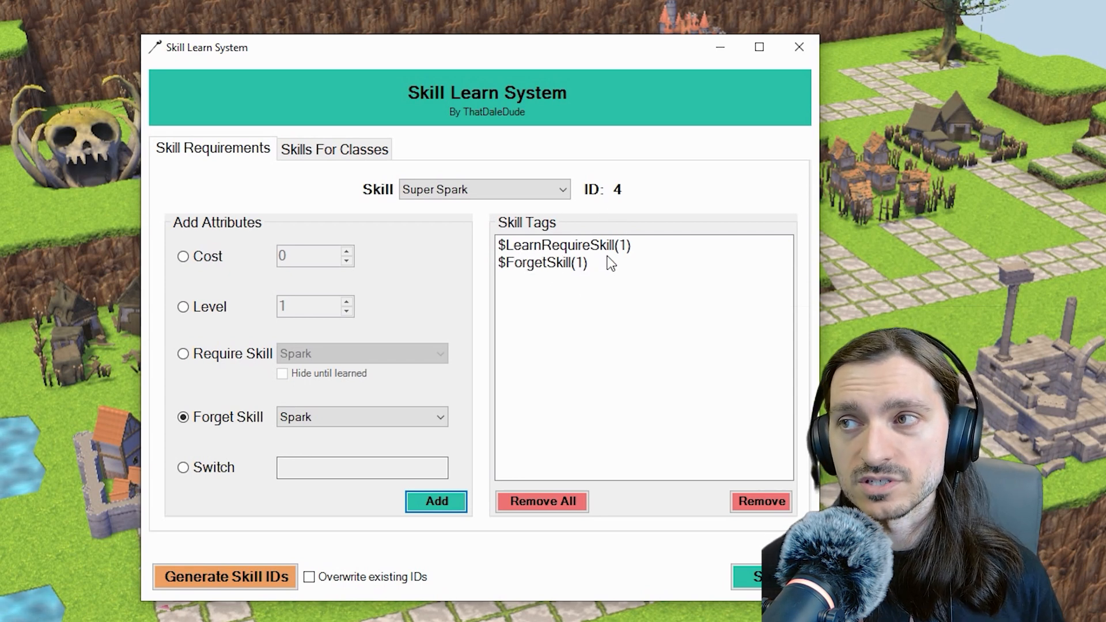
pyautogui.moveTo(517, 230)
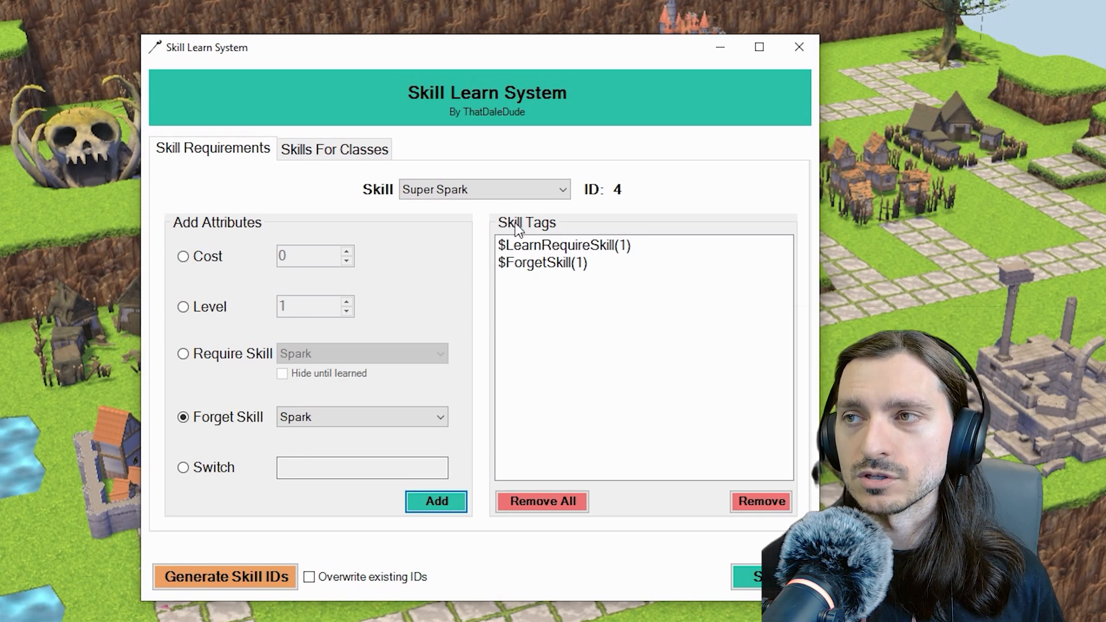
pyautogui.moveTo(586, 272)
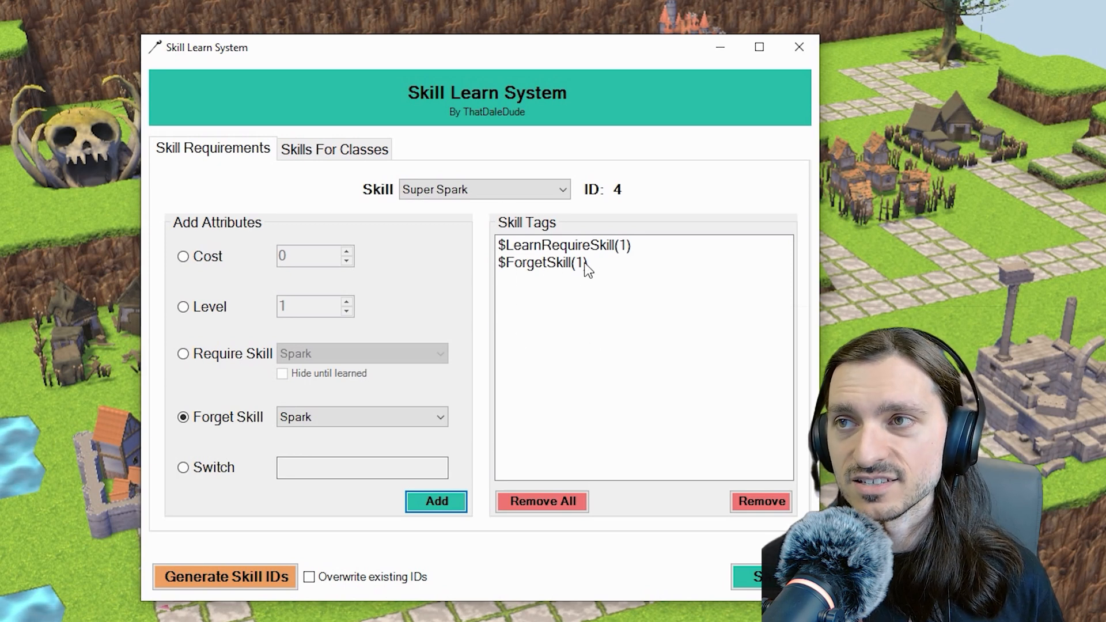
pyautogui.moveTo(621, 274)
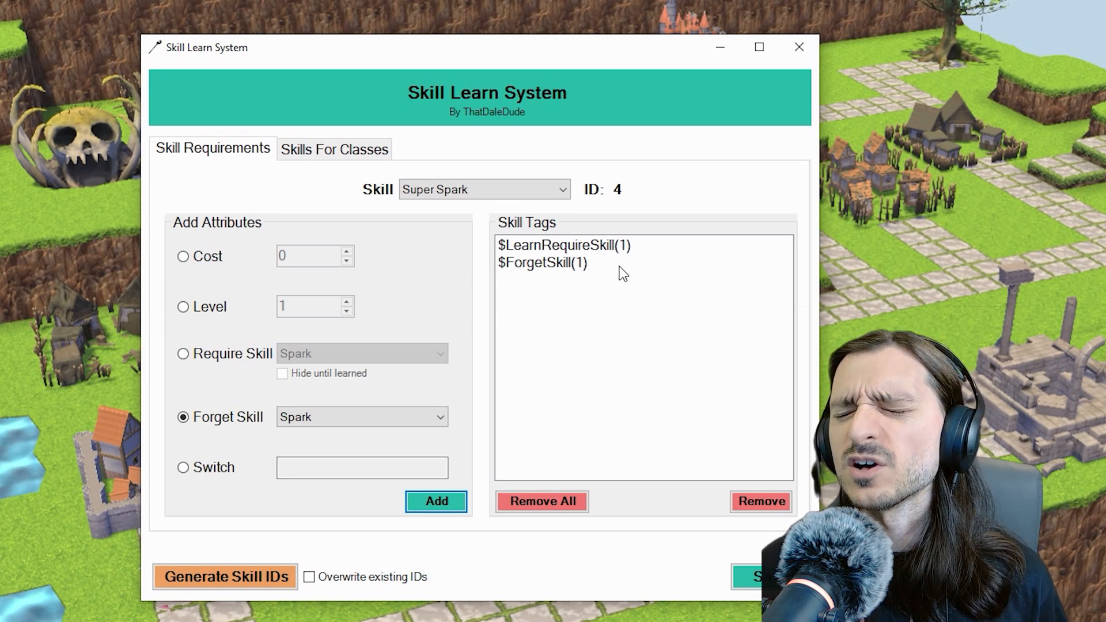
pyautogui.moveTo(627, 310)
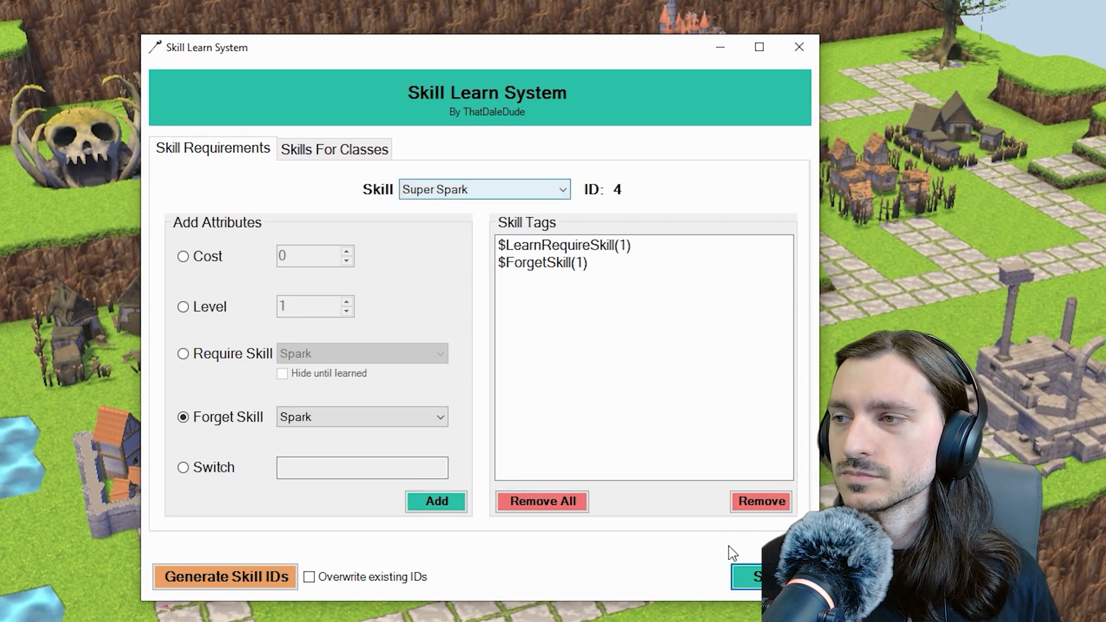
# - Save Super Spark's learning tags and dismiss the confirmation
pyautogui.click(762, 576)
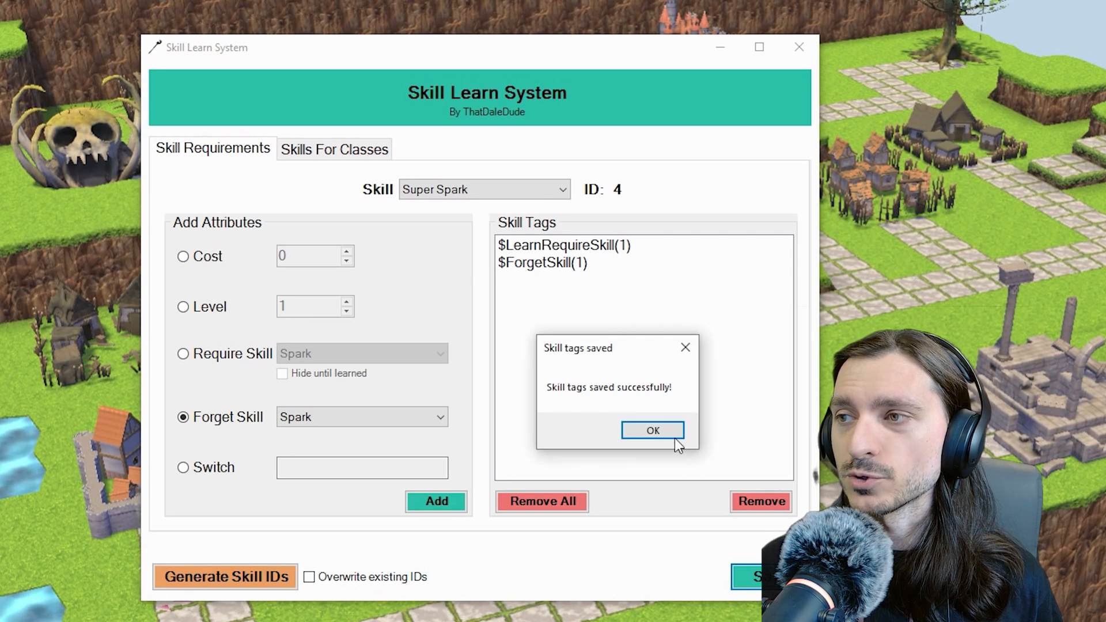
pyautogui.click(651, 430)
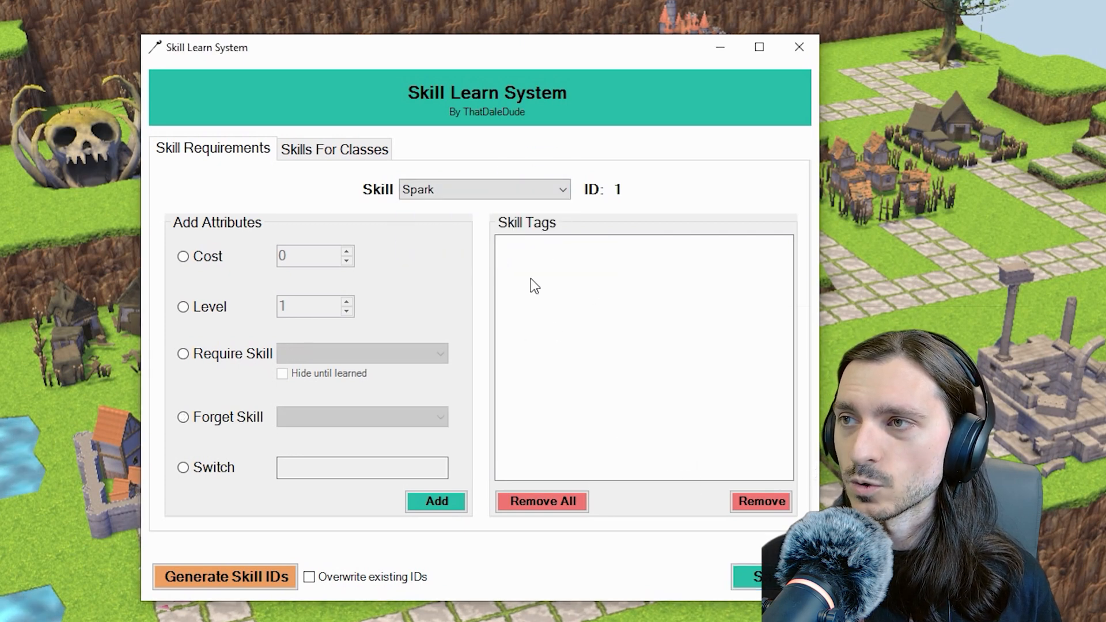
pyautogui.moveTo(237, 323)
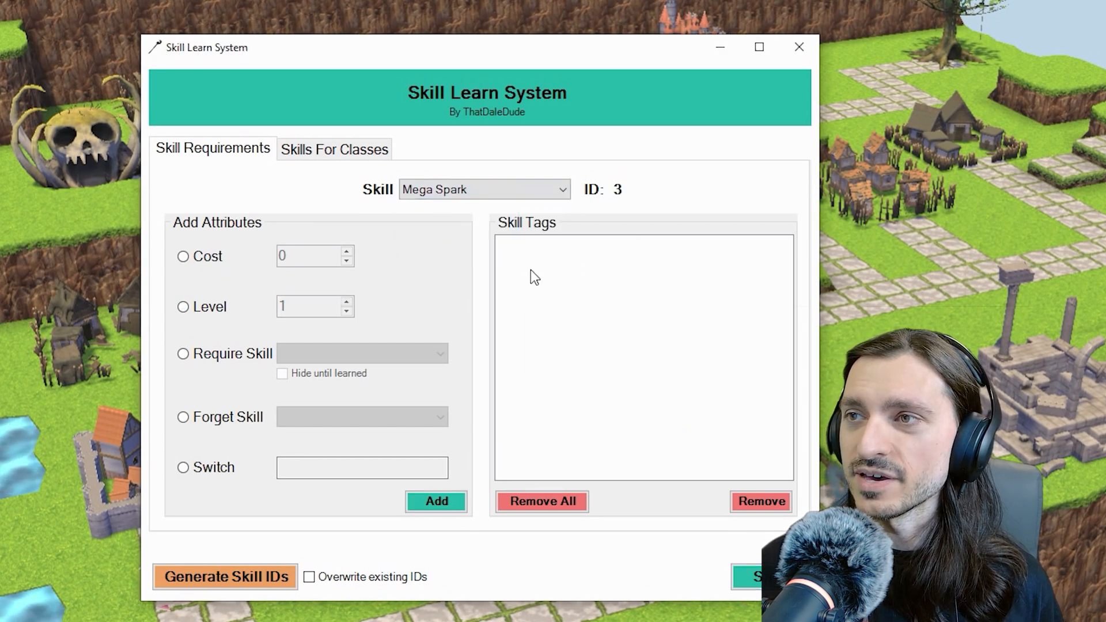
pyautogui.moveTo(182, 362)
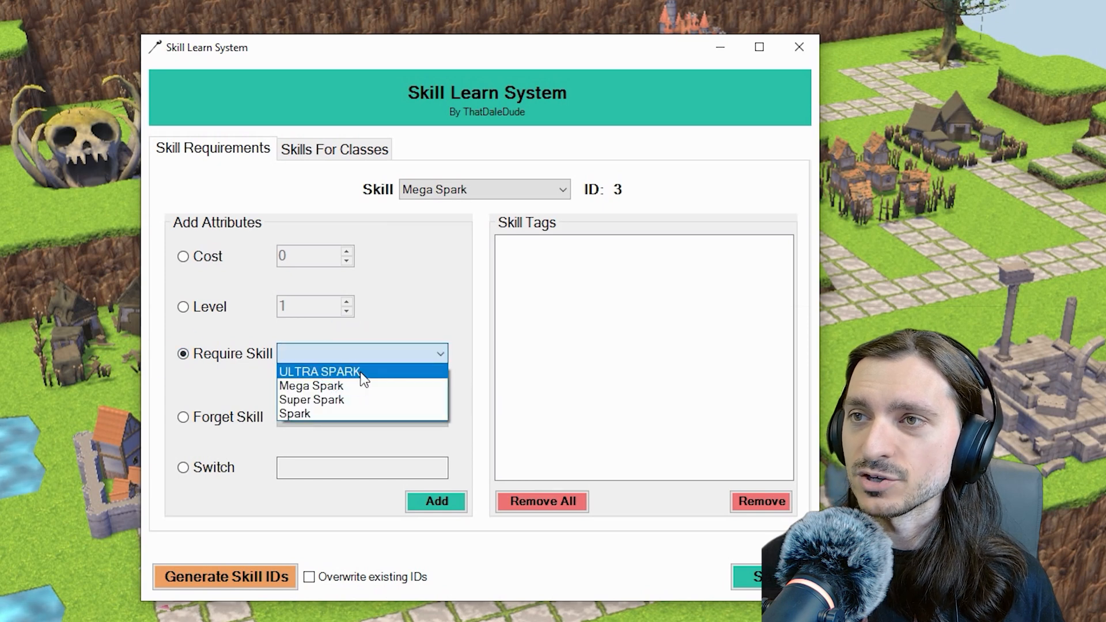
# - Tag Mega Spark to require and forget Super Spark, then select ULTRA SPARK
pyautogui.click(311, 400)
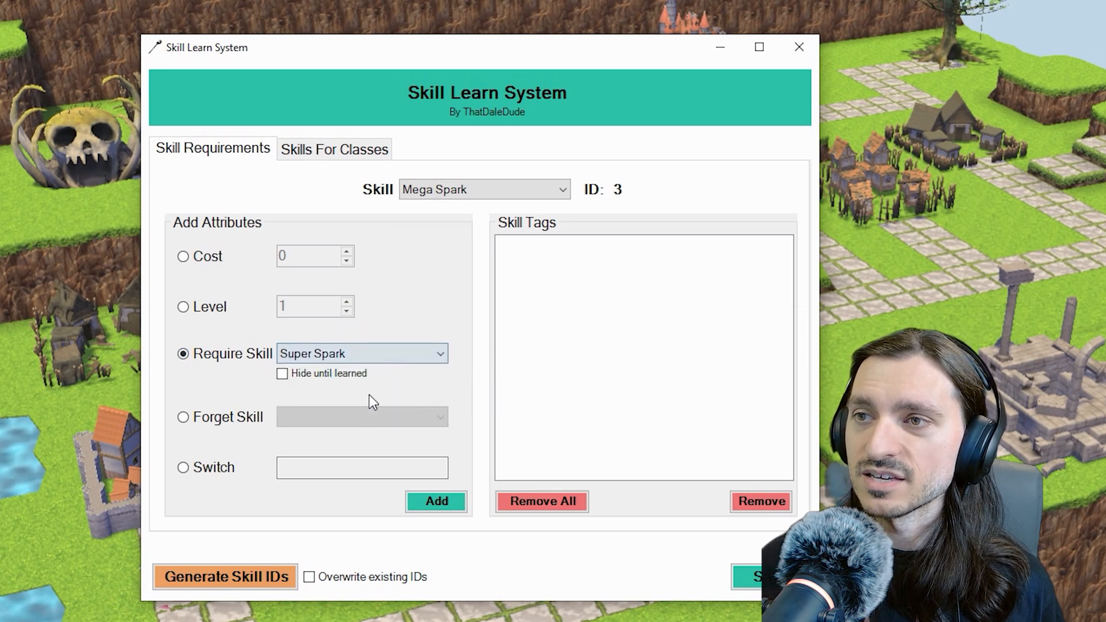
pyautogui.click(183, 417)
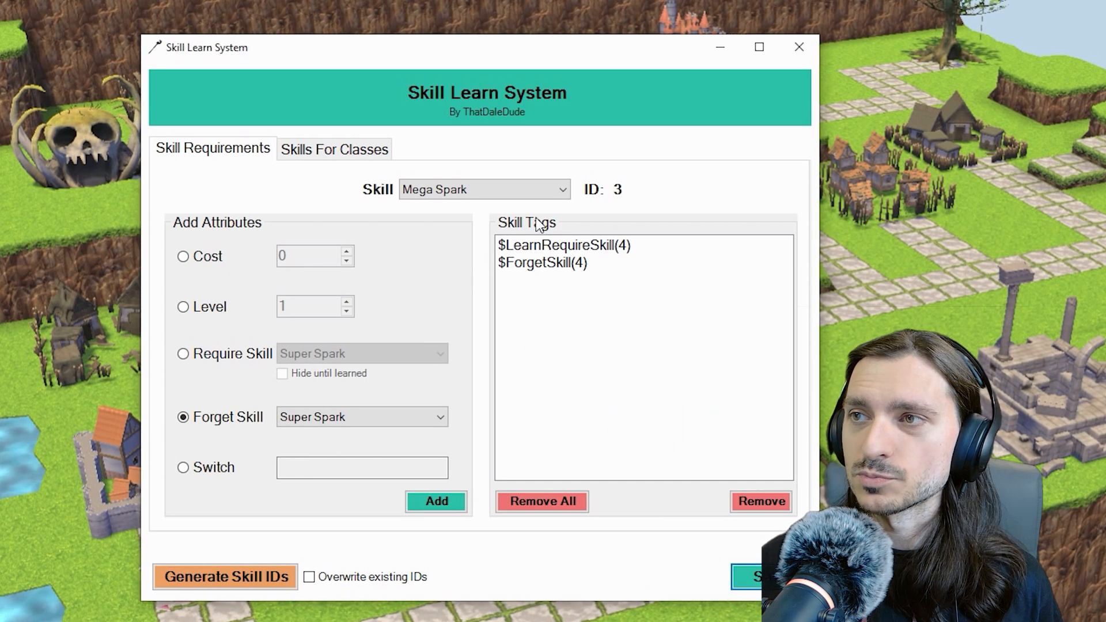
pyautogui.click(484, 189)
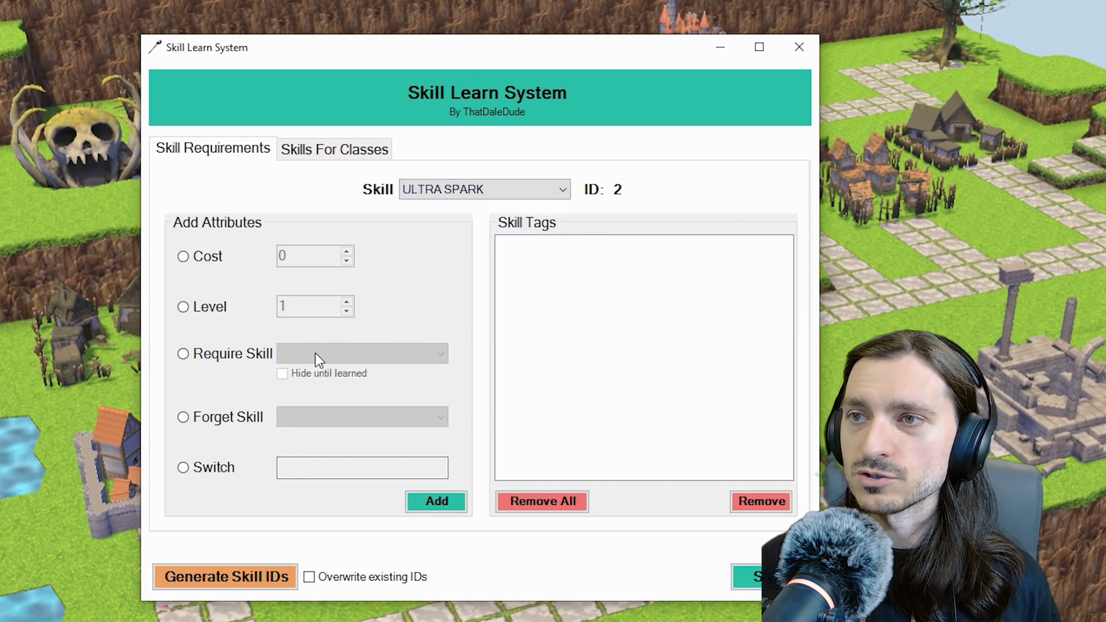
# - Add tags making ULTRA SPARK require Mega Spark and forget Mega Spark
pyautogui.click(362, 353)
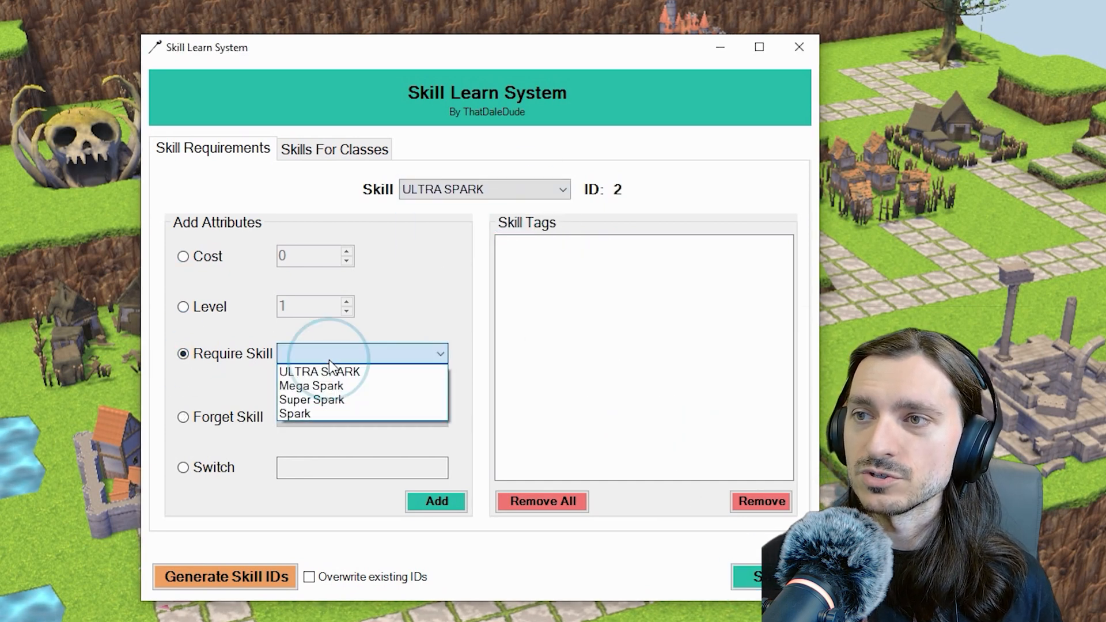
pyautogui.click(311, 385)
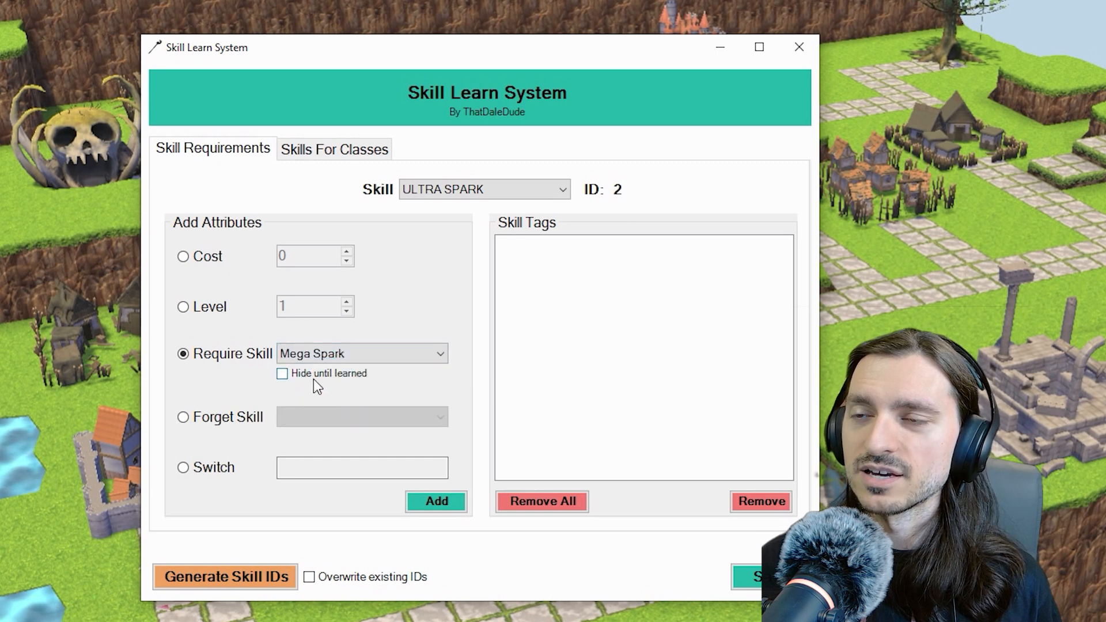
pyautogui.click(435, 501)
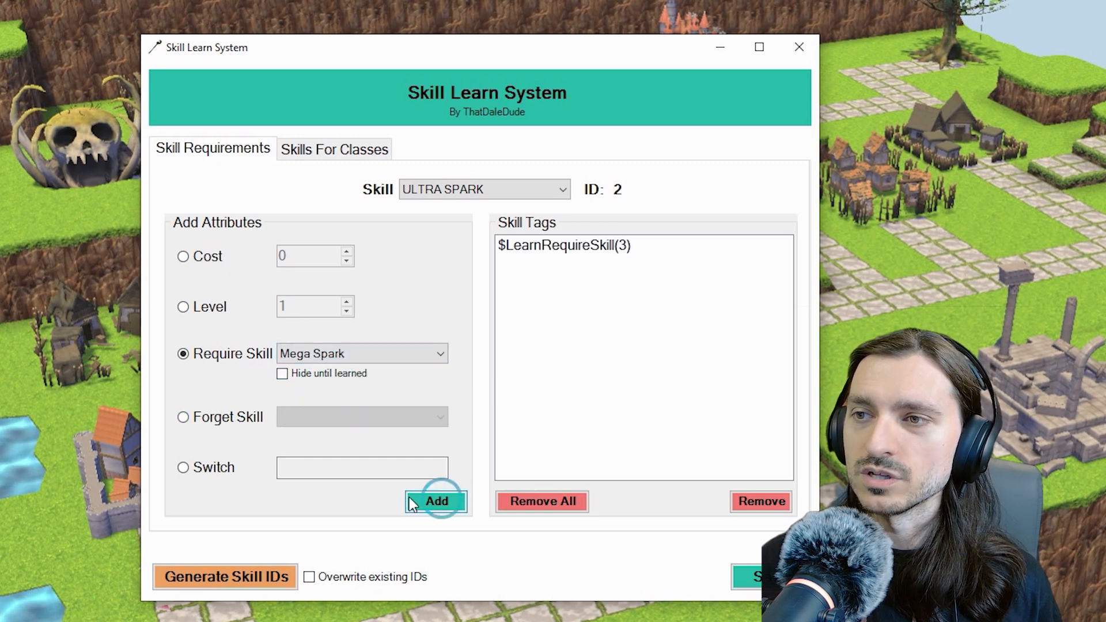
pyautogui.click(182, 417)
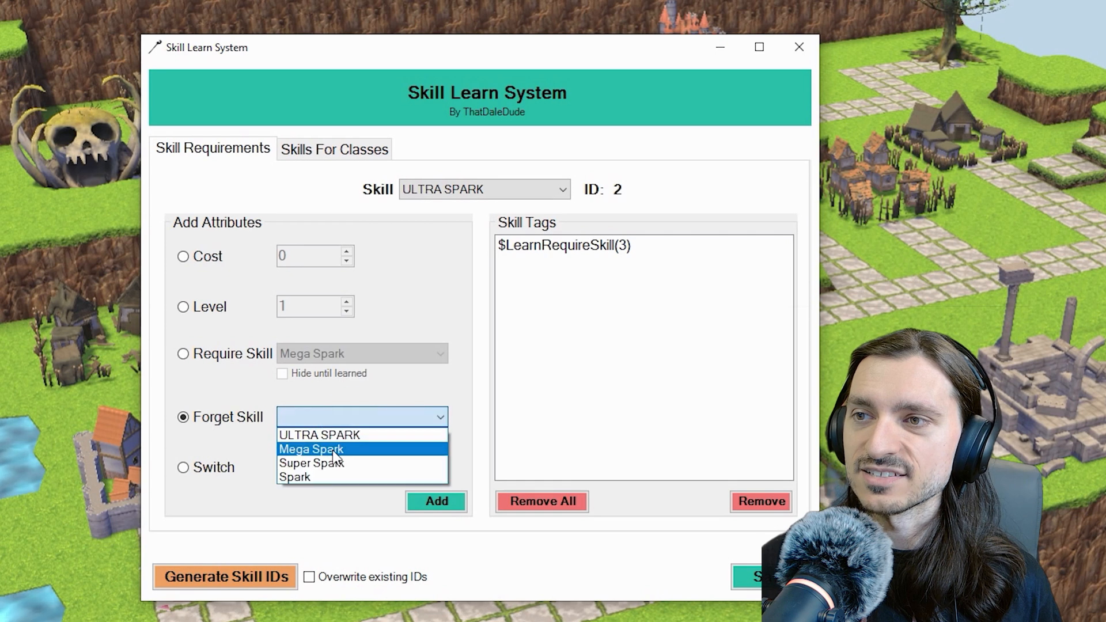
pyautogui.click(309, 449)
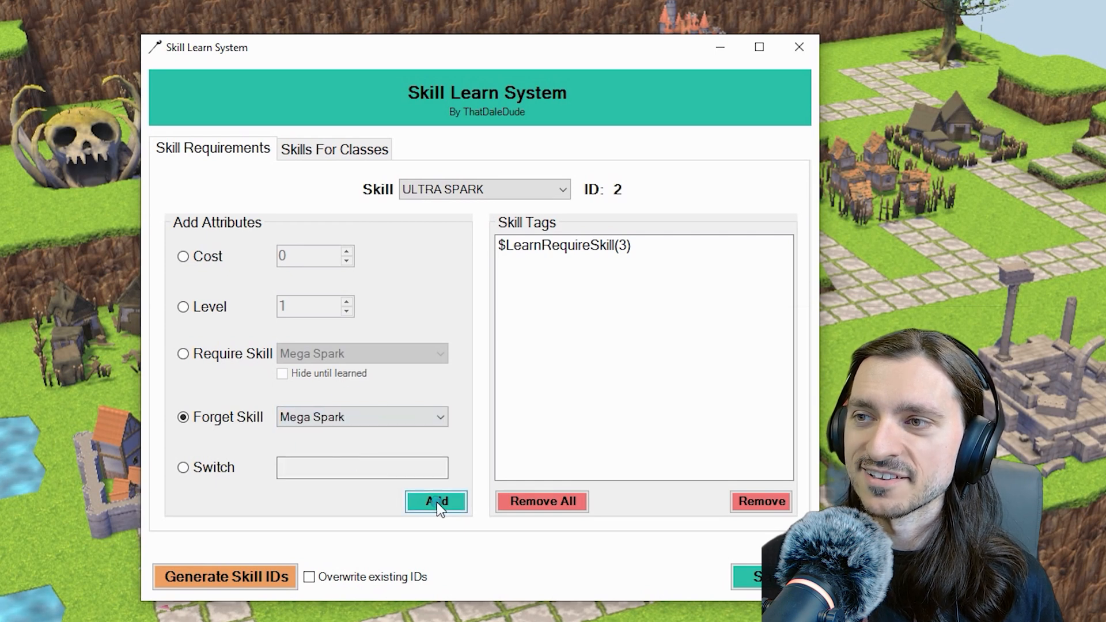
pyautogui.click(435, 501)
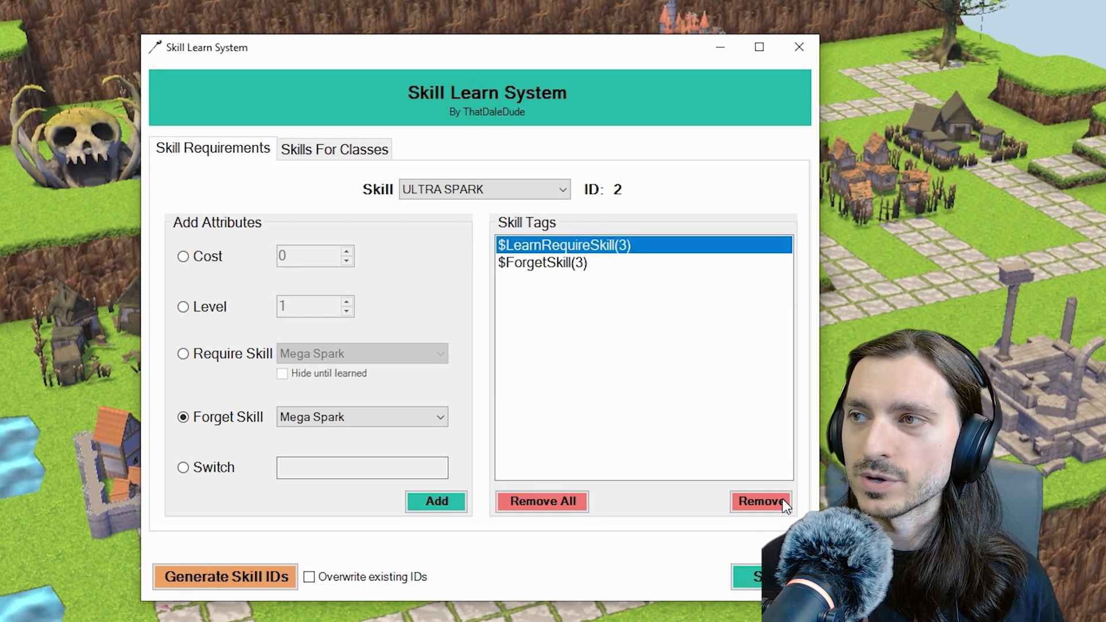
# - Replace the plain requirement with a Mega Spark requirement hidden until learned
pyautogui.click(760, 501)
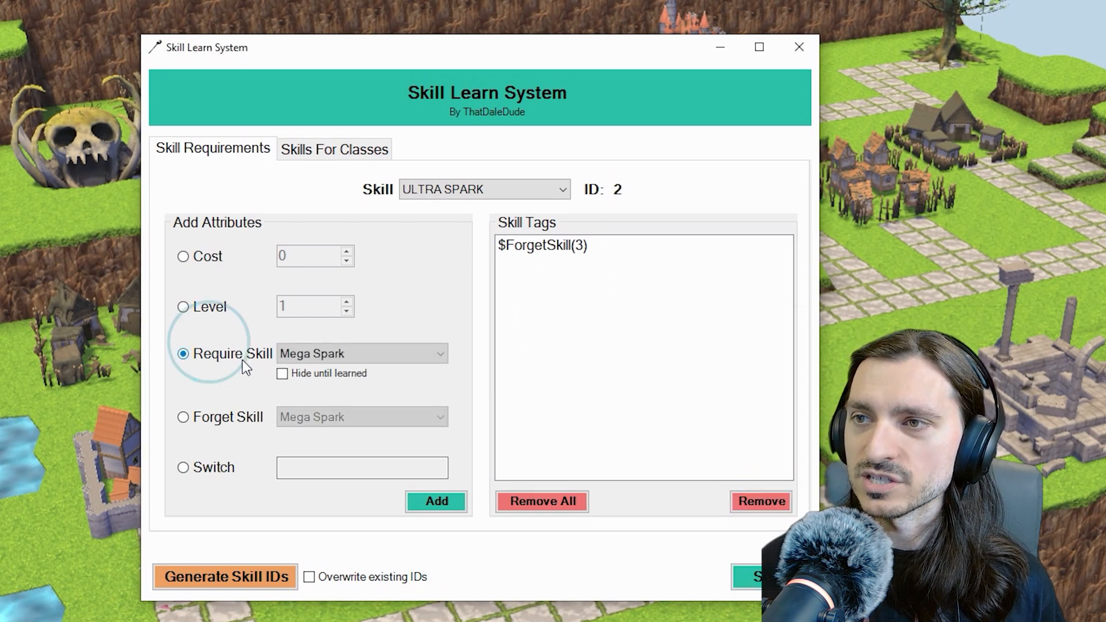
pyautogui.click(282, 373)
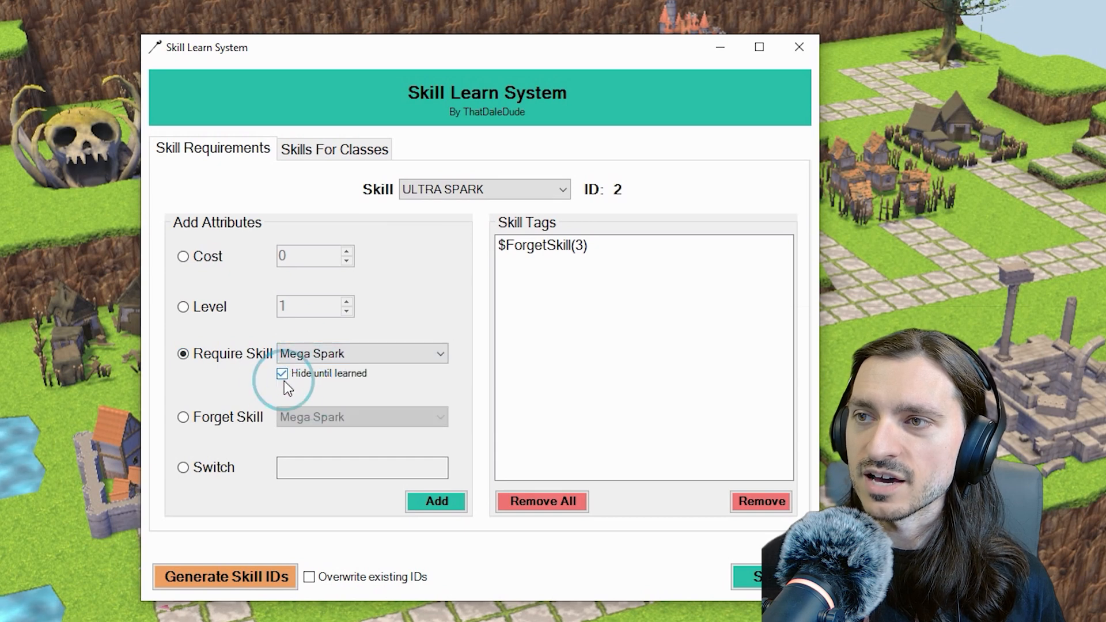
pyautogui.click(435, 501)
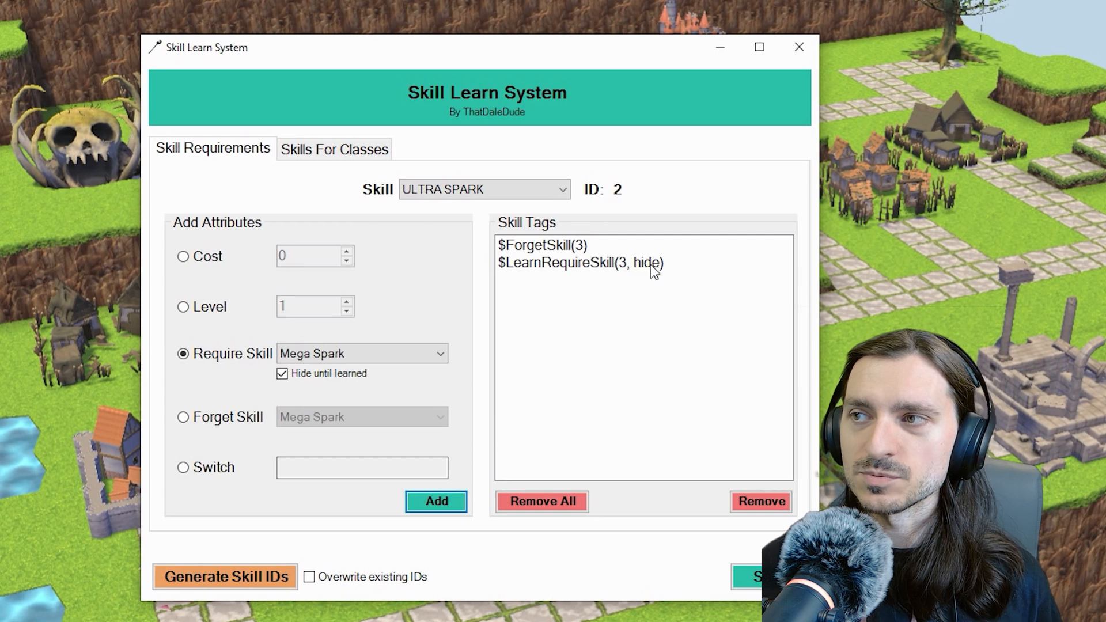
pyautogui.scroll(-3)
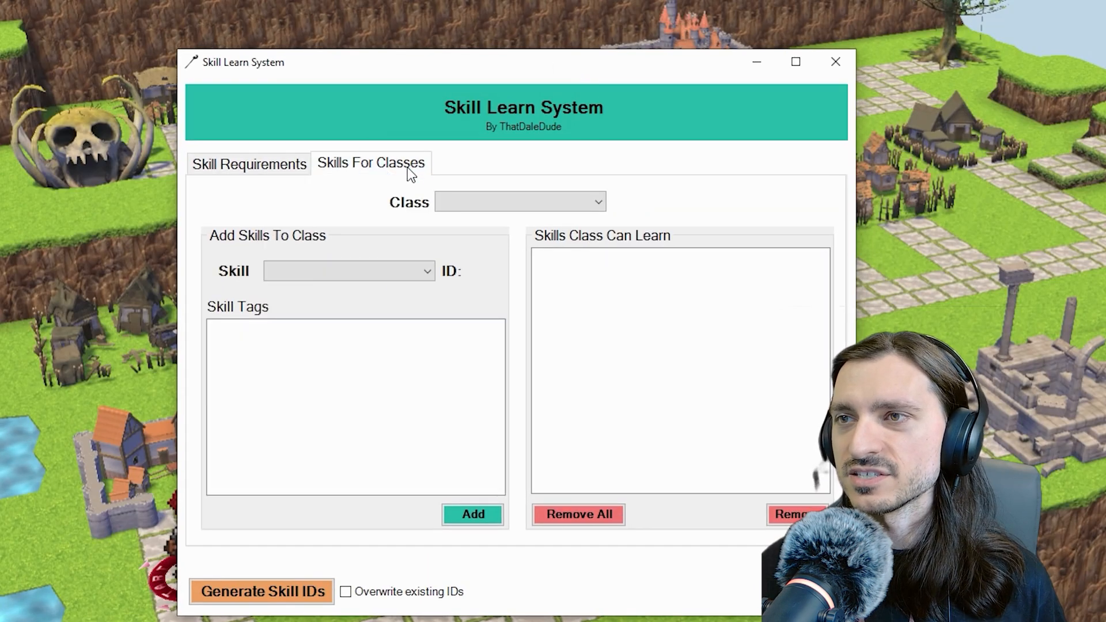
# - Create a new class in Database > Classes and name it Normal
pyautogui.click(421, 271)
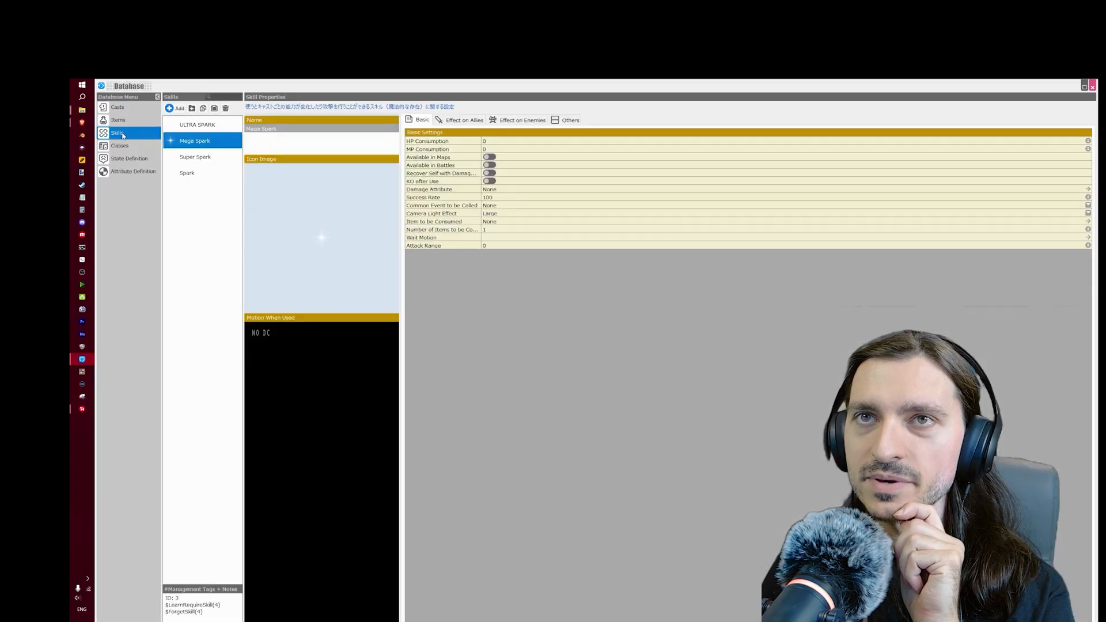
pyautogui.click(120, 145)
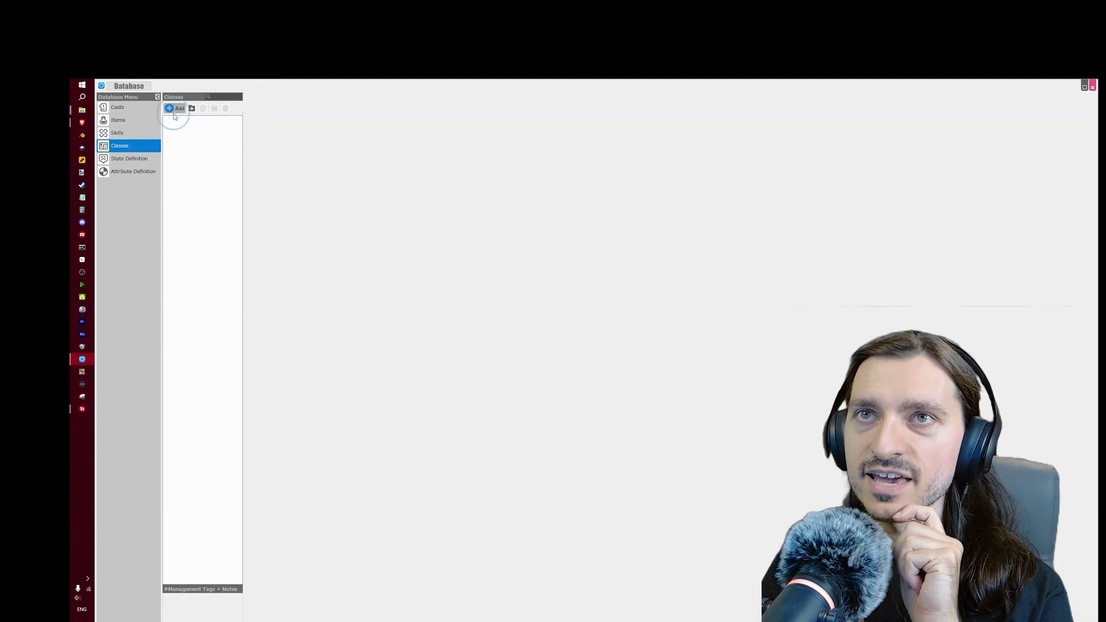
pyautogui.click(175, 108)
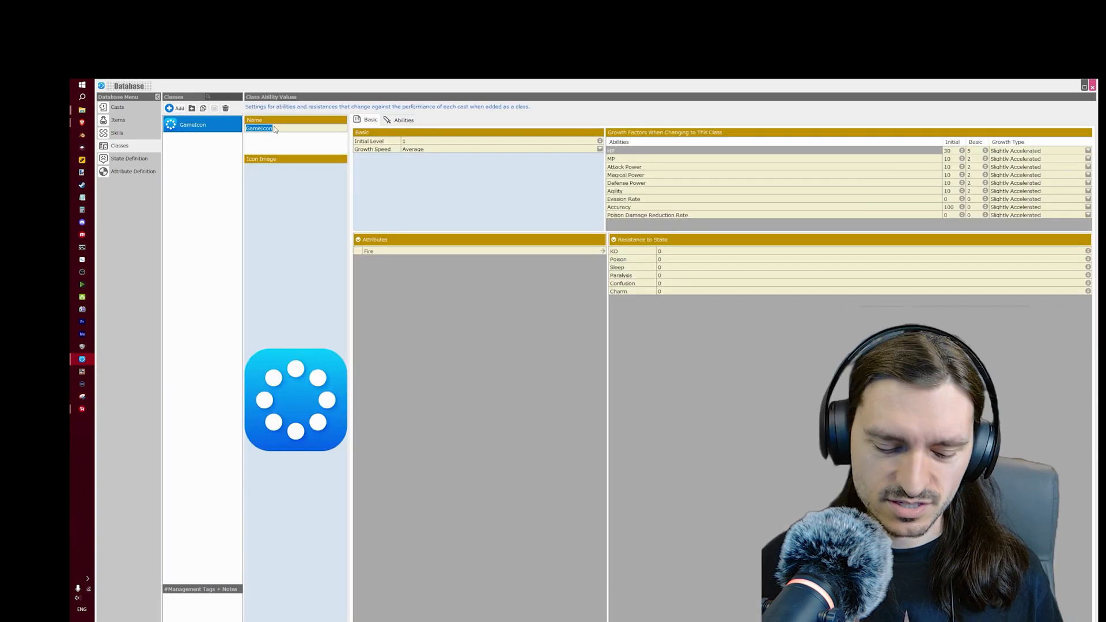
pyautogui.write('Normal')
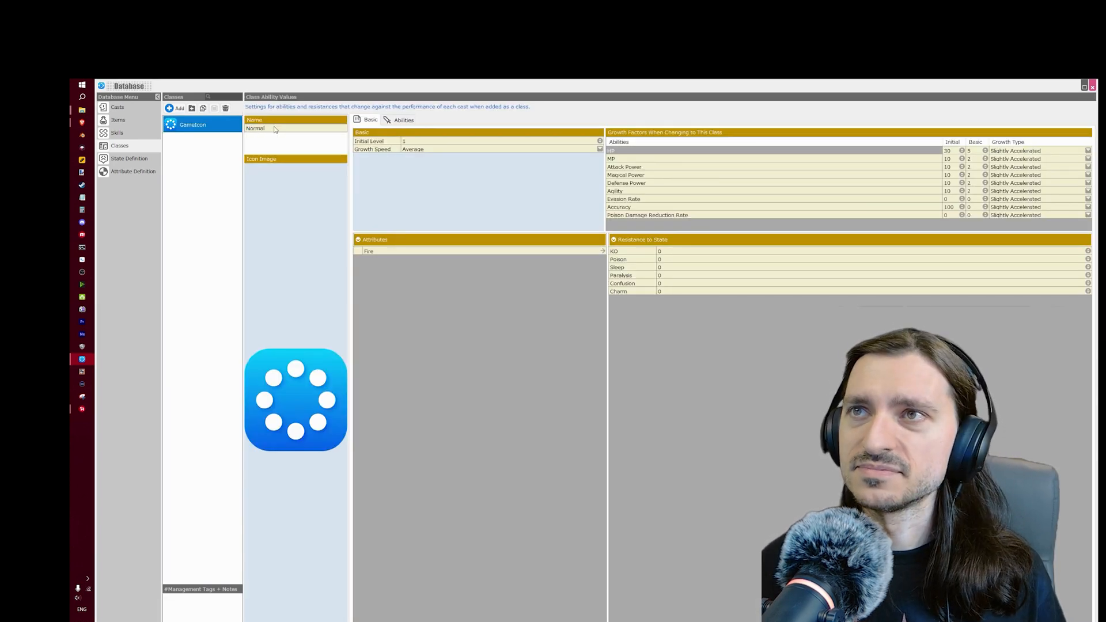
pyautogui.click(117, 107)
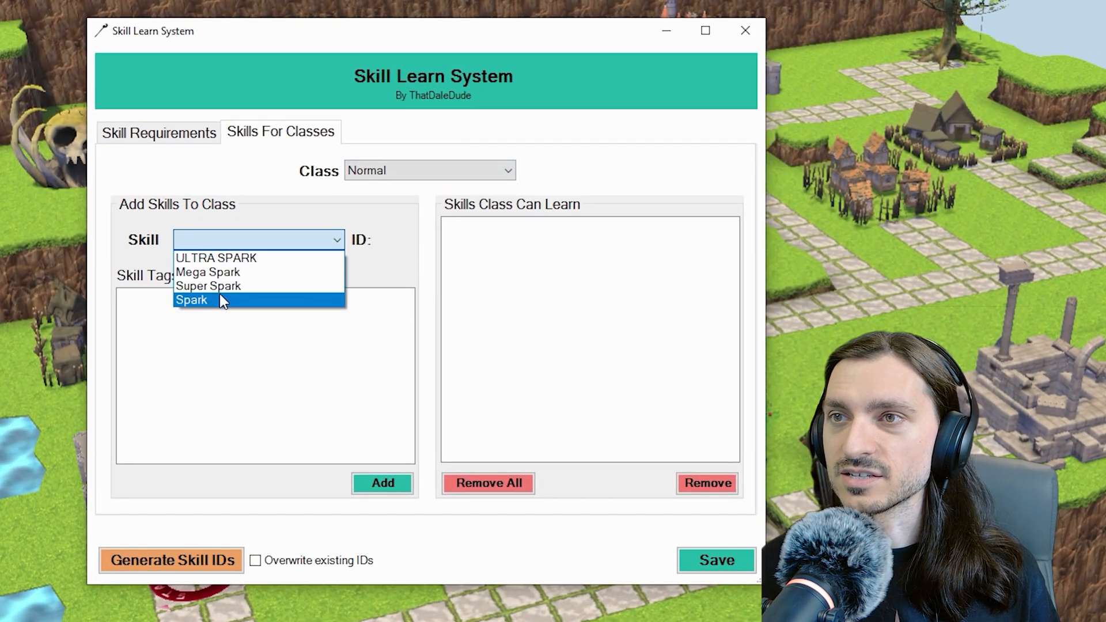
pyautogui.moveTo(222, 309)
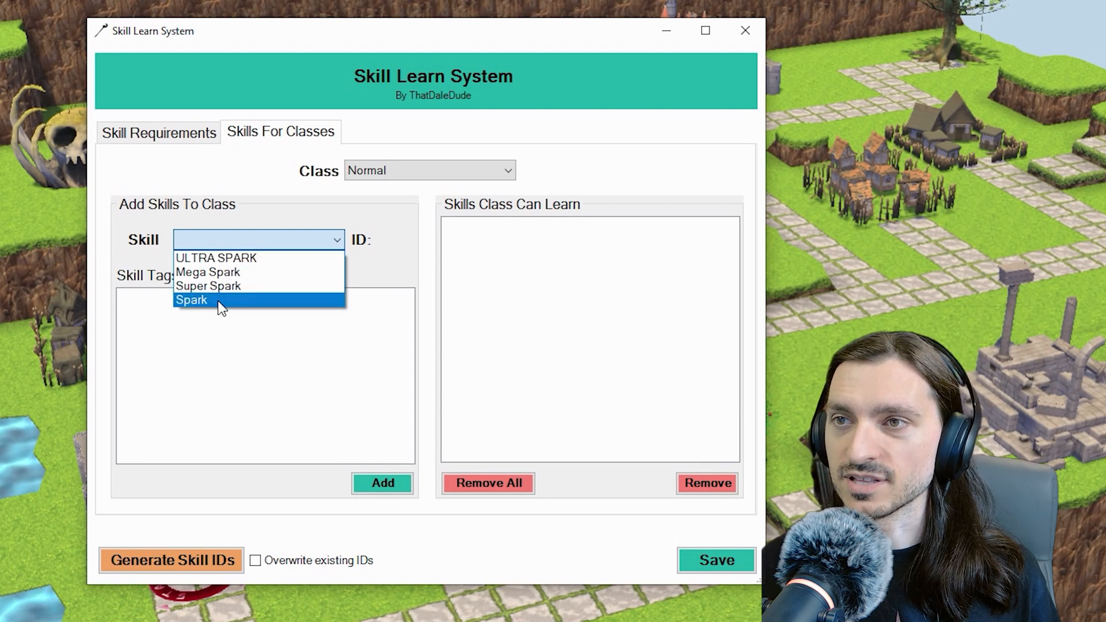
# - Add Spark, Mega Spark and ULTRA SPARK as Normal's learnable skills and save
pyautogui.click(208, 286)
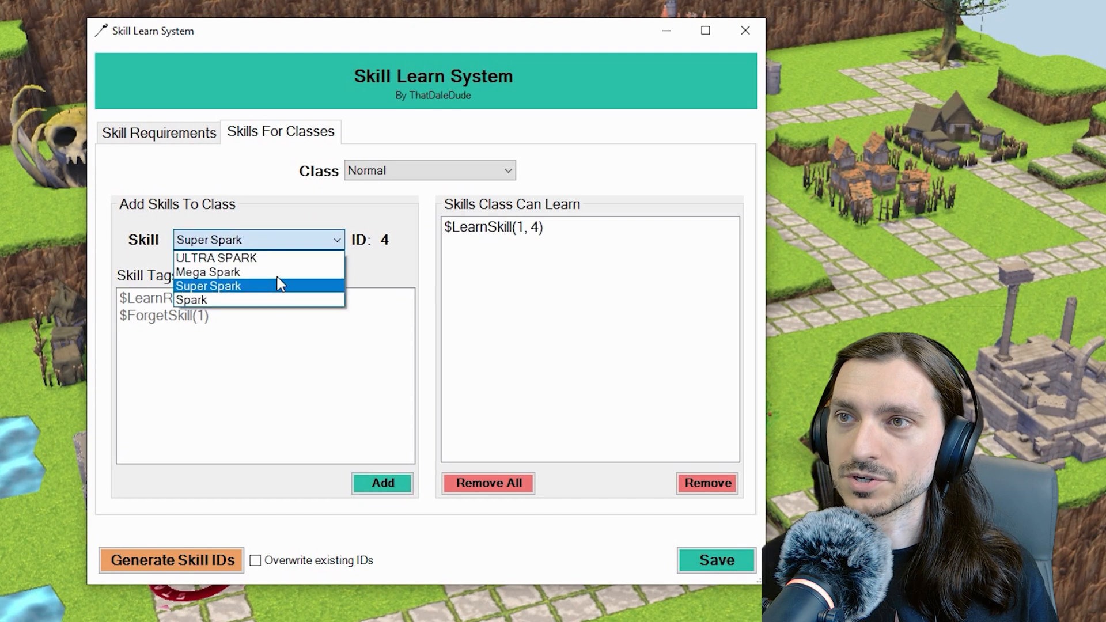
pyautogui.click(209, 272)
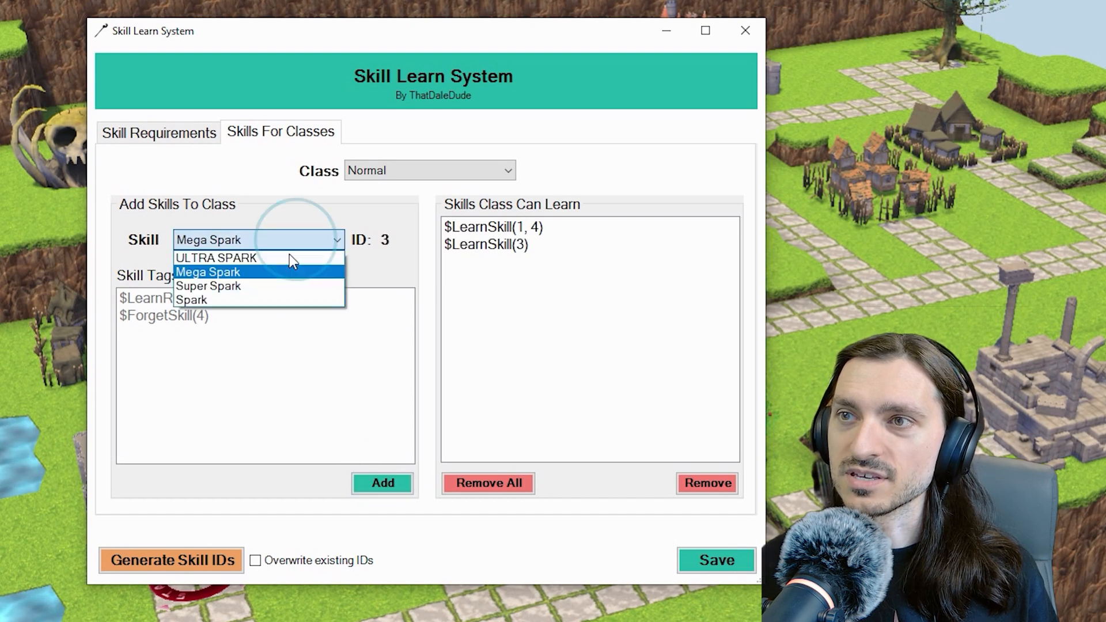
pyautogui.click(216, 257)
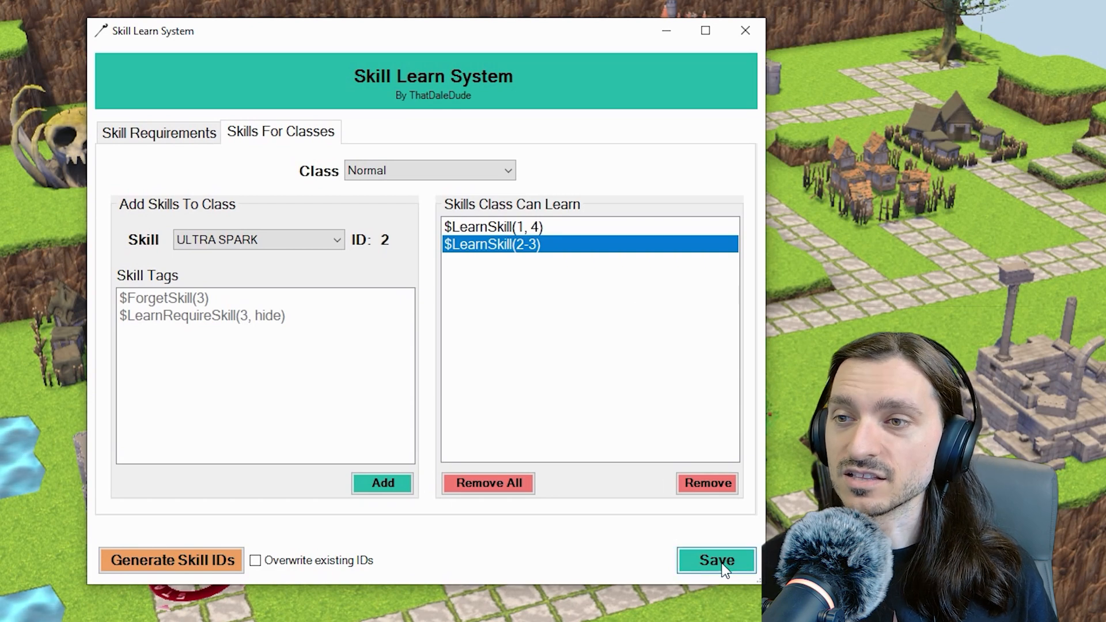
pyautogui.click(714, 560)
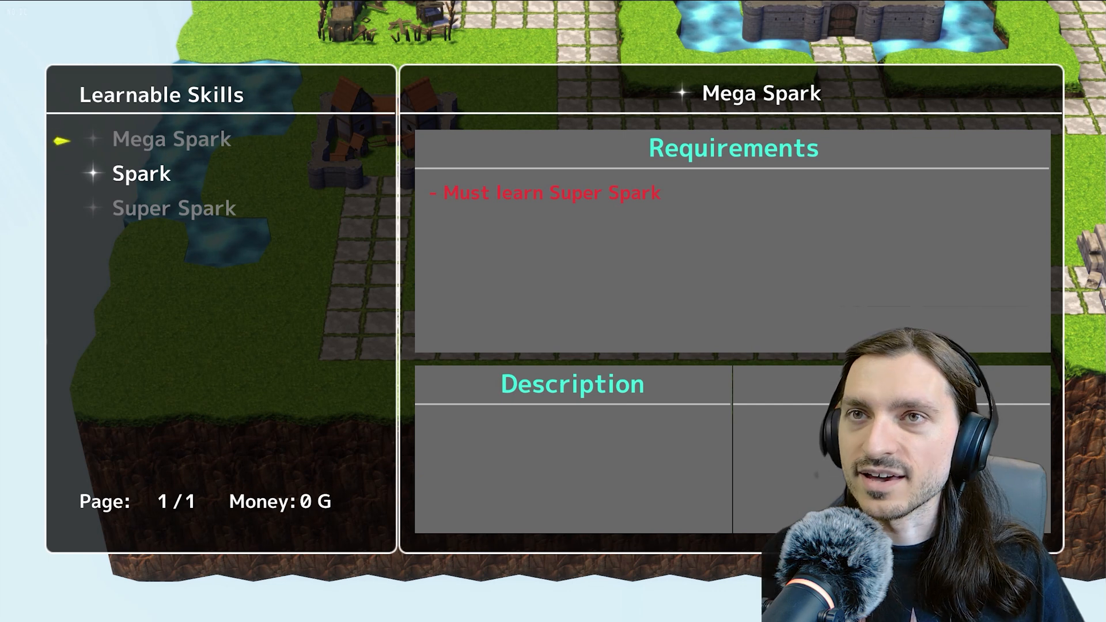
# - Learn Spark in the test-play Learn Skills screen and exit to the map
pyautogui.click(141, 173)
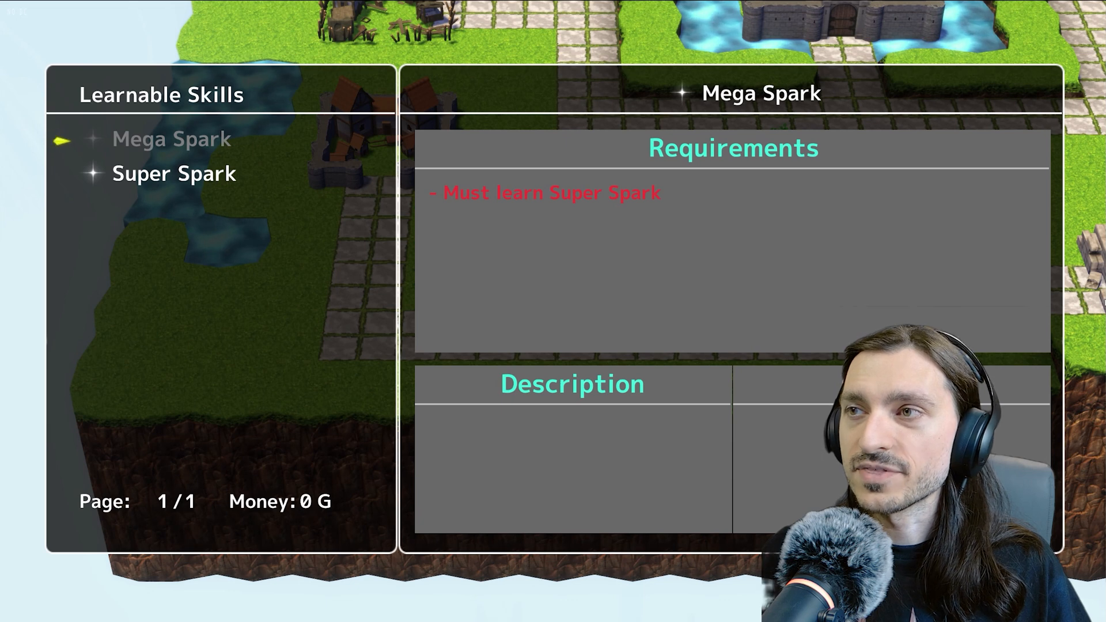
pyautogui.click(174, 173)
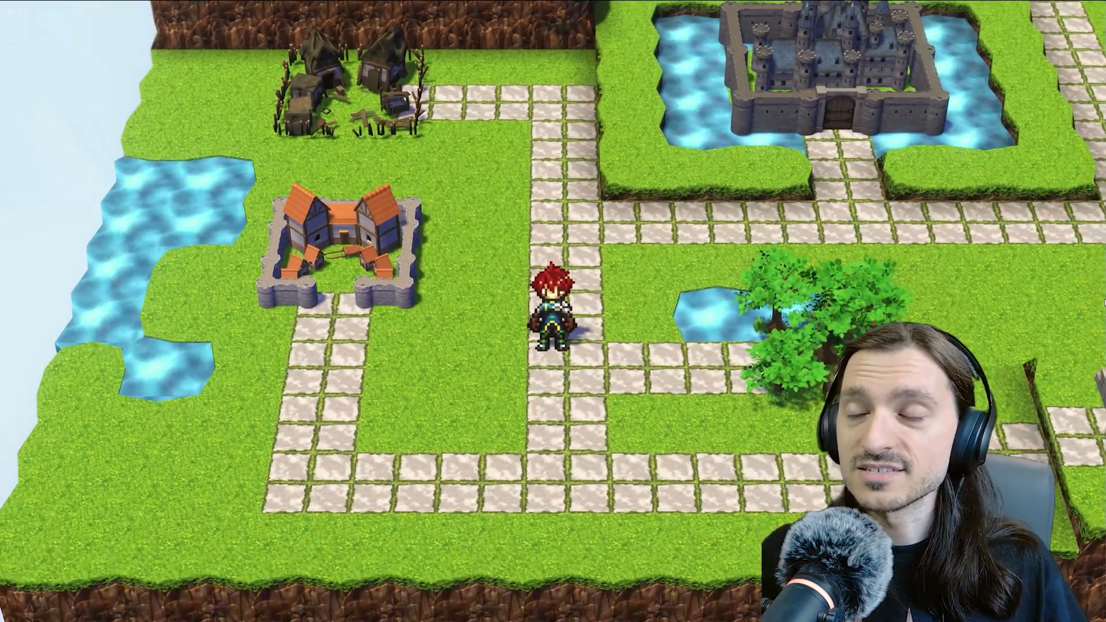
# - Choose Learn Skills from the in-game menu during test play
pyautogui.press('escape')
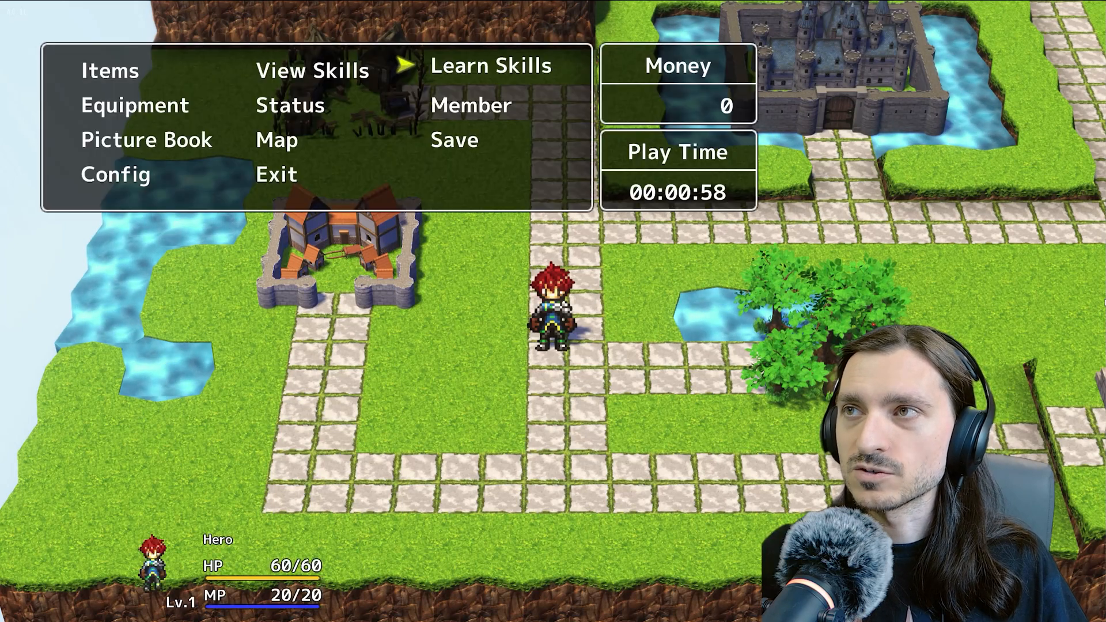
pyautogui.click(490, 65)
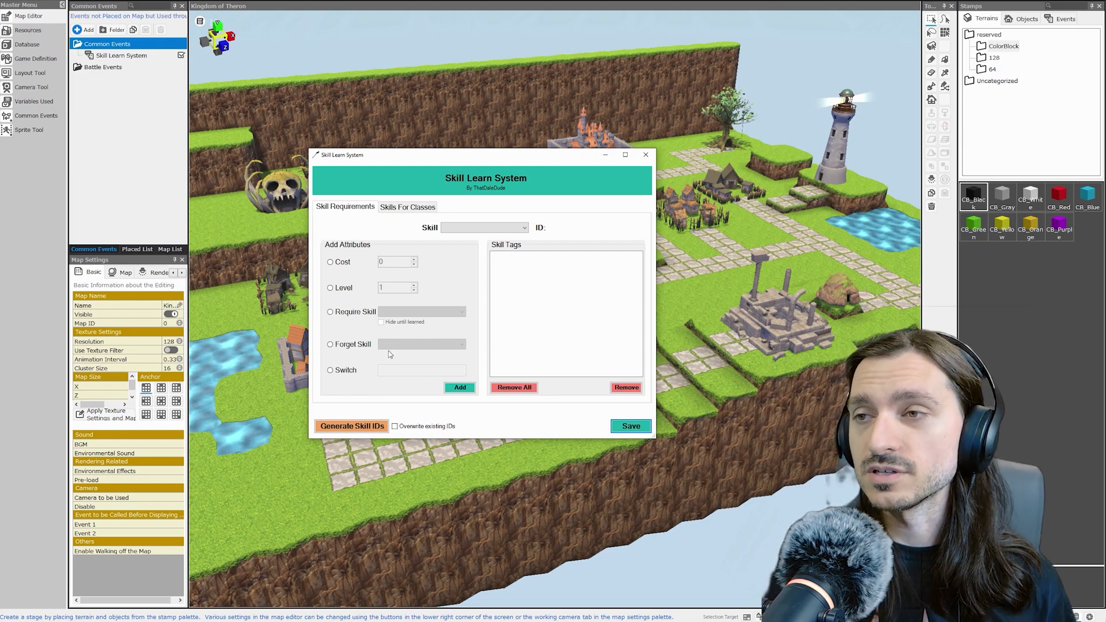
# - Pick the Switch requirement attribute, then close the Skill Learn System window
pyautogui.click(330, 369)
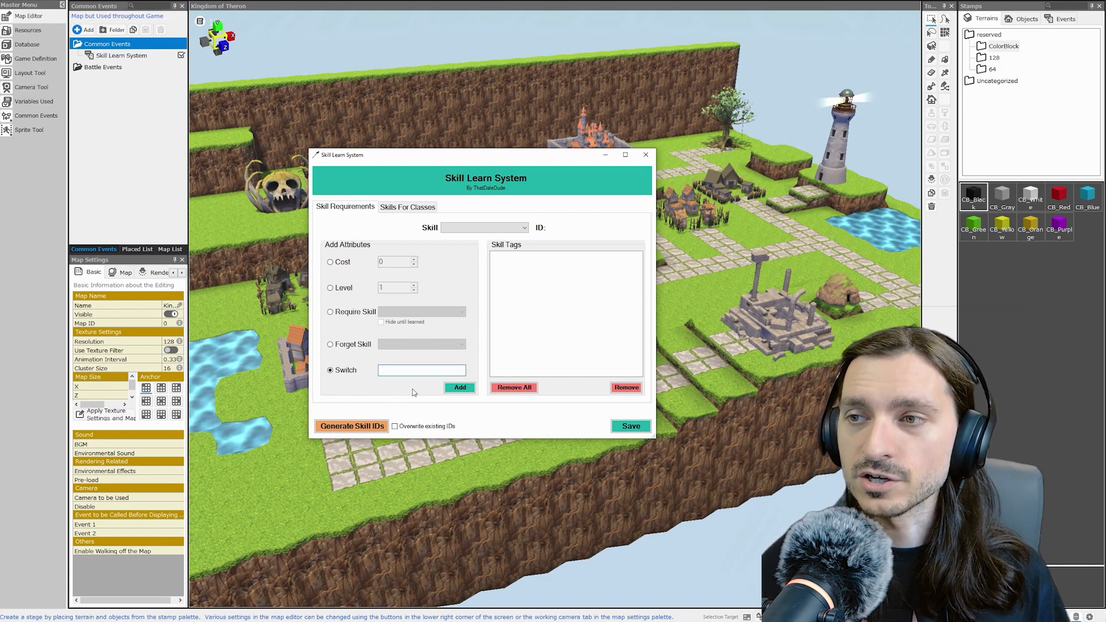
pyautogui.click(645, 154)
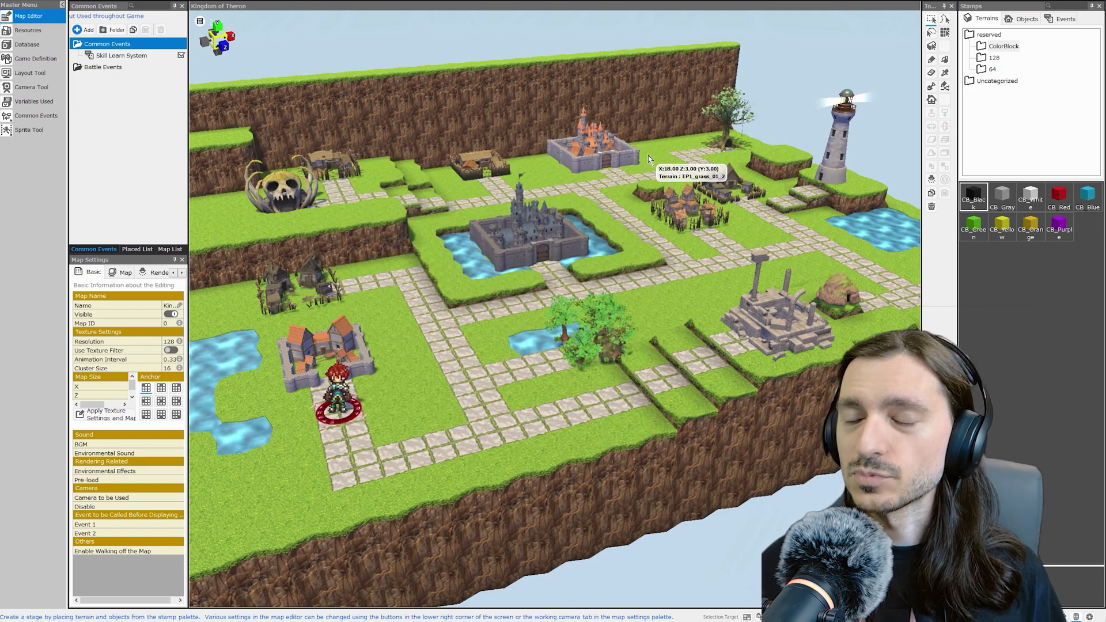
pyautogui.moveTo(644, 293)
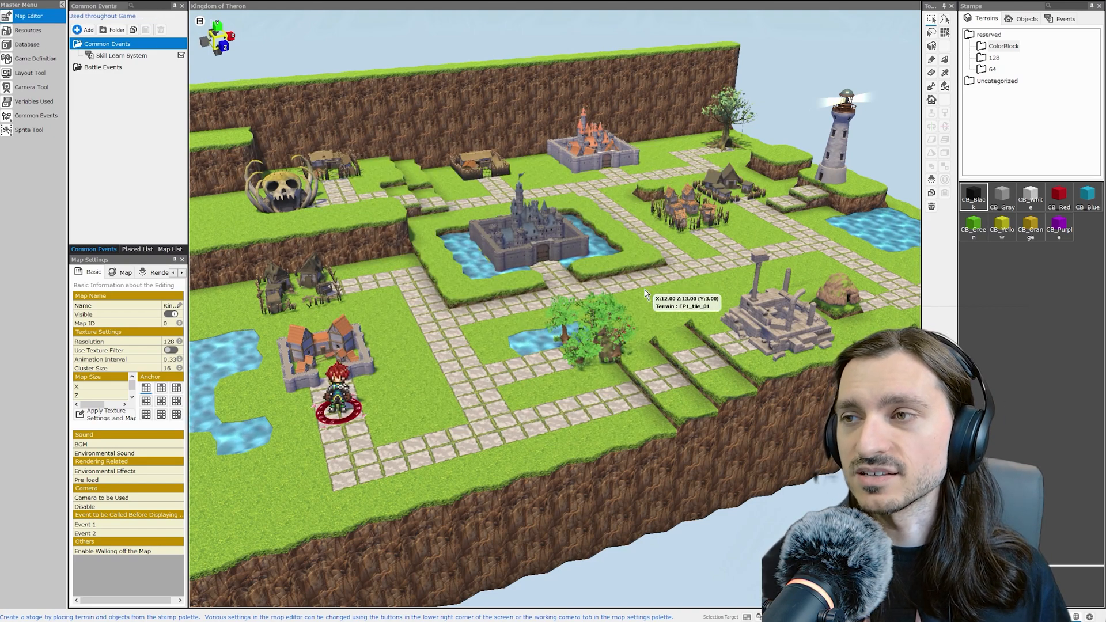